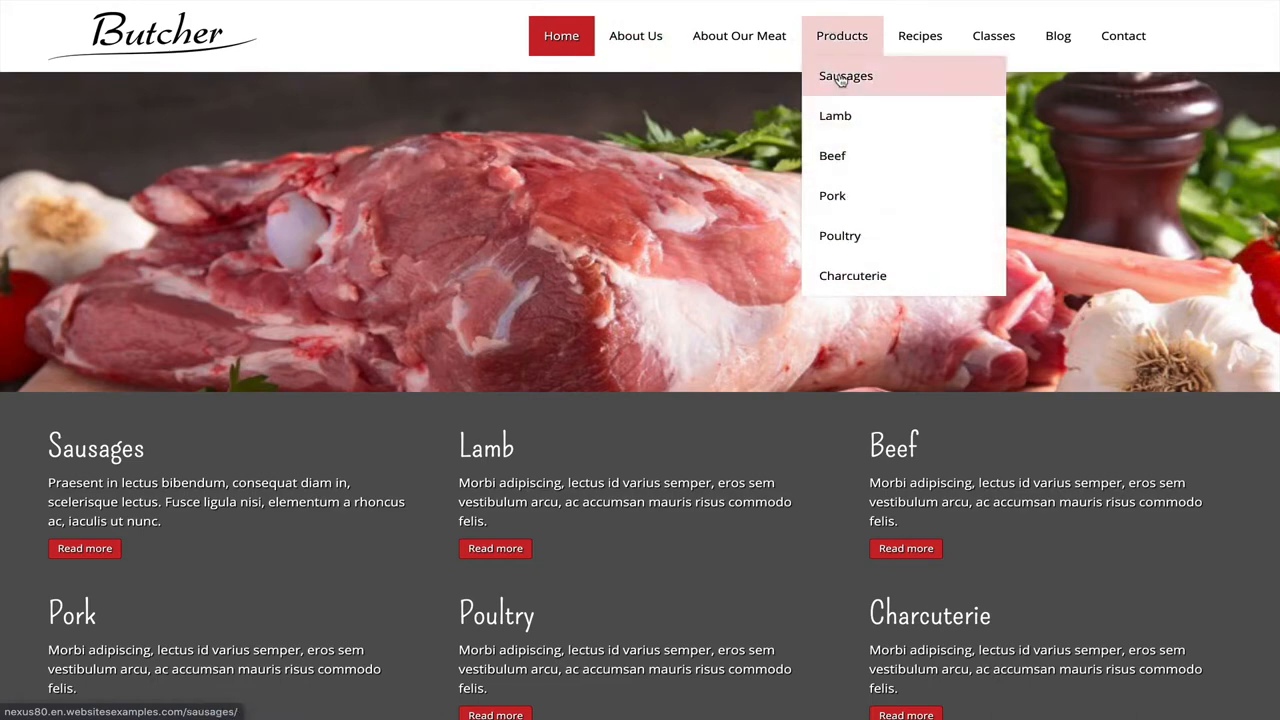
mouse_move(832, 156)
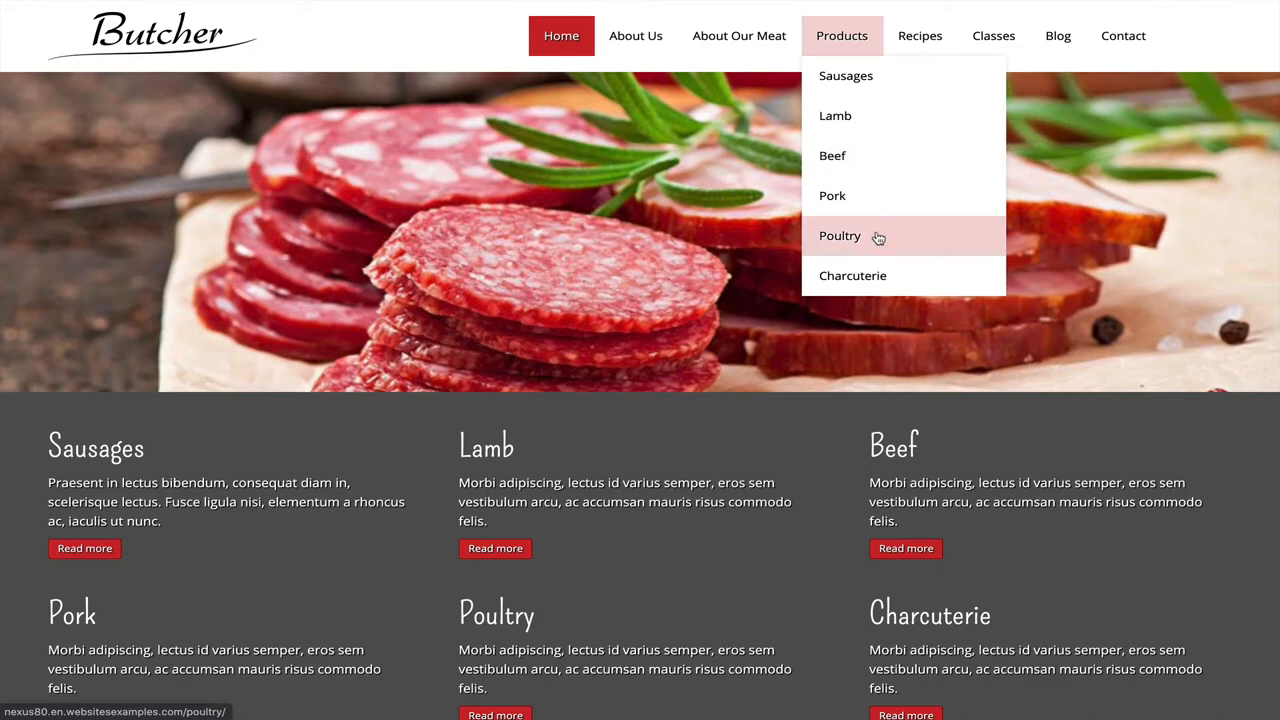
mouse_move(836, 114)
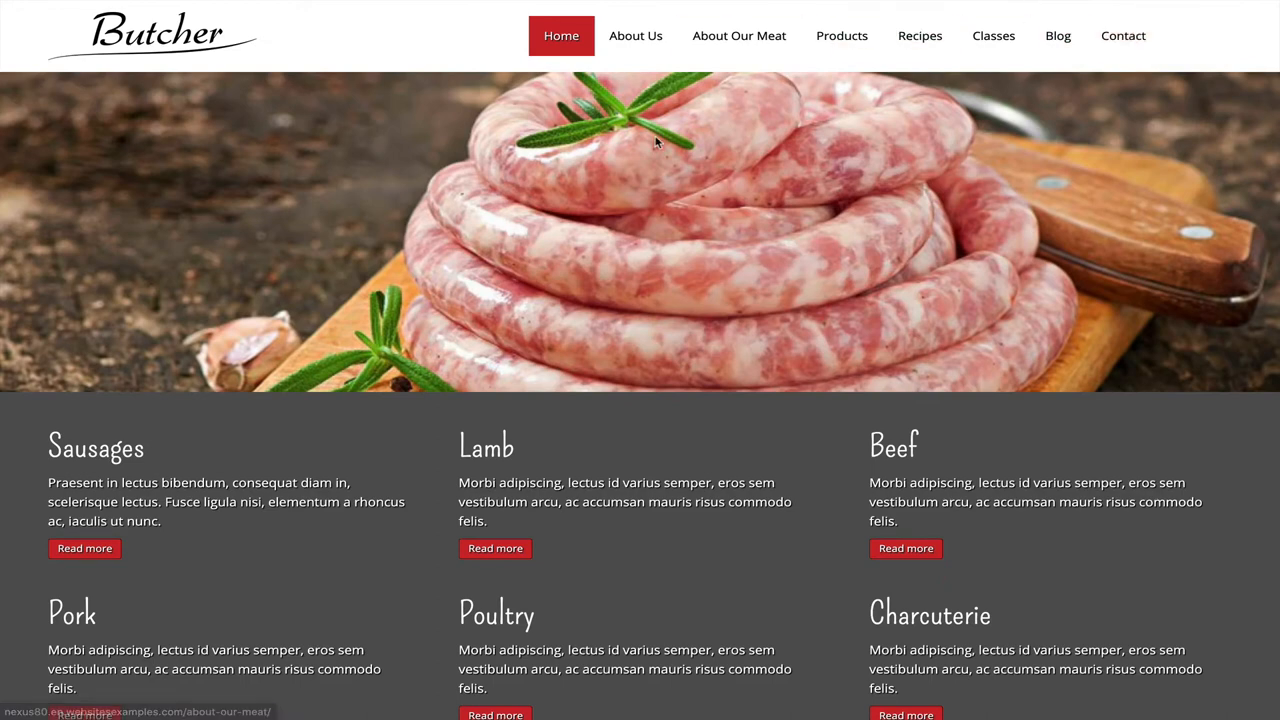
mouse_move(350, 210)
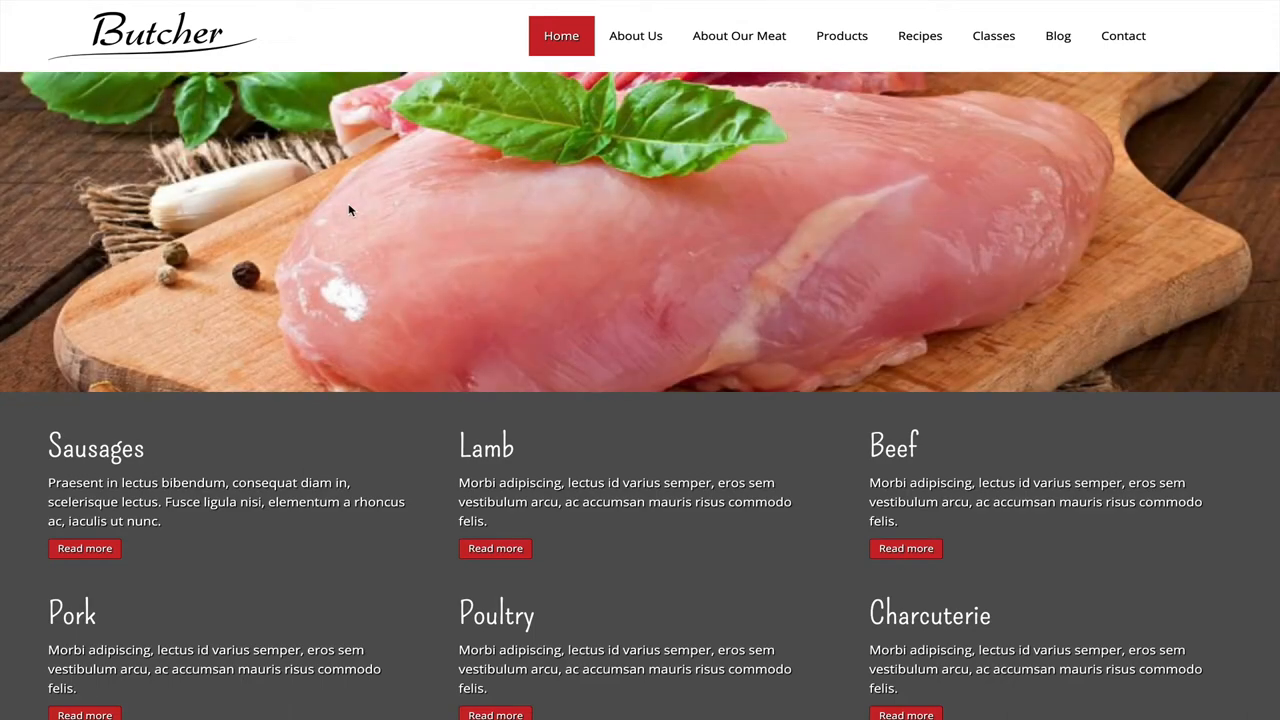
- Scrub to the 'Importing the content' chapter and scroll the description's chapter timestamp list into view
scroll("down", 3)
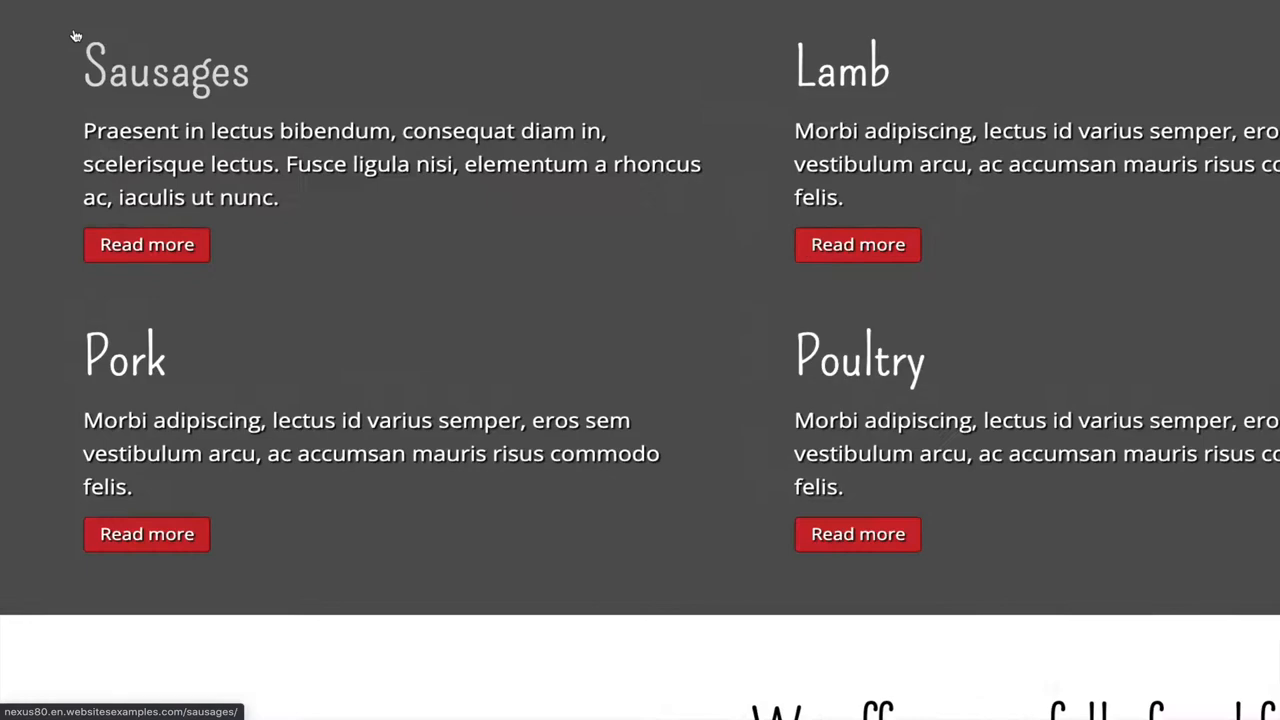
scroll("down", 3)
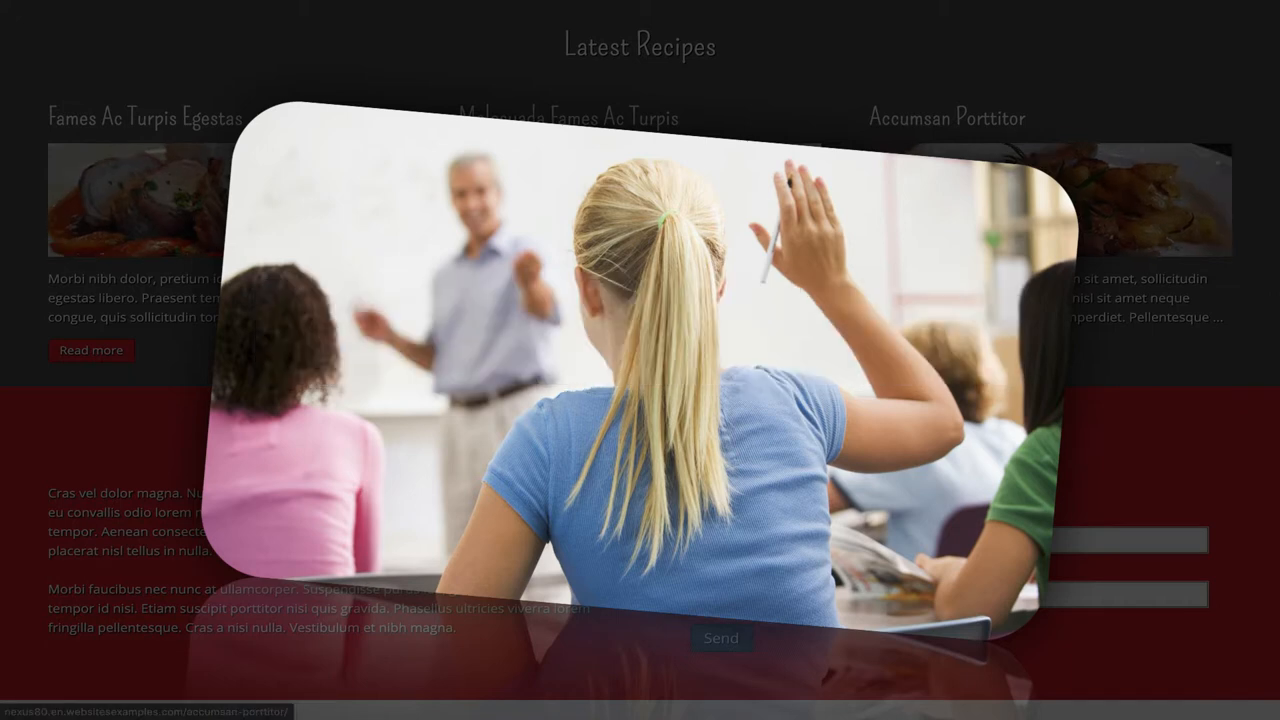
scroll("down", 3)
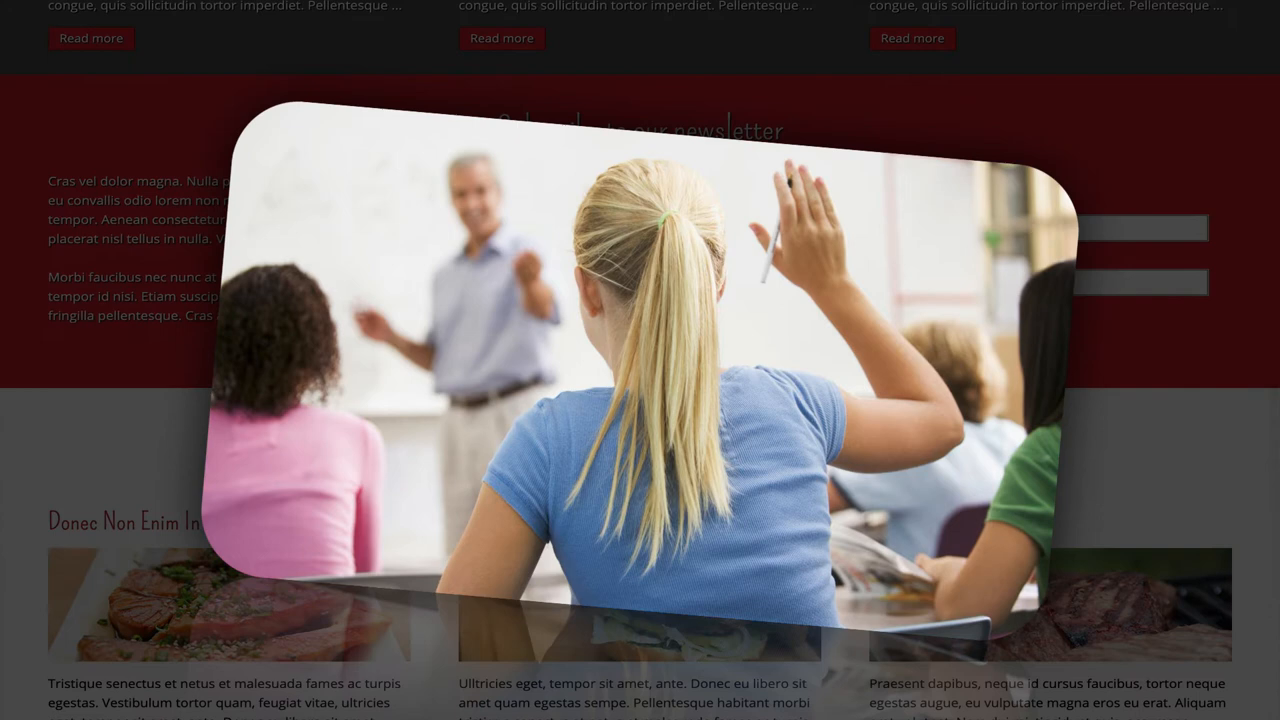
scroll("down", 3)
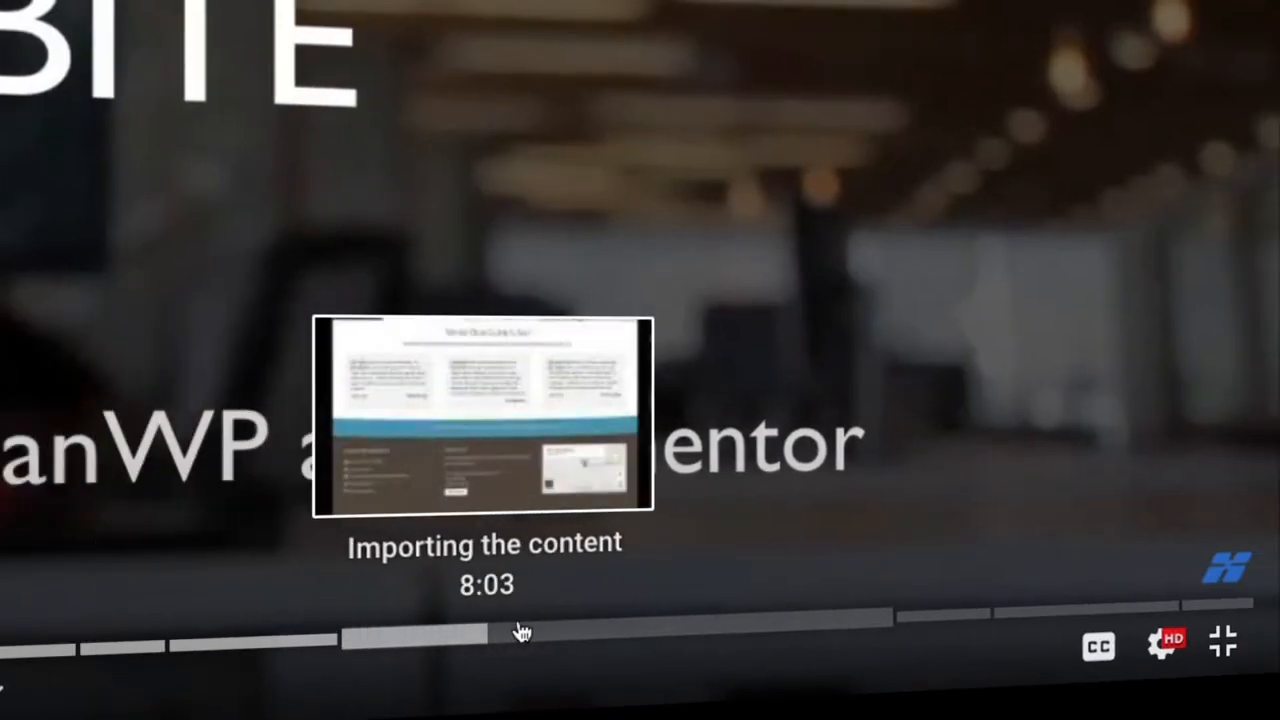
left_click_drag(520, 632, 910, 628)
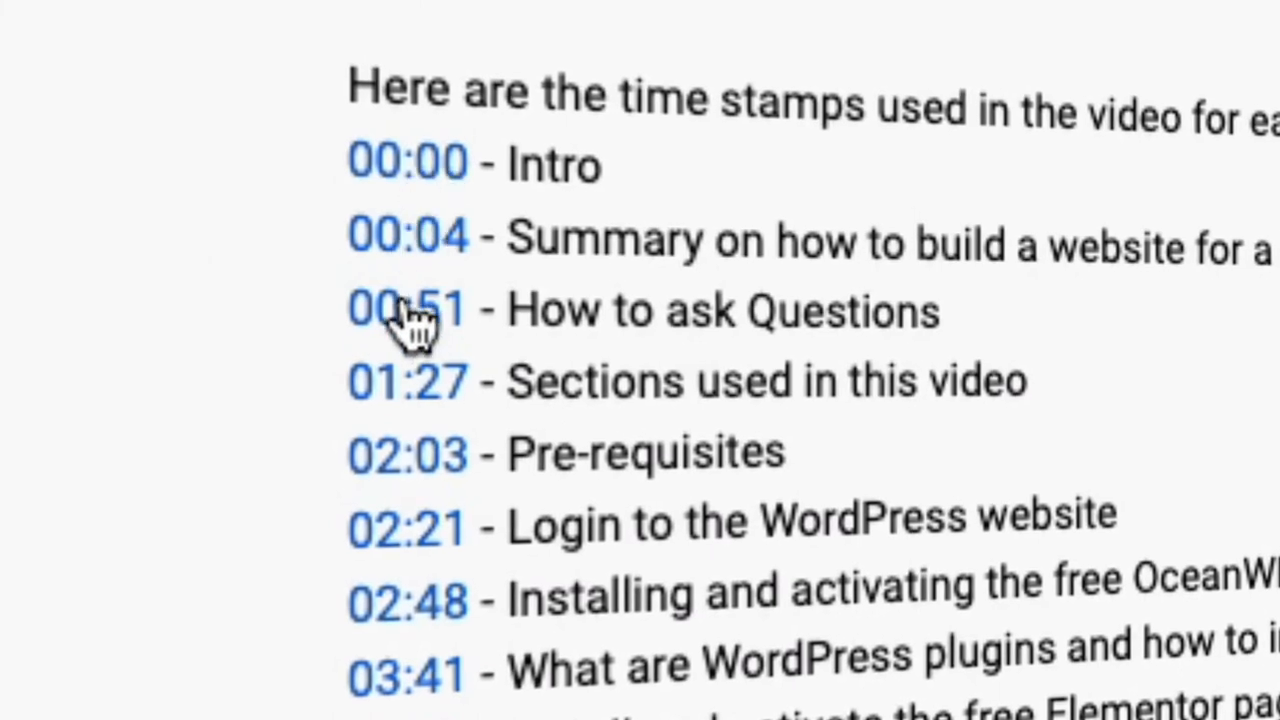
mouse_move(404, 528)
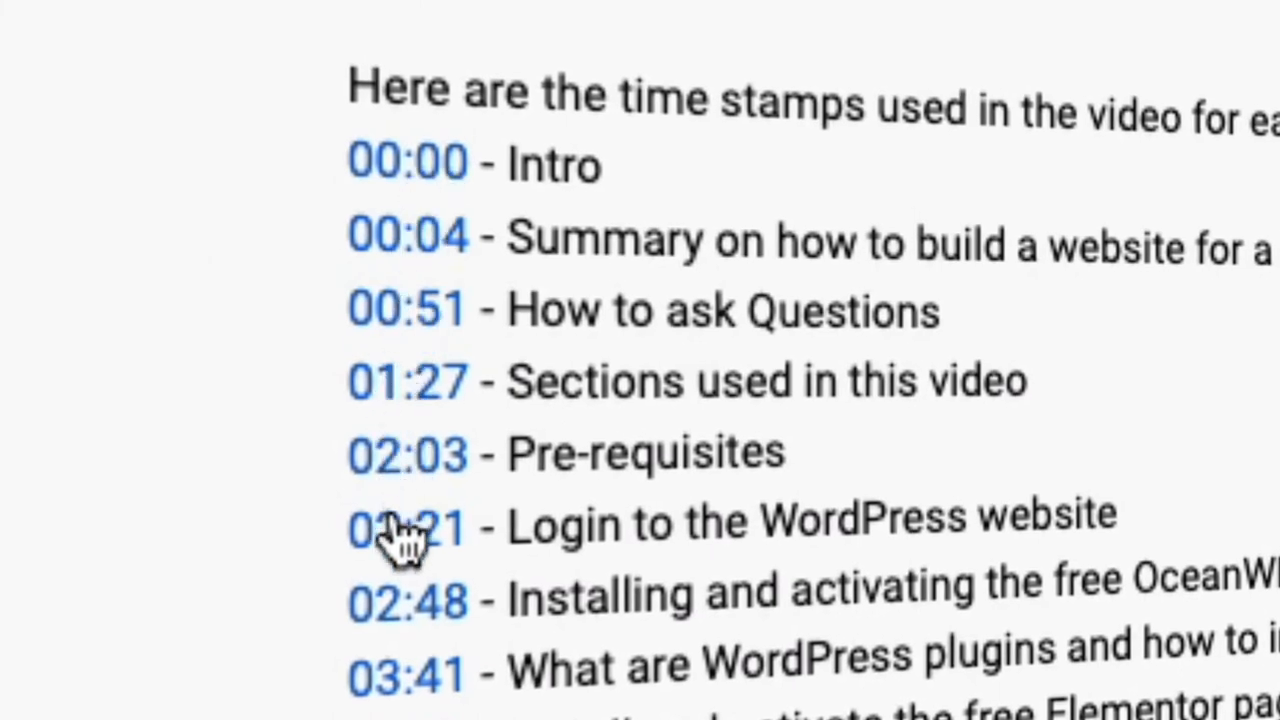
scroll("down", 3)
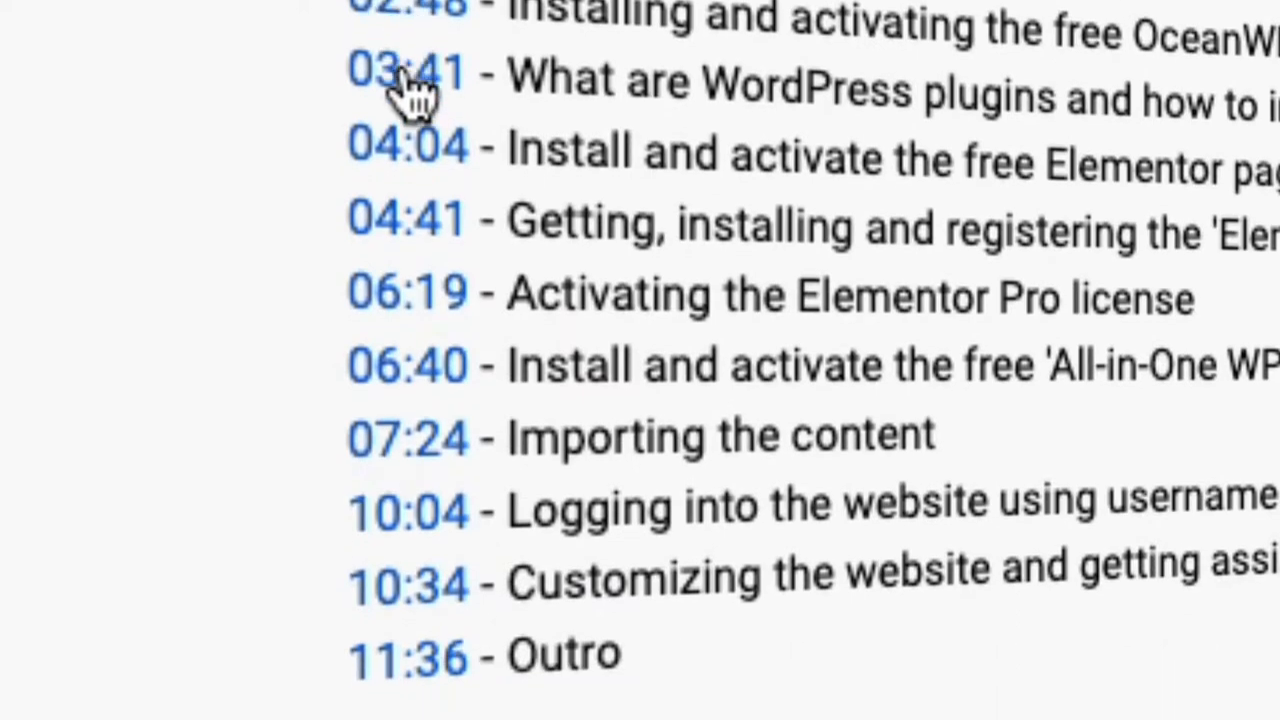
mouse_move(410, 290)
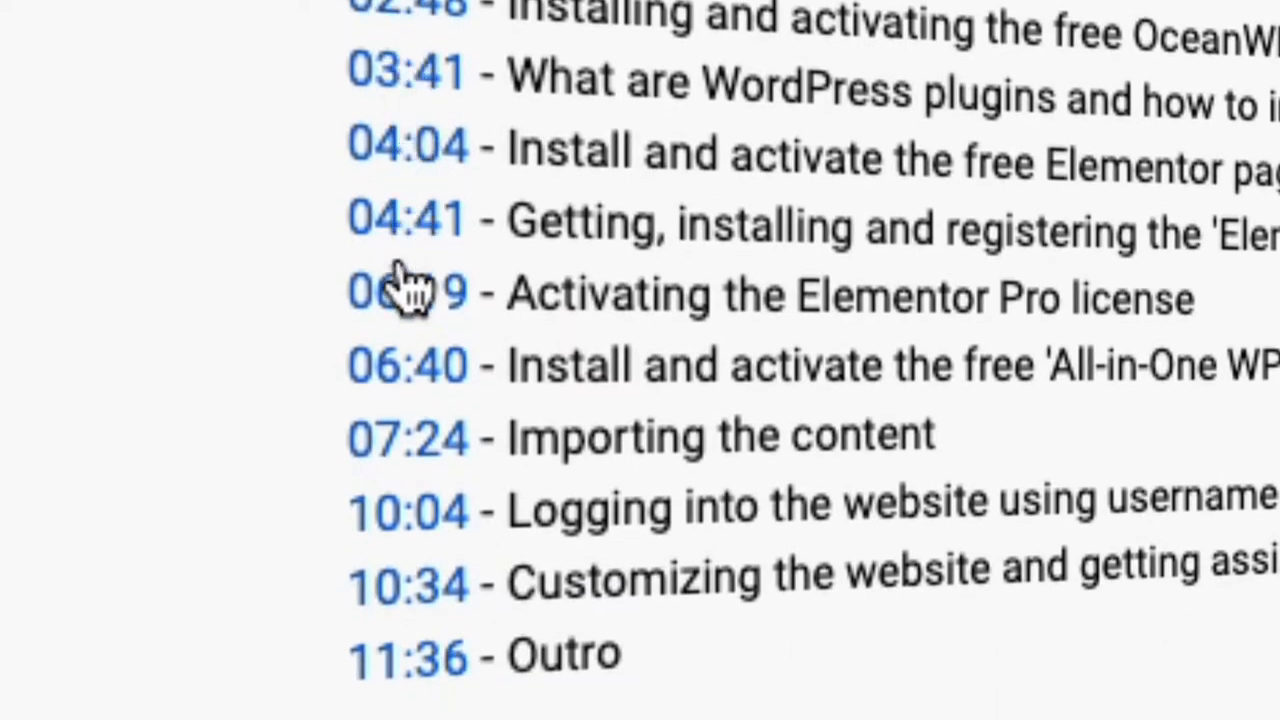
mouse_move(410, 444)
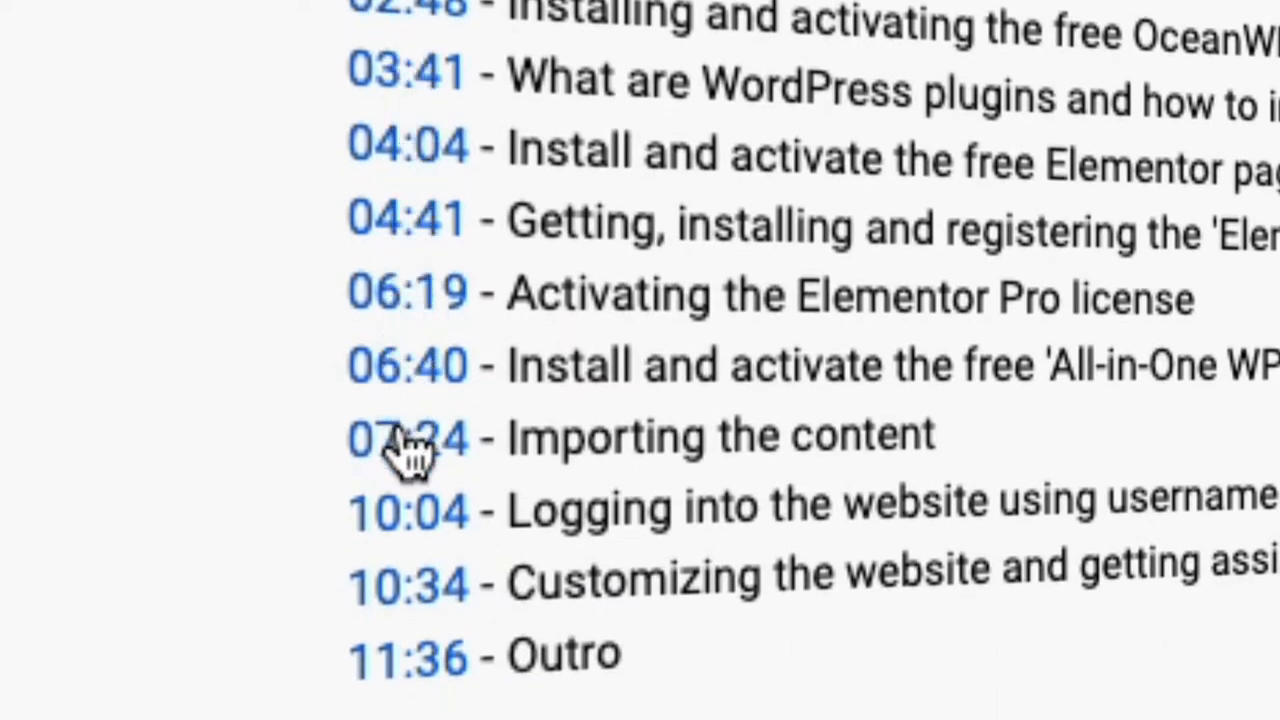
mouse_move(410, 664)
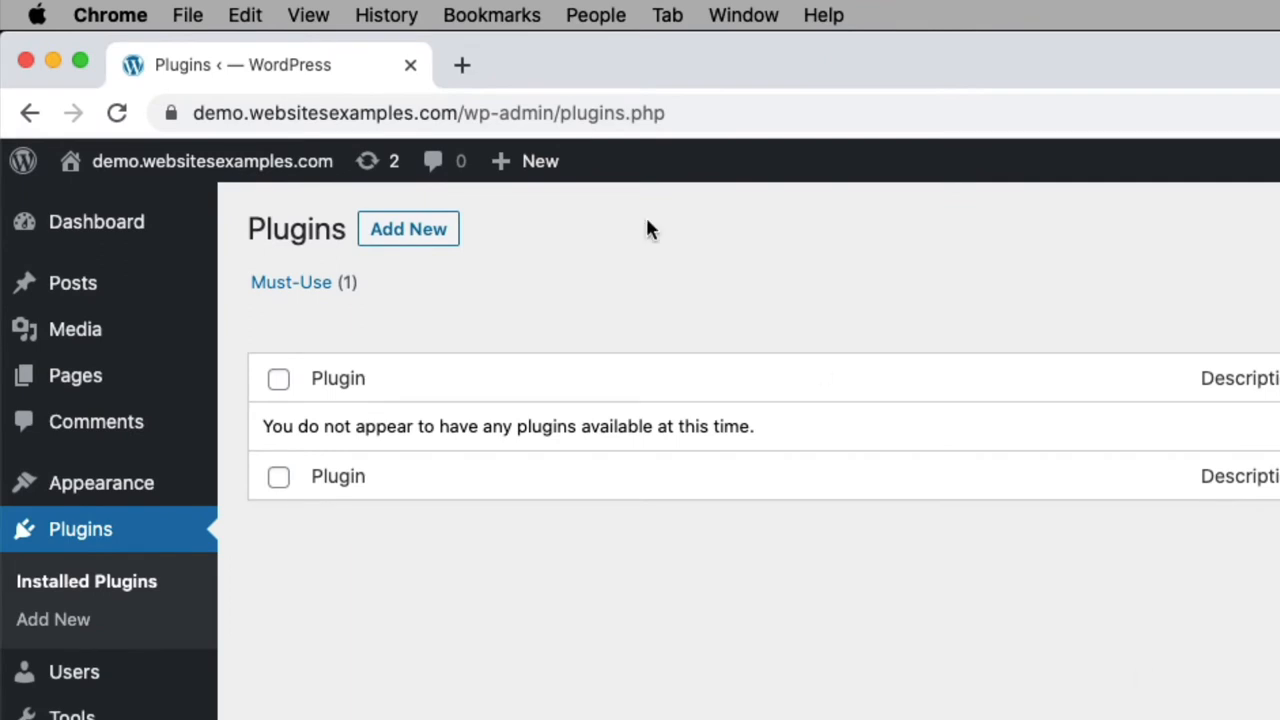
mouse_move(418, 138)
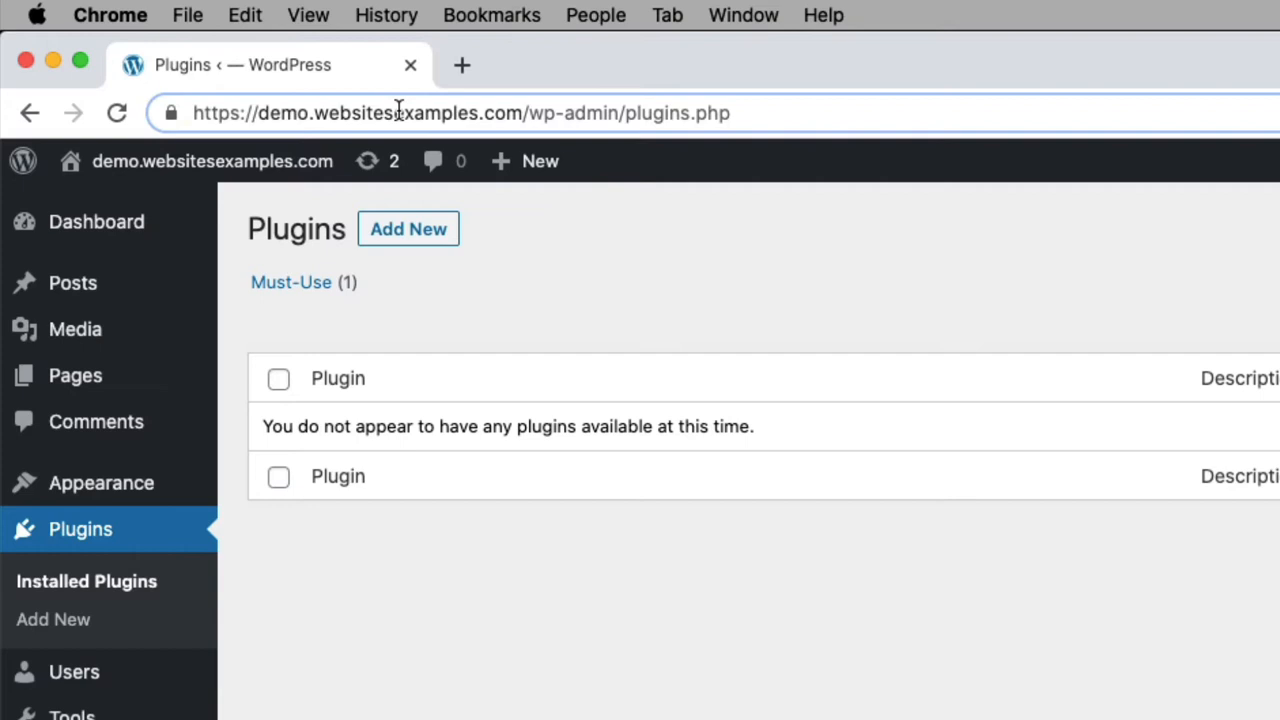
- Reveal the demo site's full web address in the address bar from the empty plugins page
left_click(116, 112)
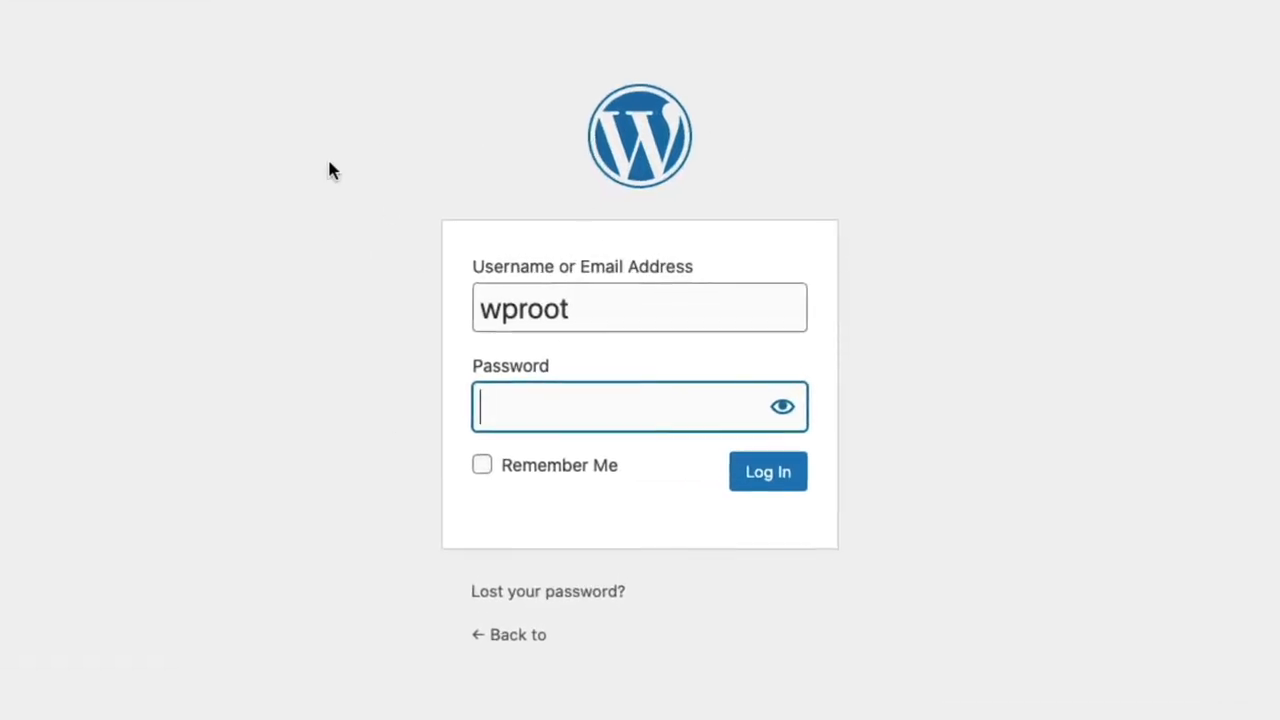
- Log in to the WordPress admin and go to Appearance > Themes, where Twenty Twenty is current
left_click(768, 472)
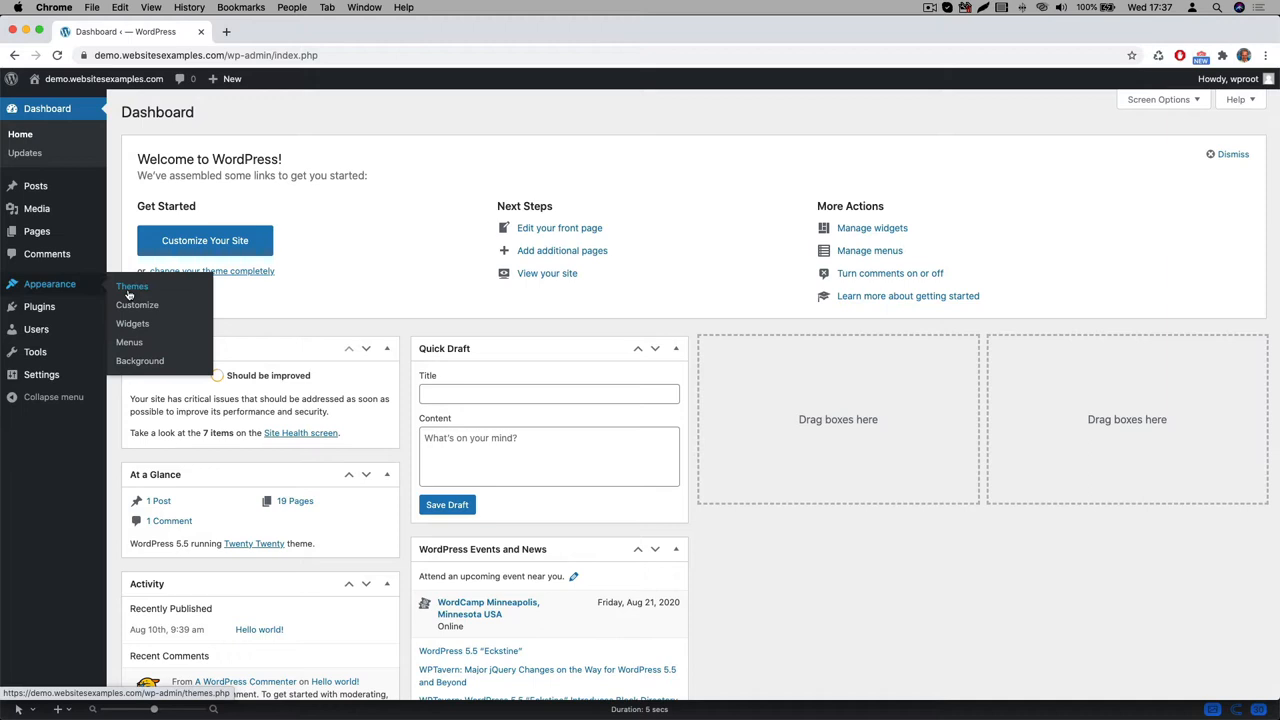
left_click(132, 286)
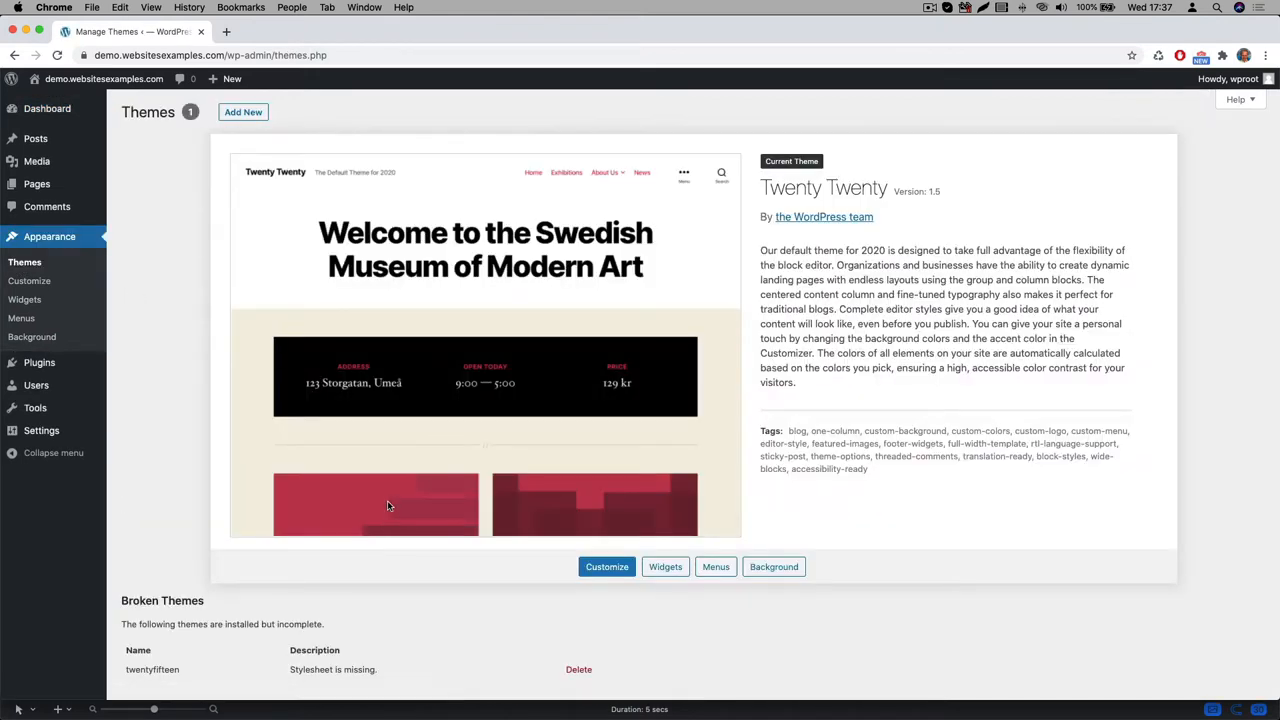
mouse_move(744, 184)
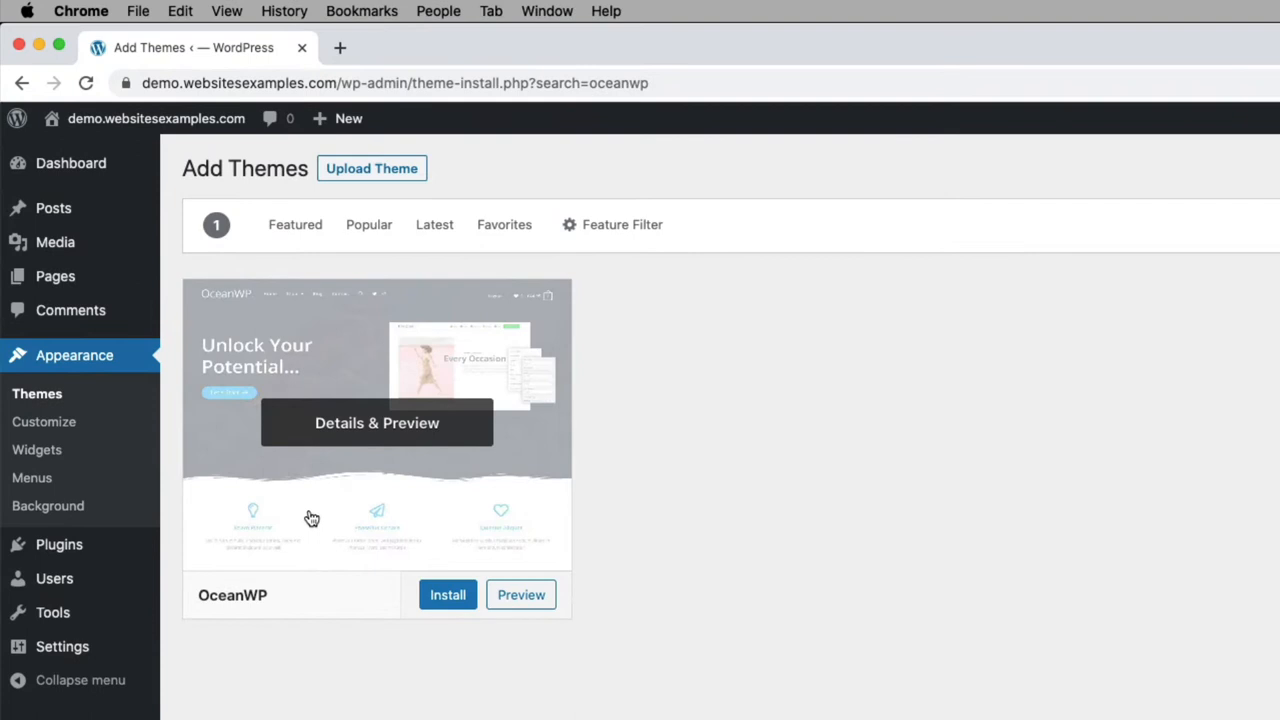
- Install OceanWP from the theme directory and activate it as the site theme
left_click(448, 594)
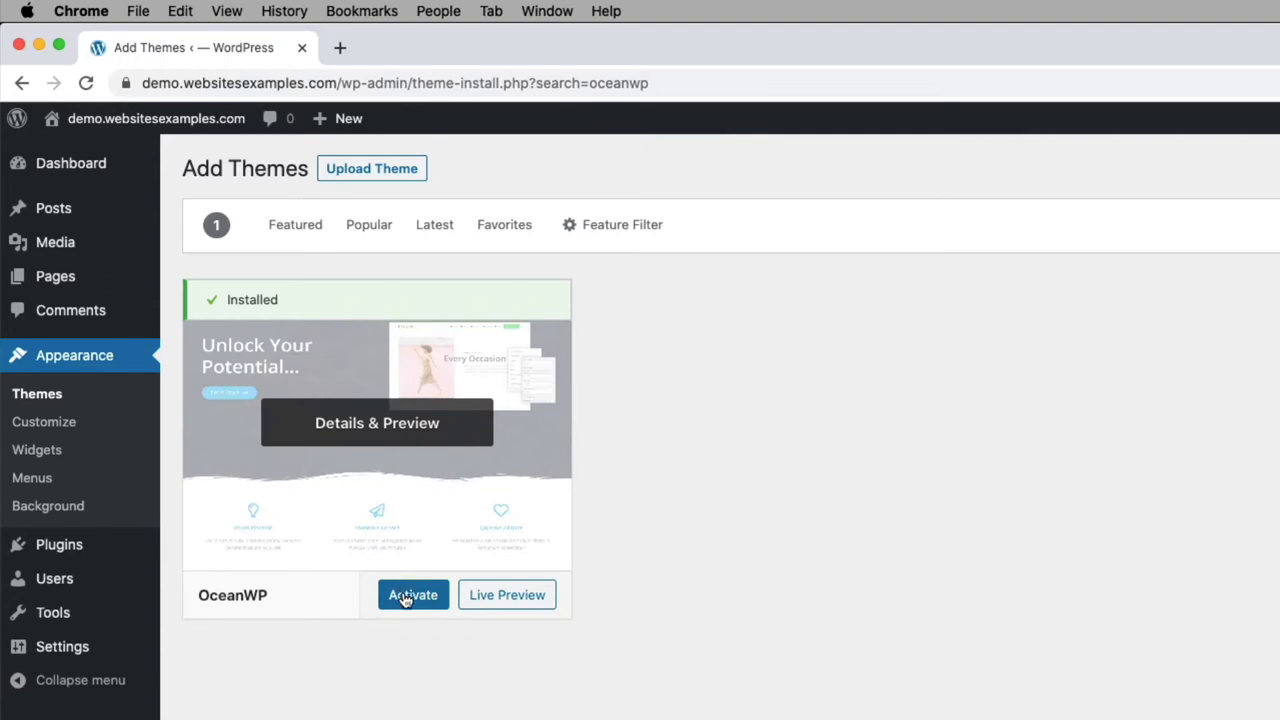
left_click(412, 596)
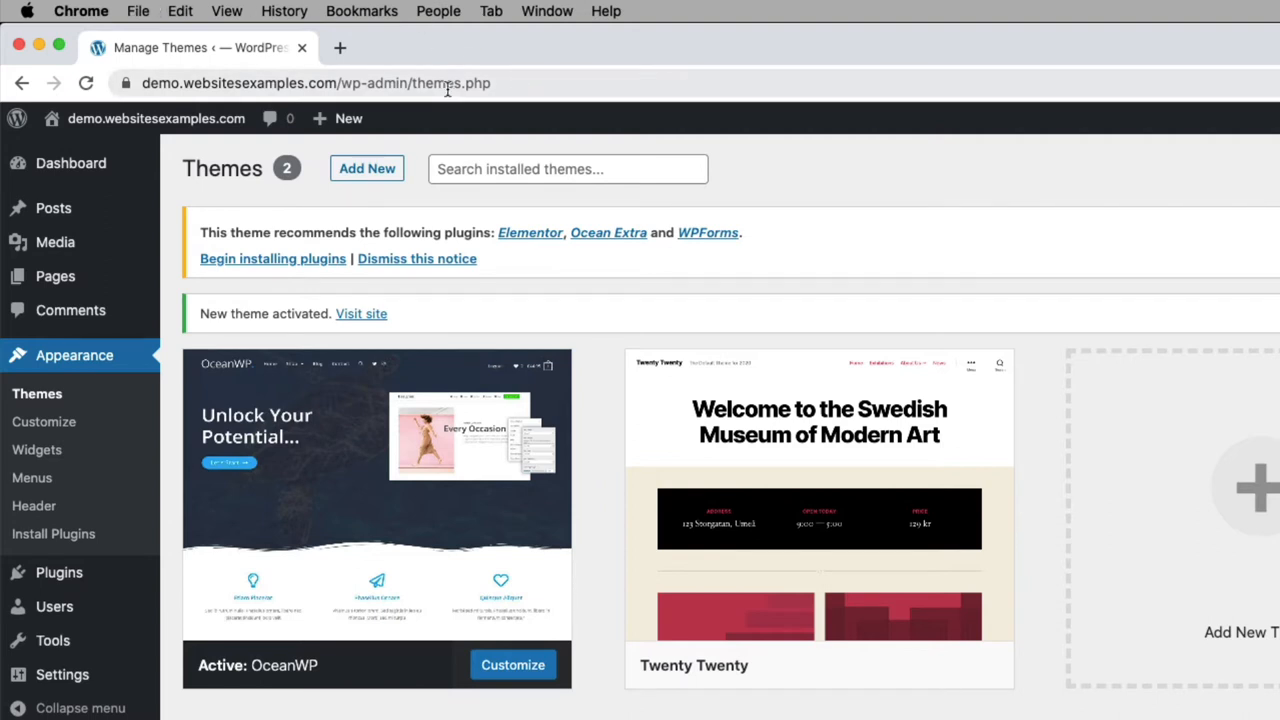
mouse_move(1240, 486)
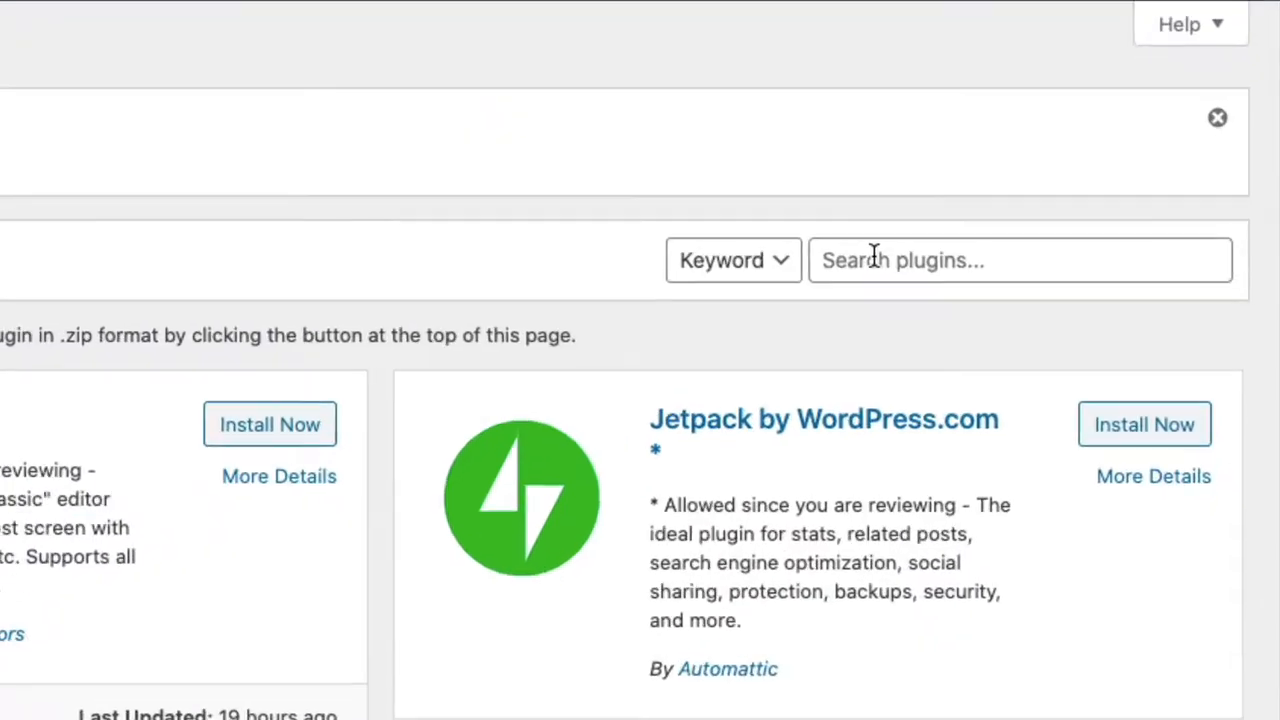
- Search the plugin directory for 'elementor', install Elementor Page Builder and activate it
left_click(1020, 260)
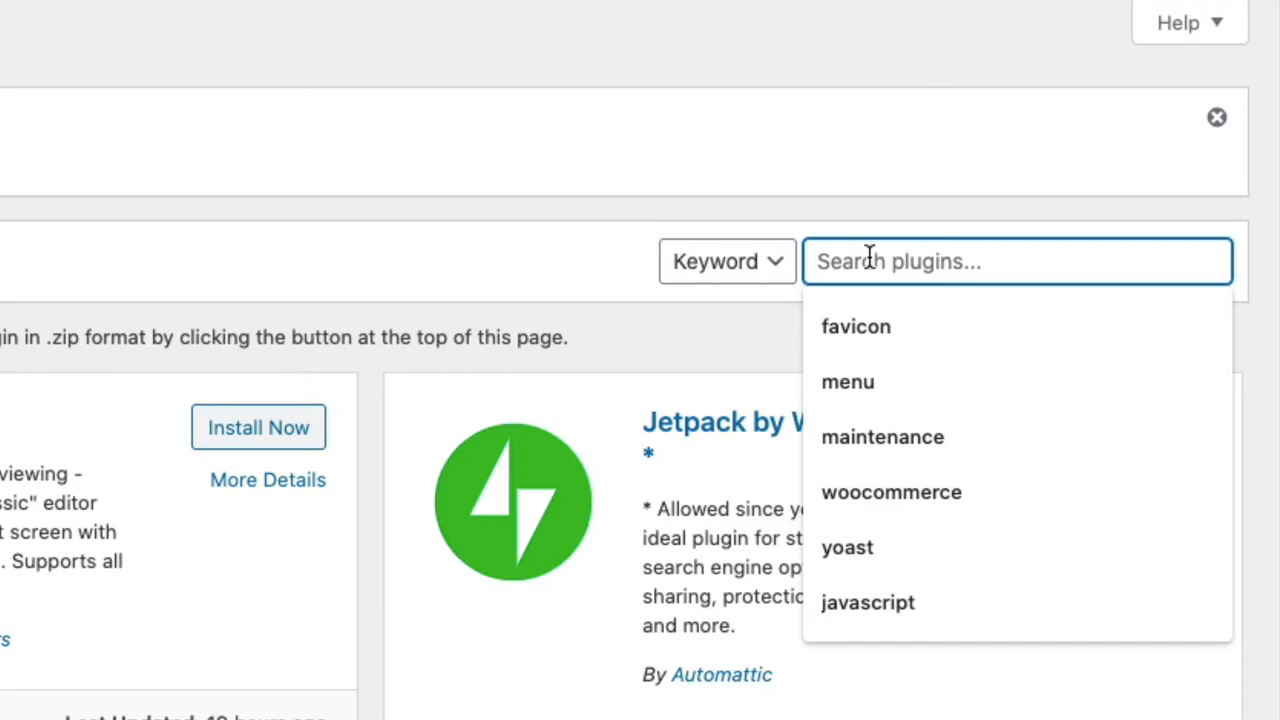
type("elementor")
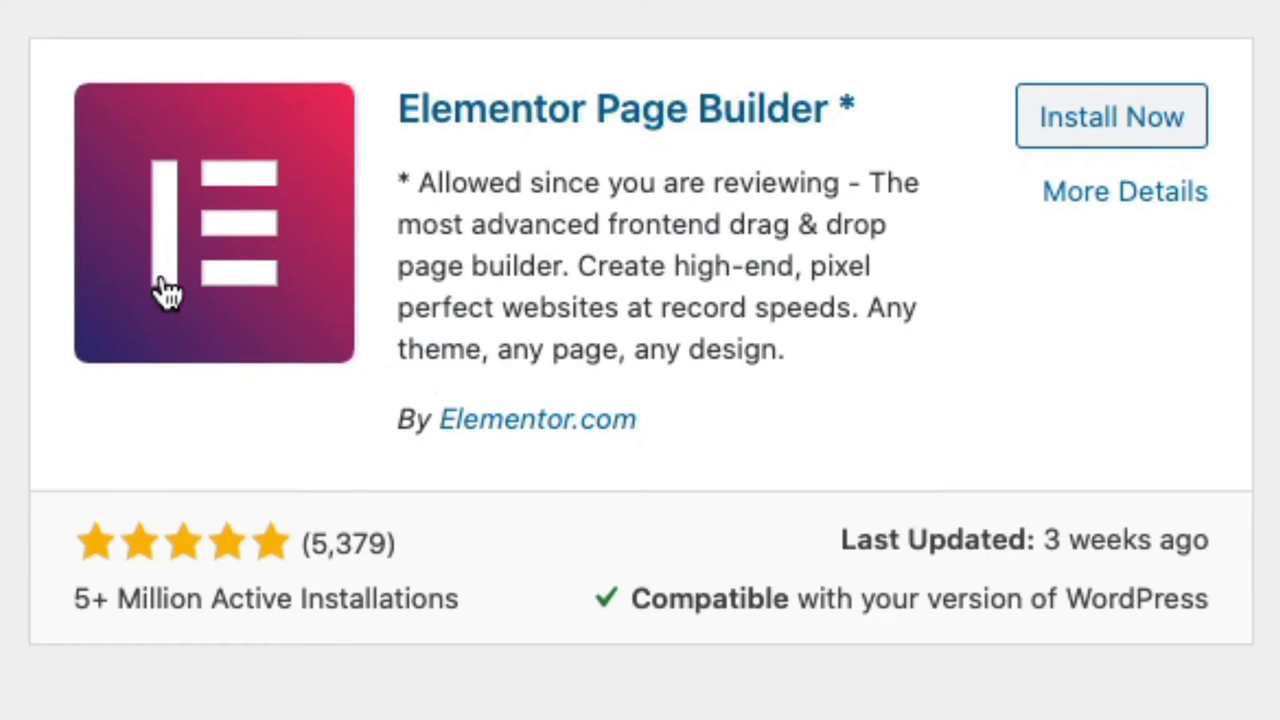
mouse_move(184, 140)
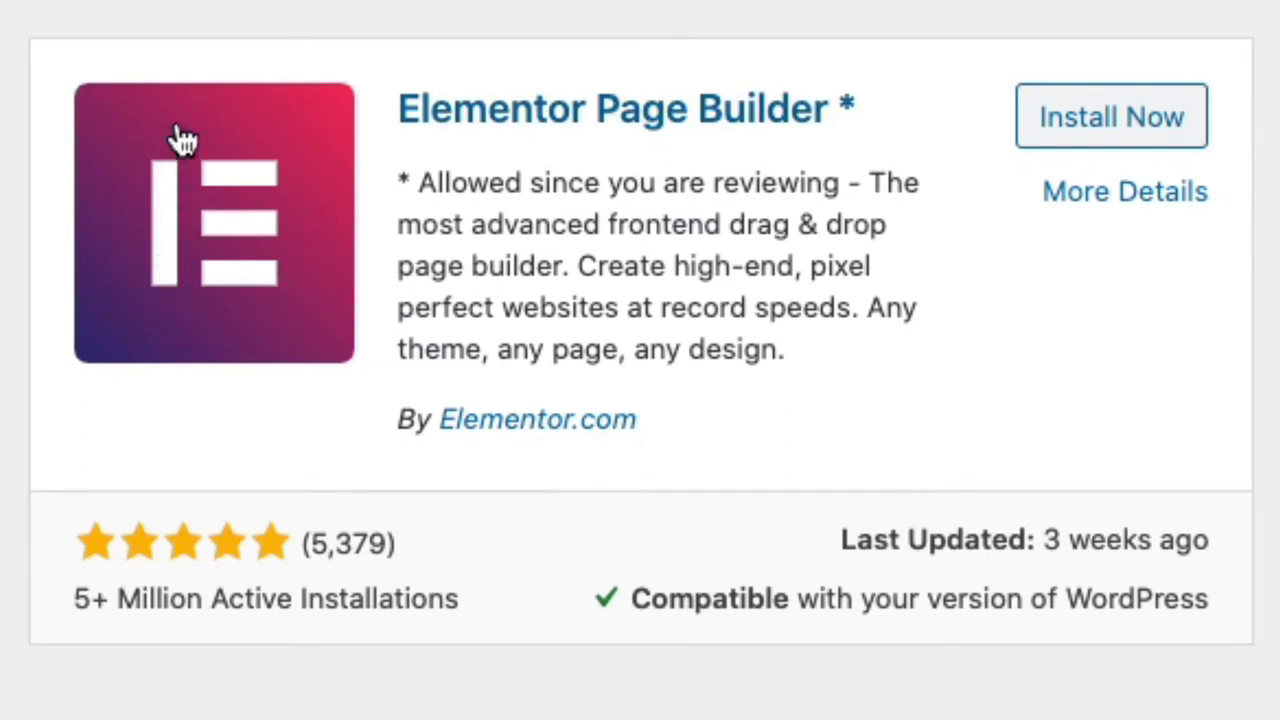
mouse_move(158, 272)
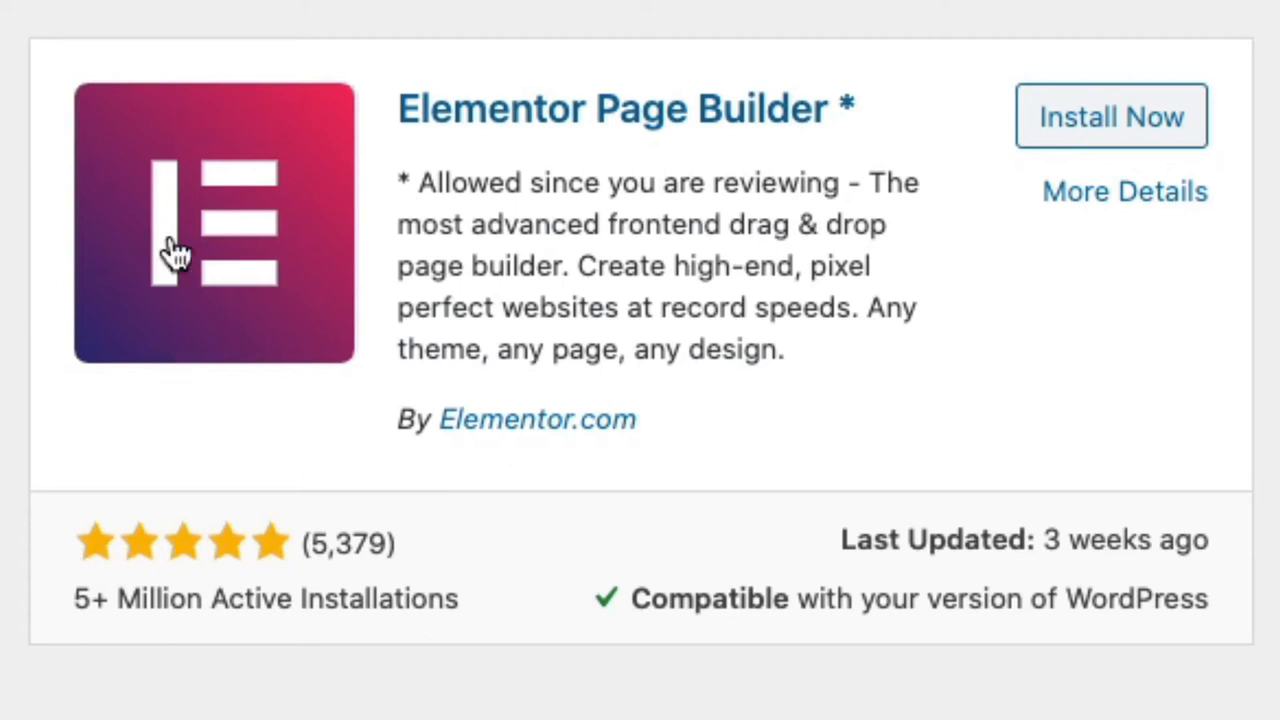
mouse_move(1000, 184)
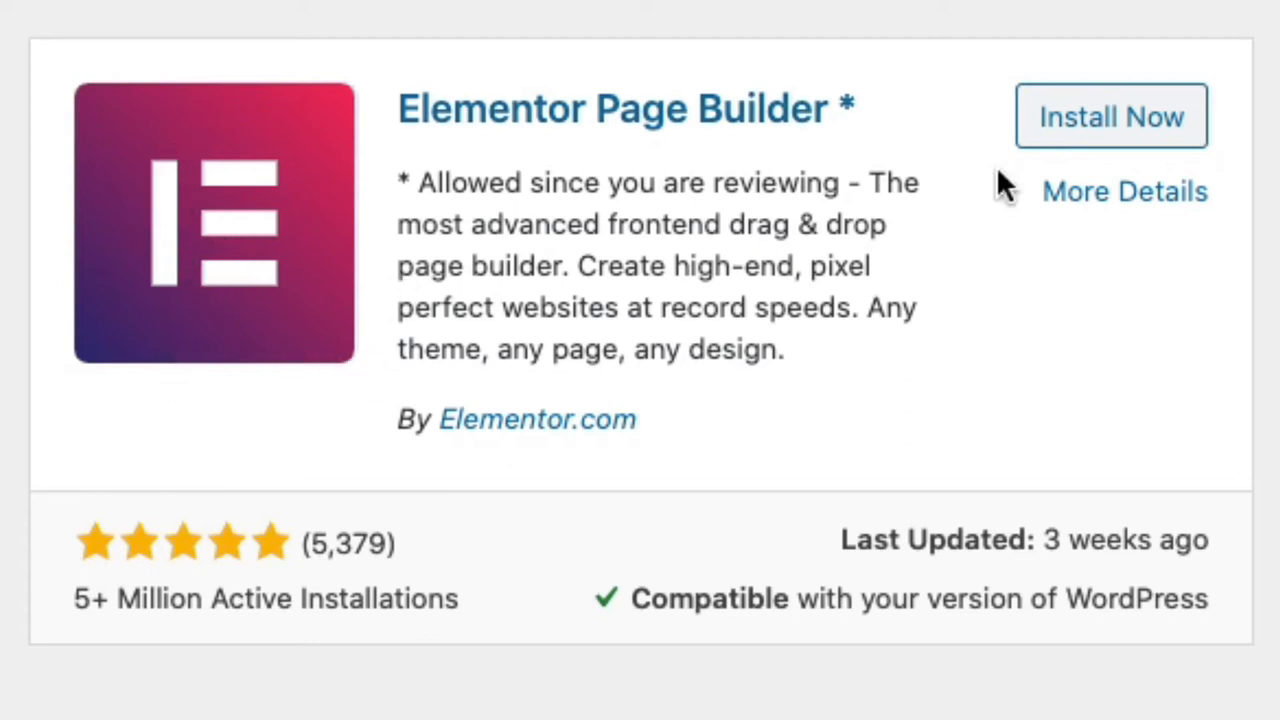
mouse_move(210, 556)
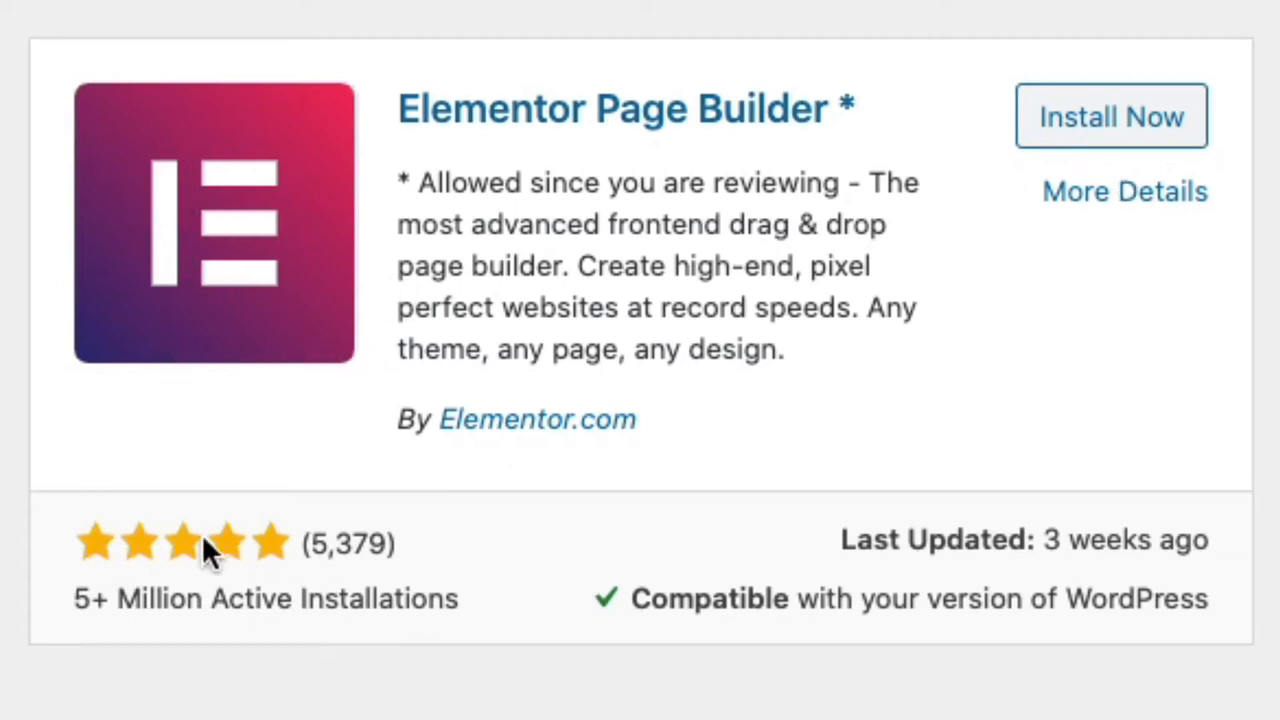
mouse_move(558, 532)
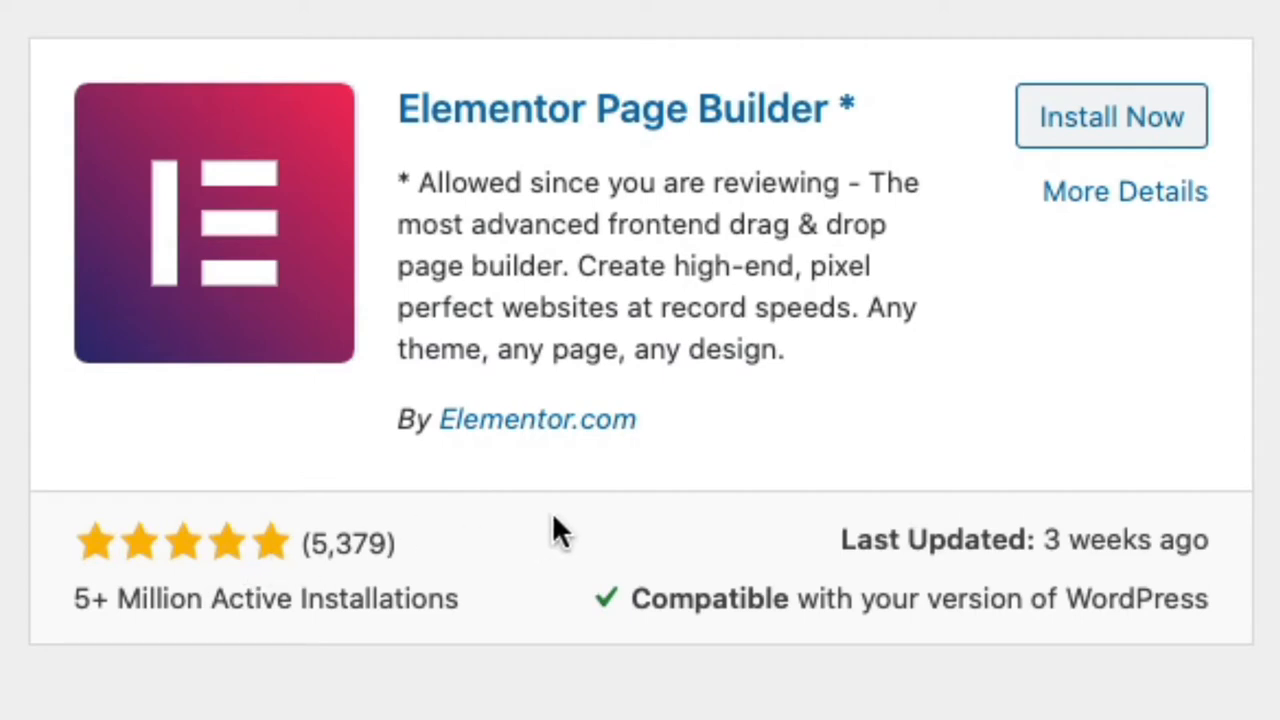
mouse_move(336, 524)
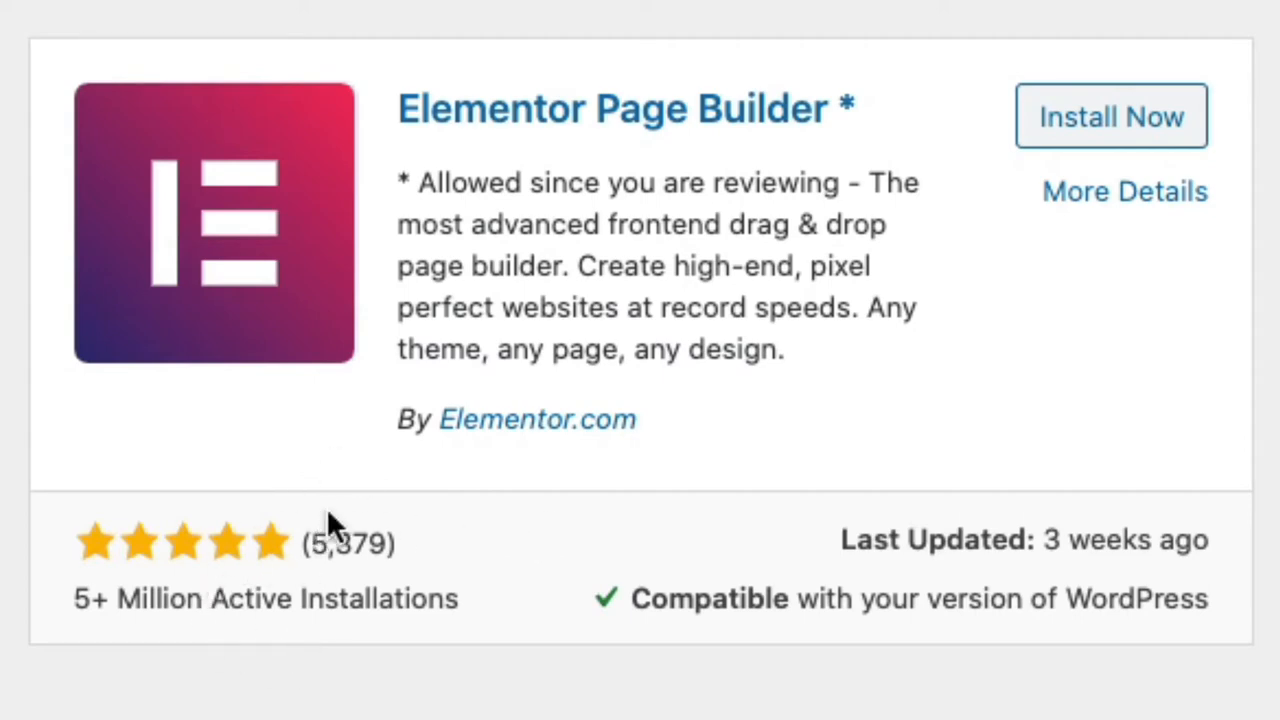
mouse_move(1040, 176)
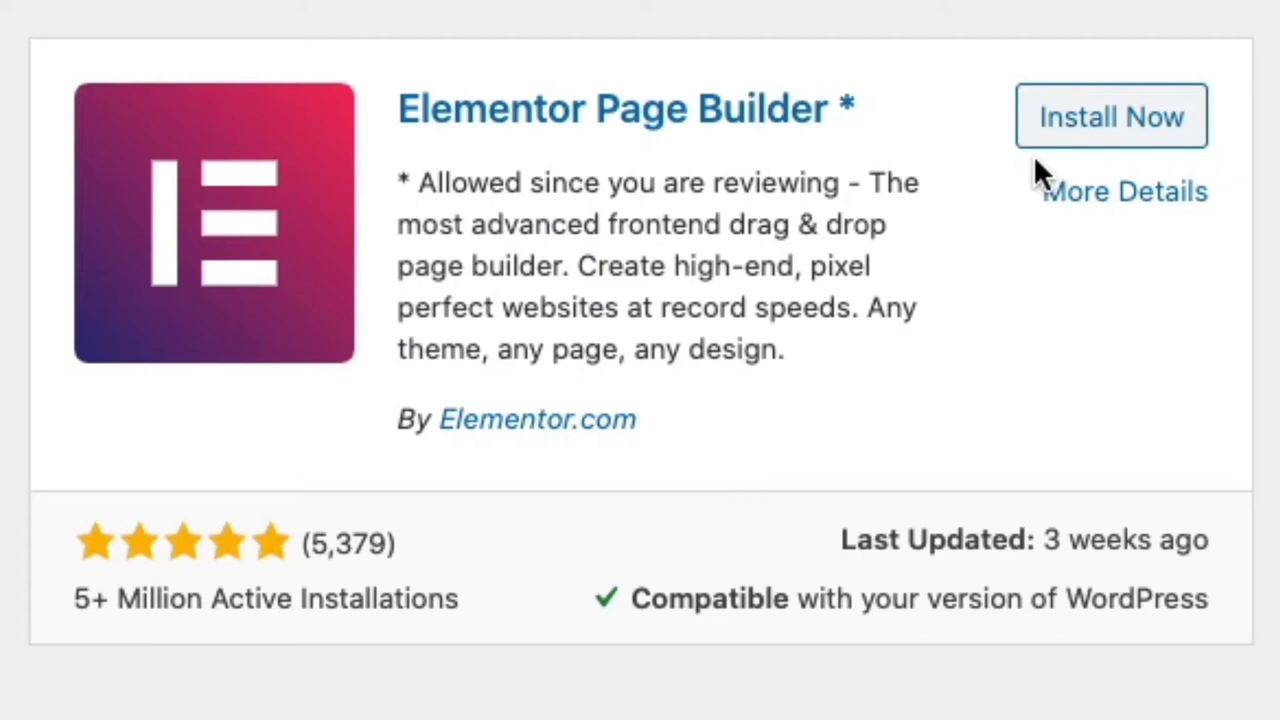
left_click(1110, 116)
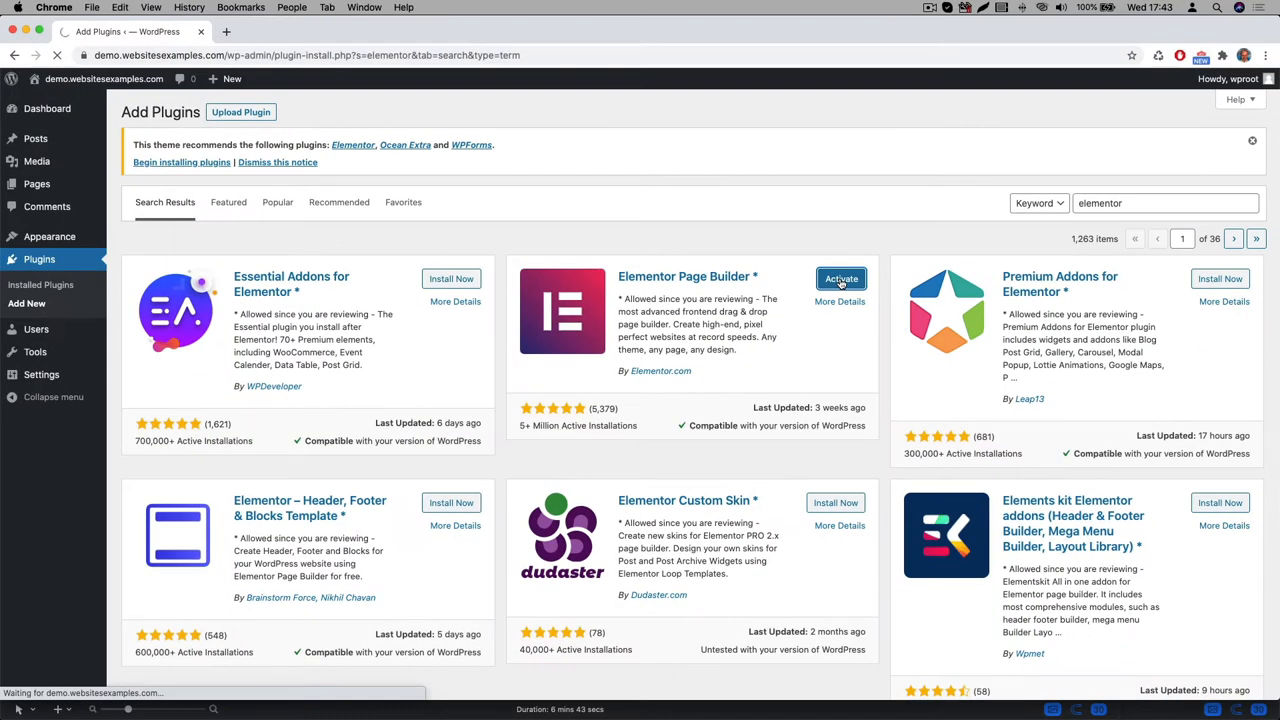
left_click(840, 278)
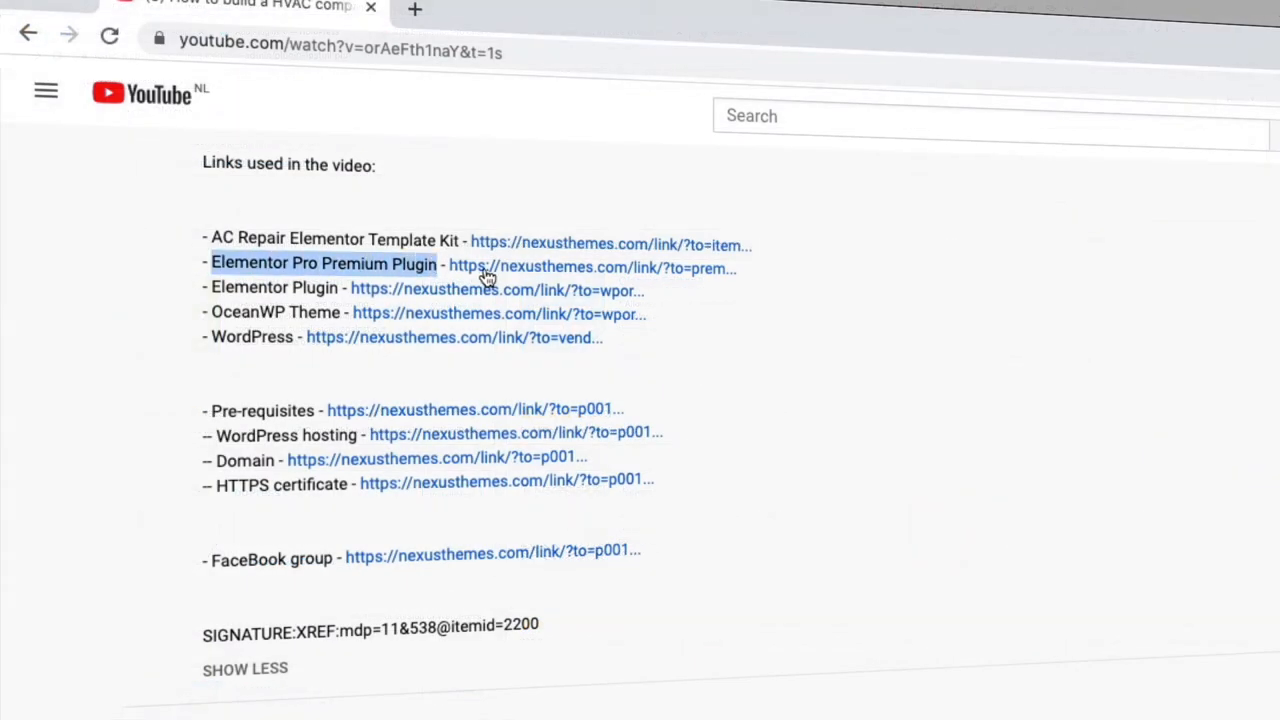
- Follow the Elementor Pro Premium Plugin link from the video description
left_click(290, 32)
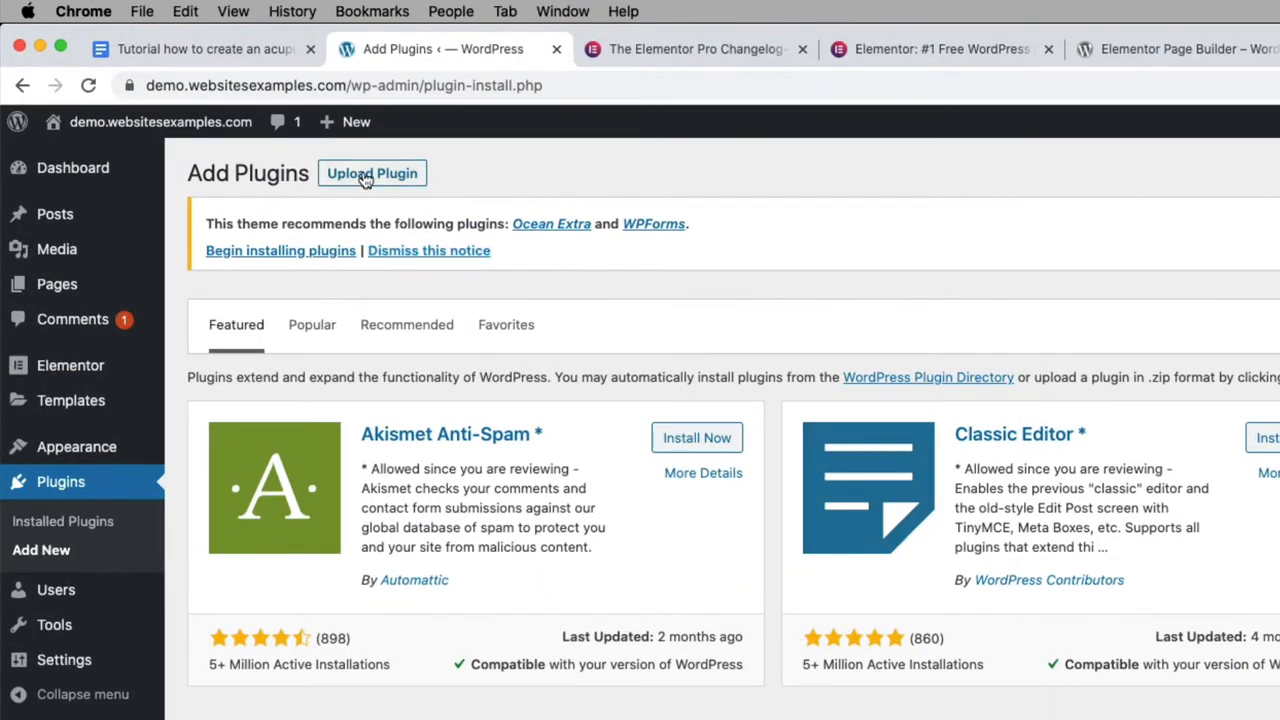
- Upload elementor-pro-2.10.3.zip via Upload Plugin and install it
left_click(372, 172)
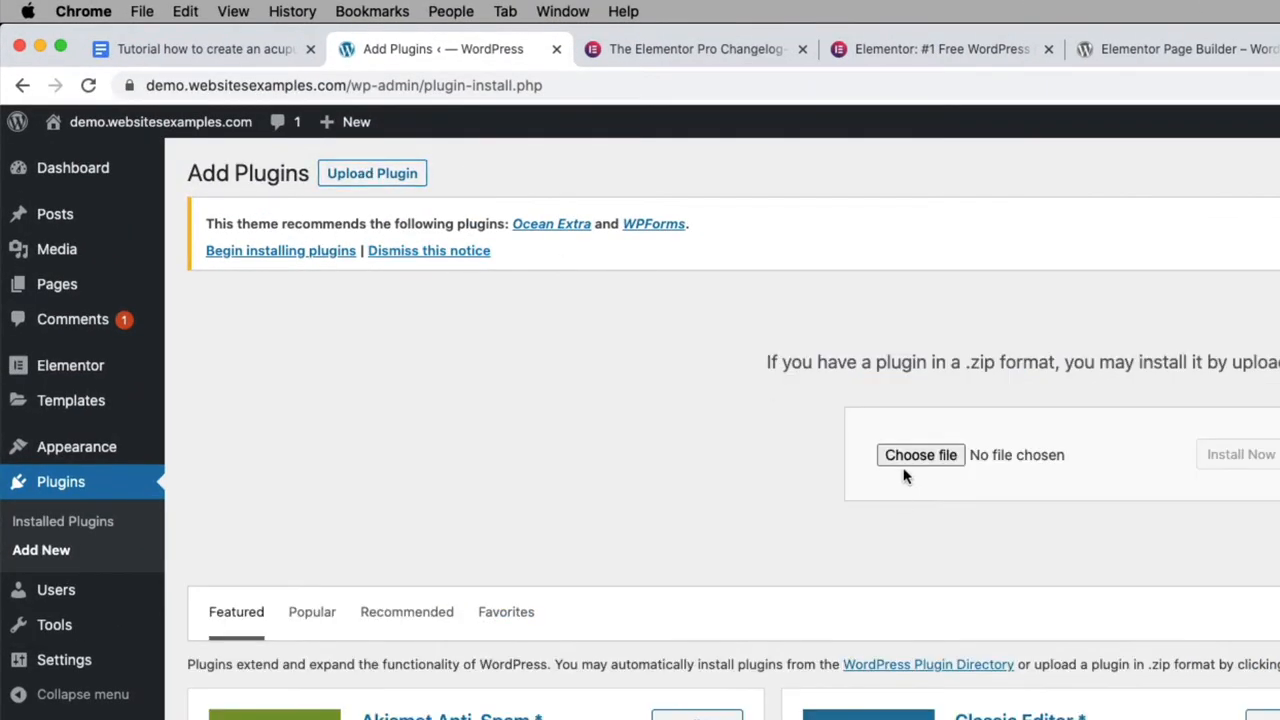
left_click(920, 456)
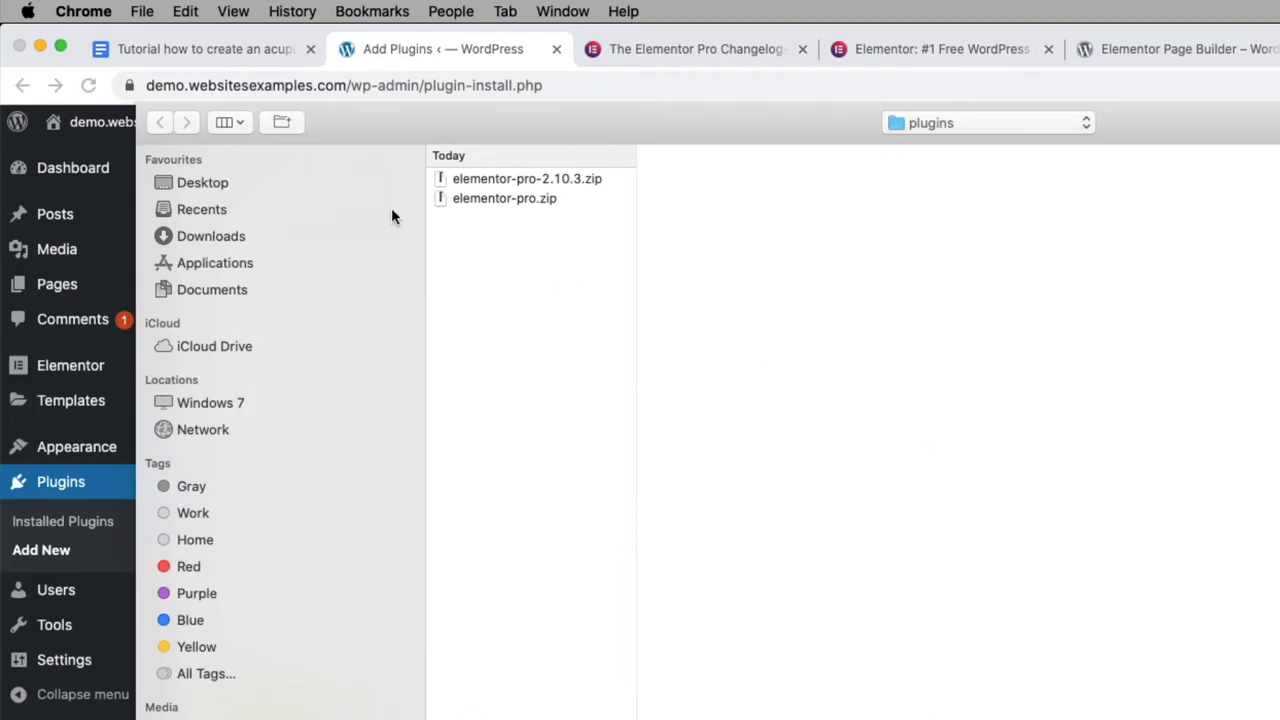
left_click(528, 178)
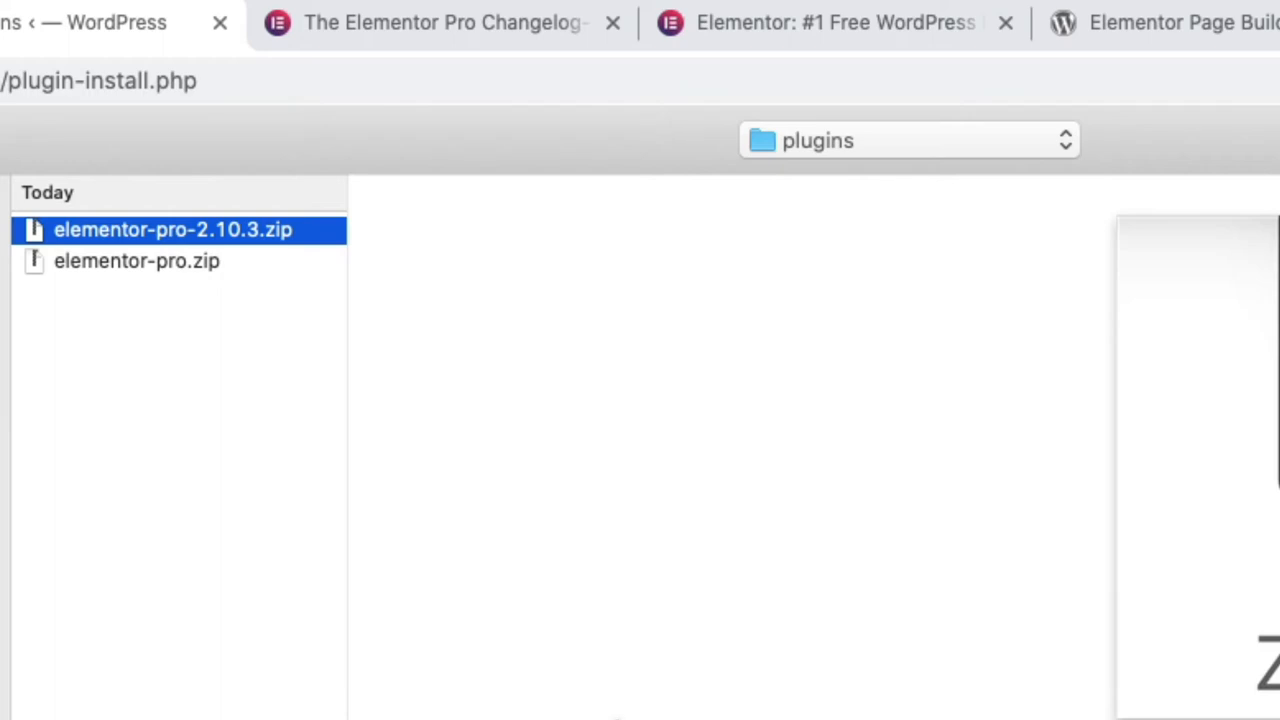
mouse_move(156, 200)
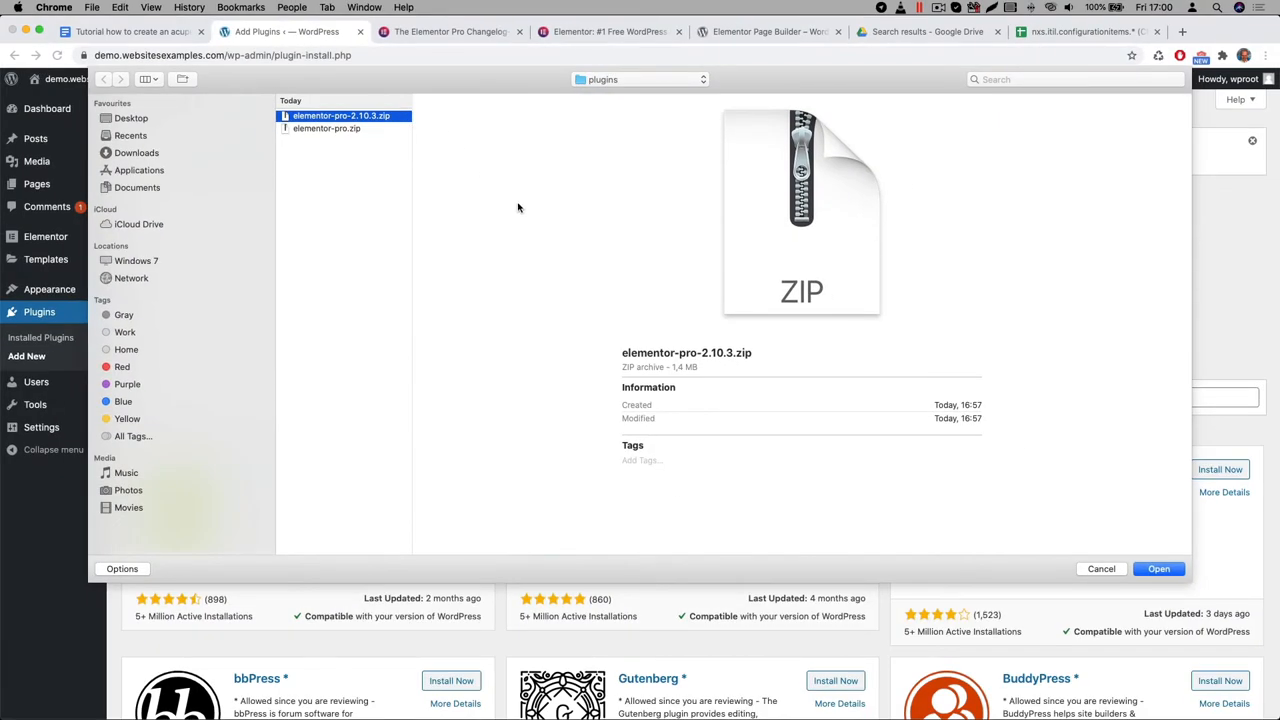
left_click(1158, 568)
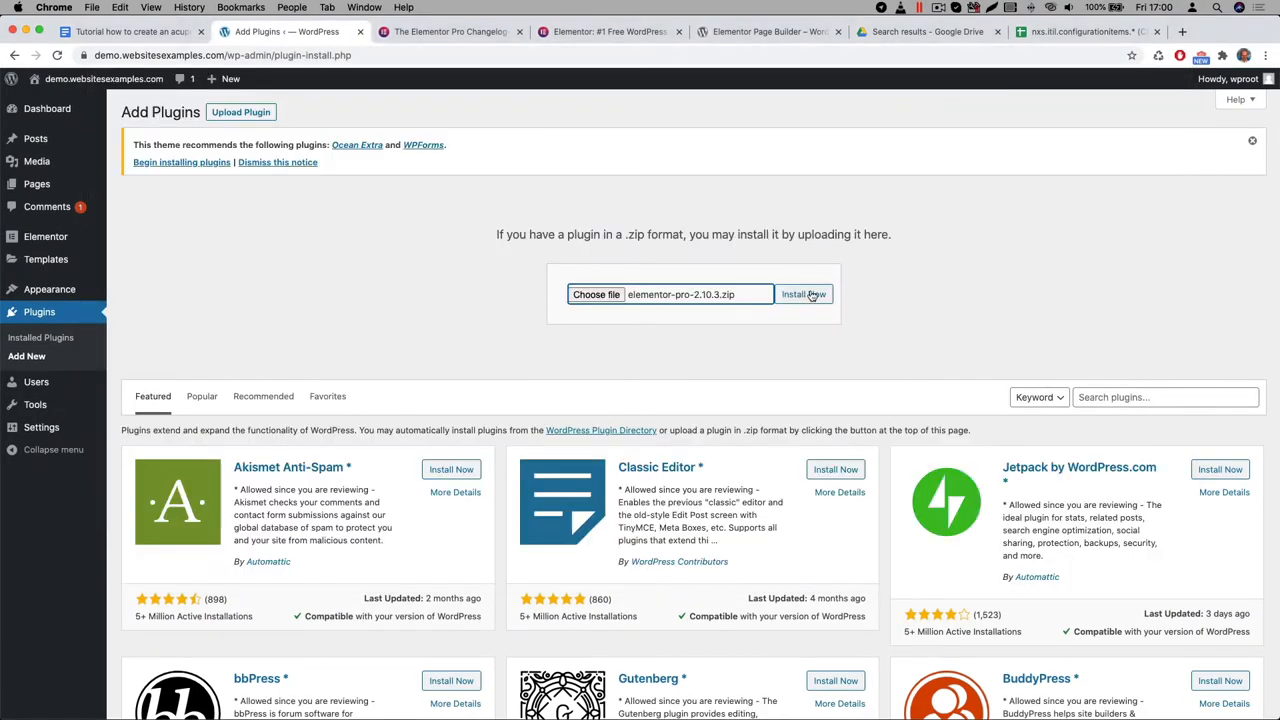
left_click(804, 294)
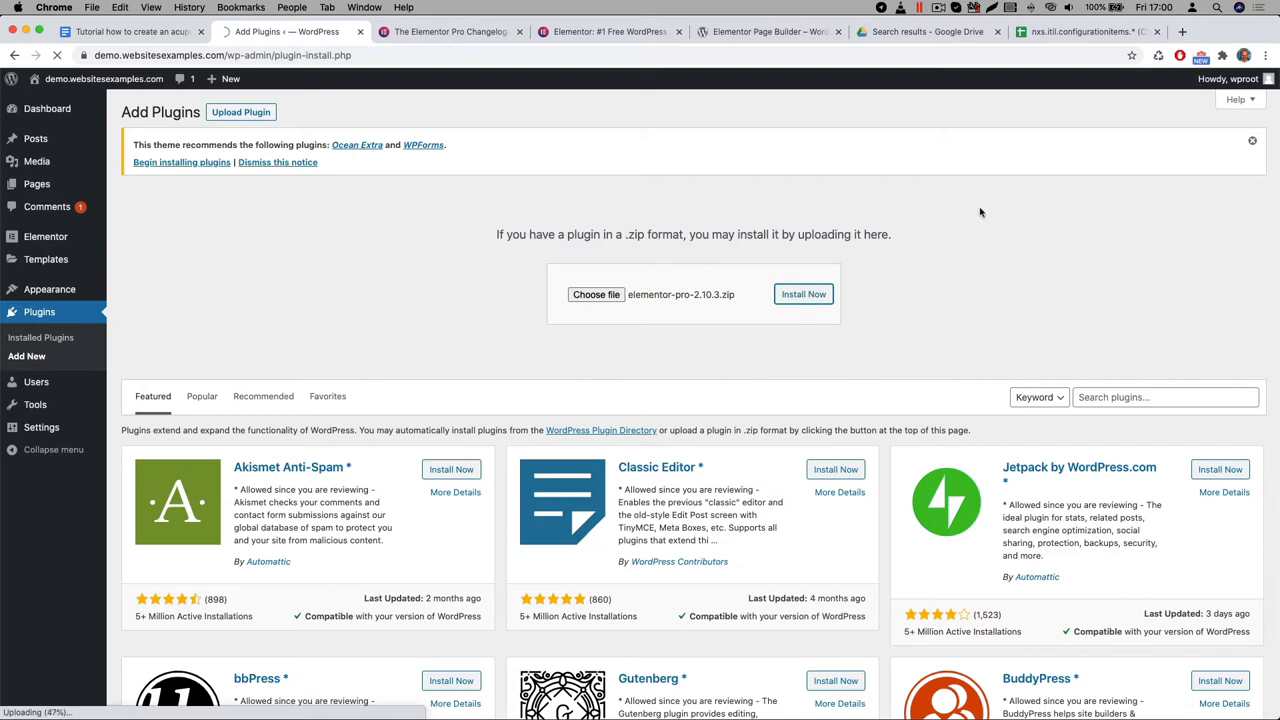
left_click(804, 294)
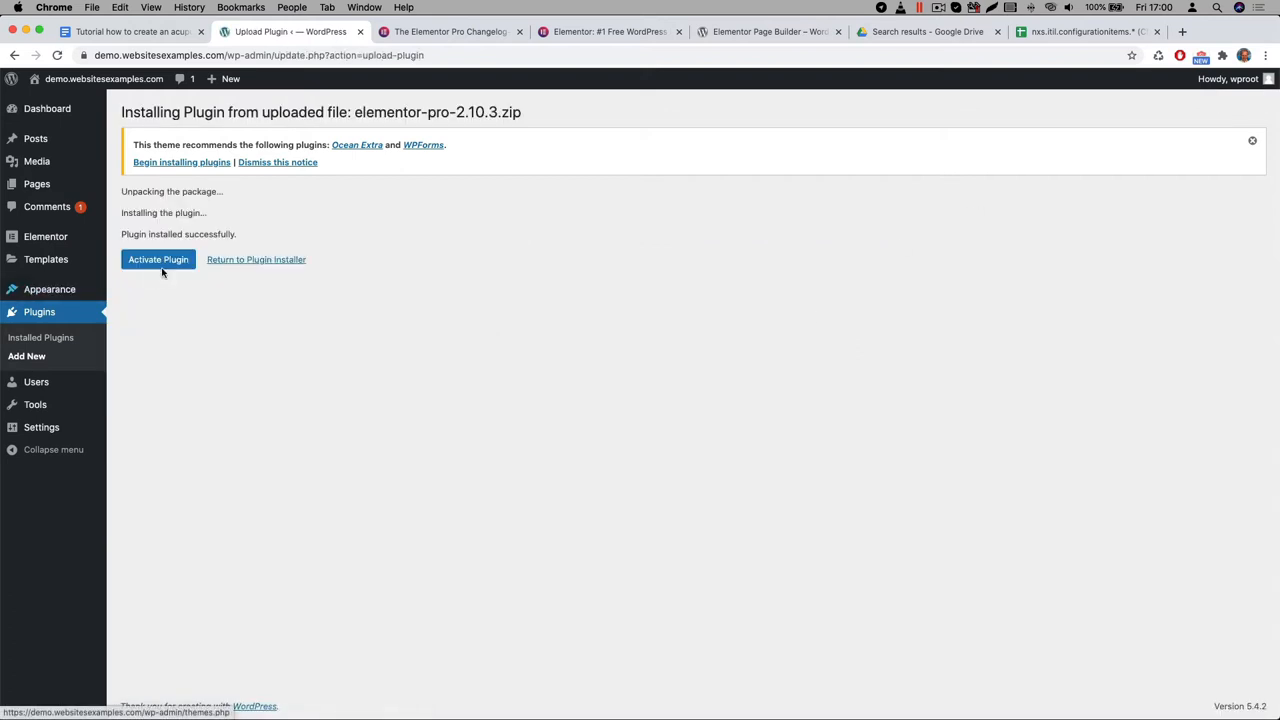
- Activate Elementor Pro and start Connect & Activate to reach its license screen
left_click(158, 260)
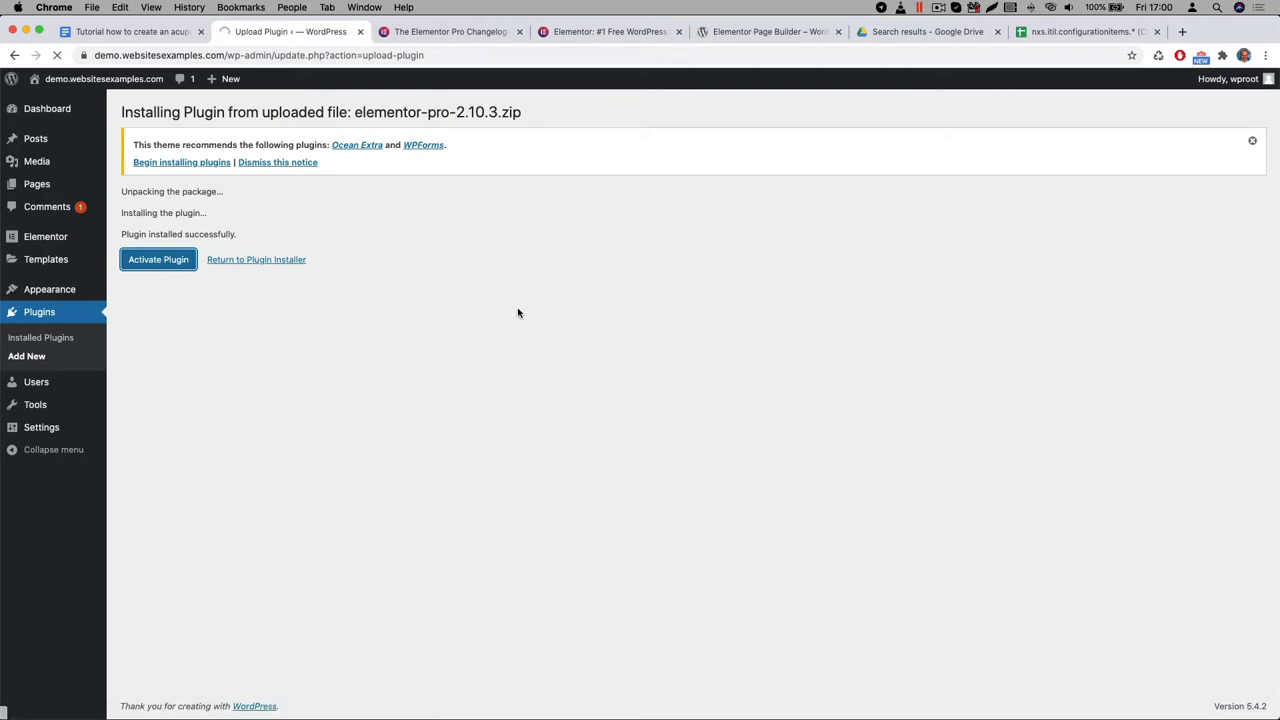
left_click(158, 260)
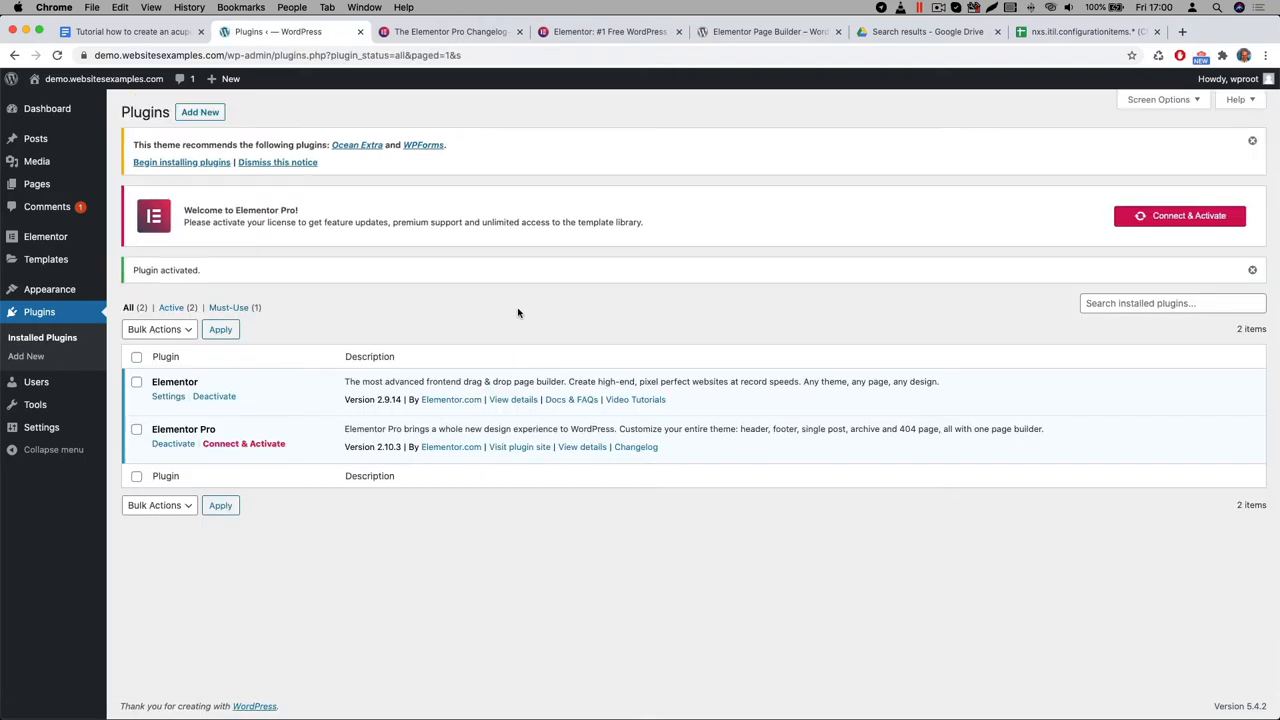
mouse_move(504, 546)
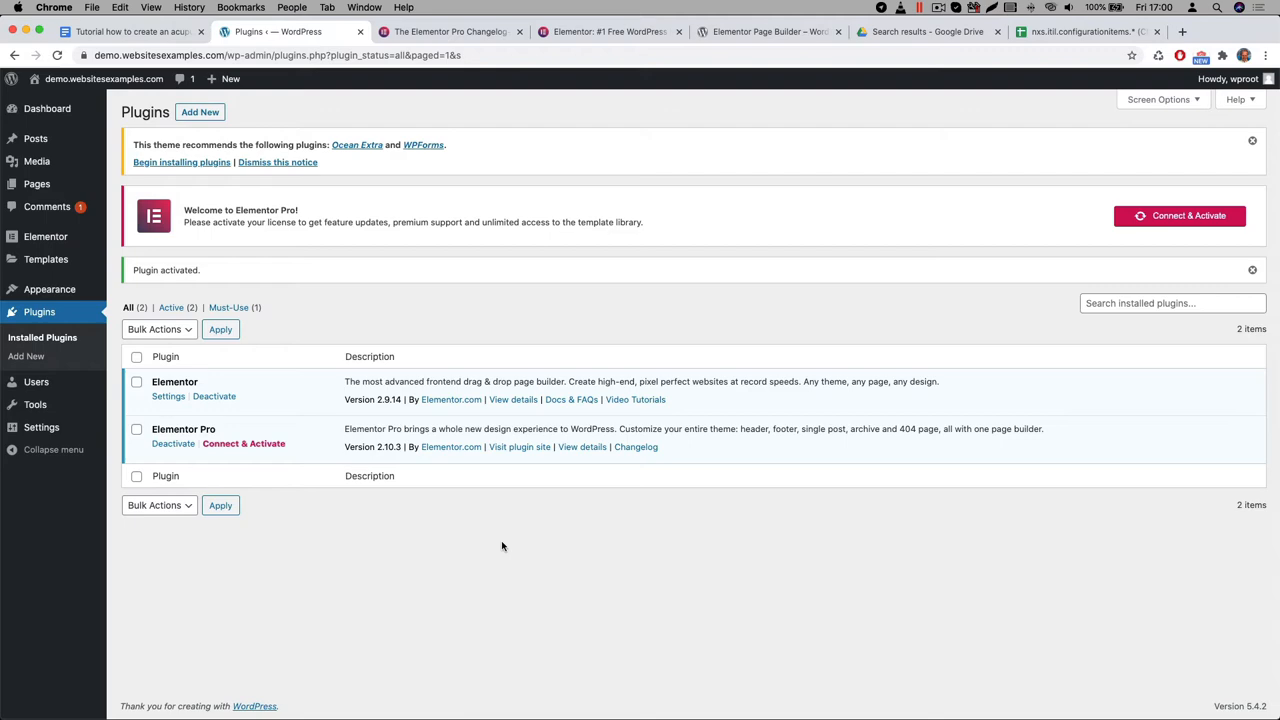
mouse_move(208, 488)
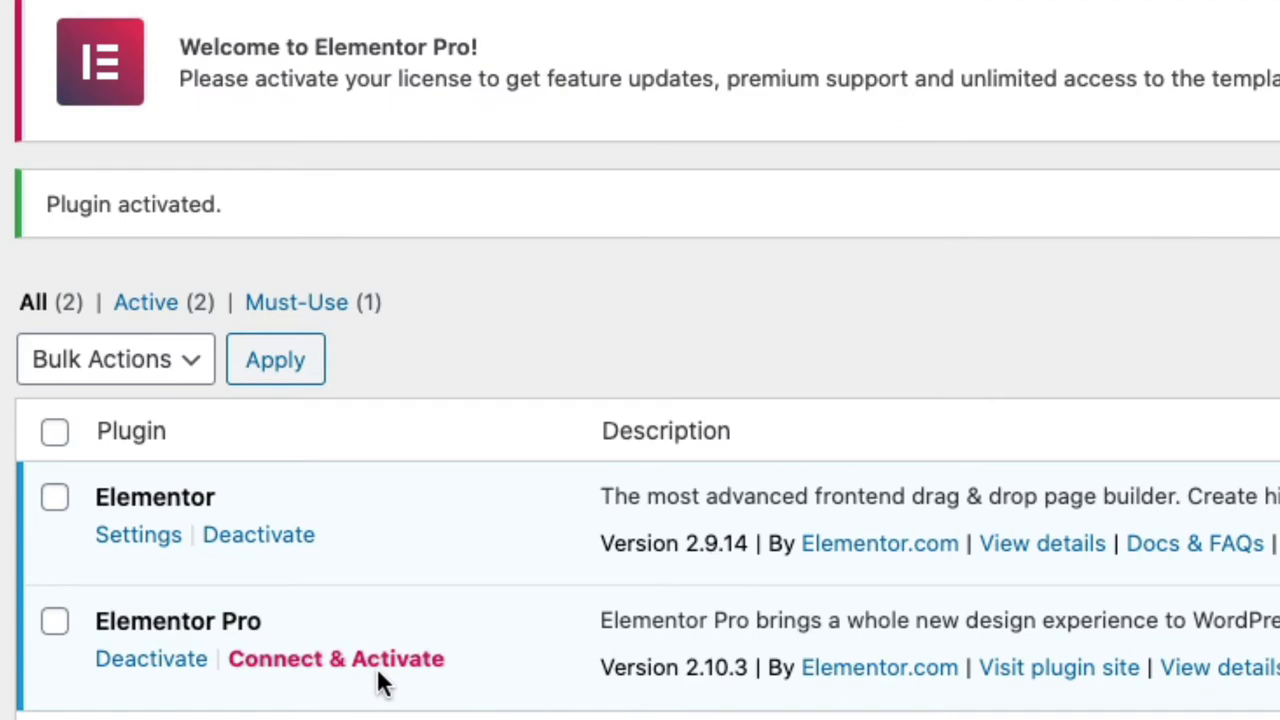
mouse_move(384, 684)
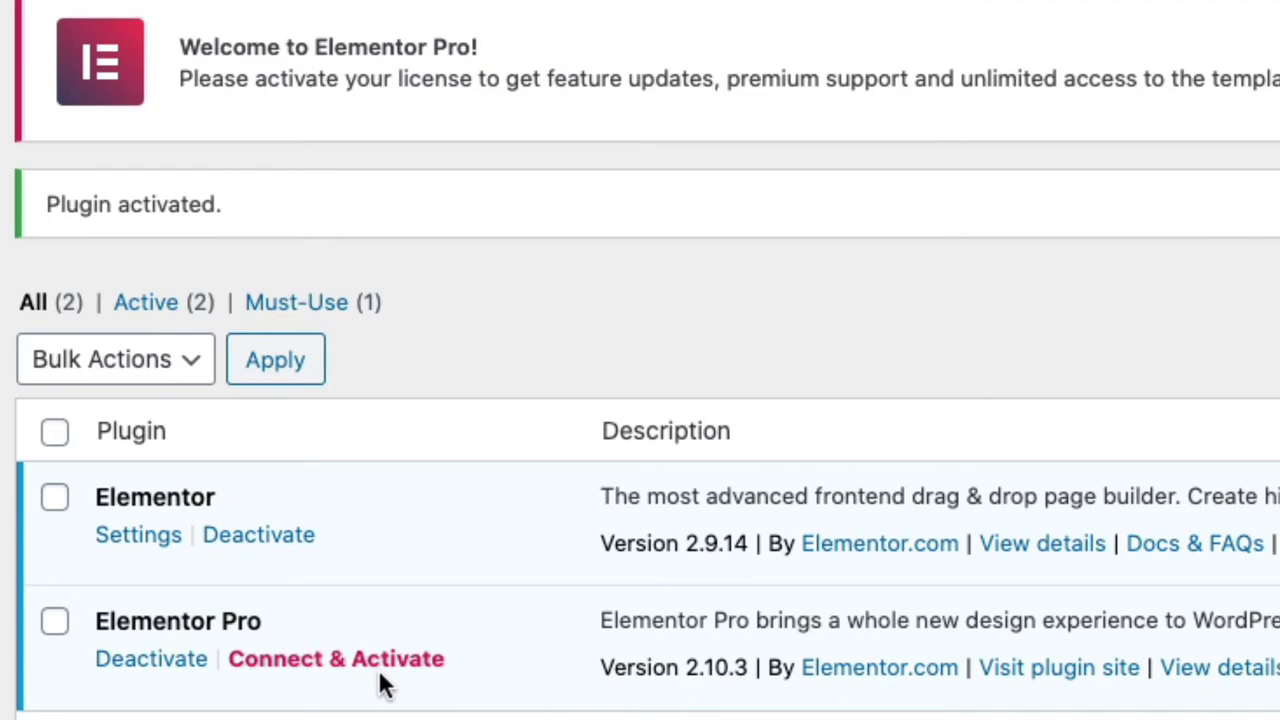
left_click(336, 658)
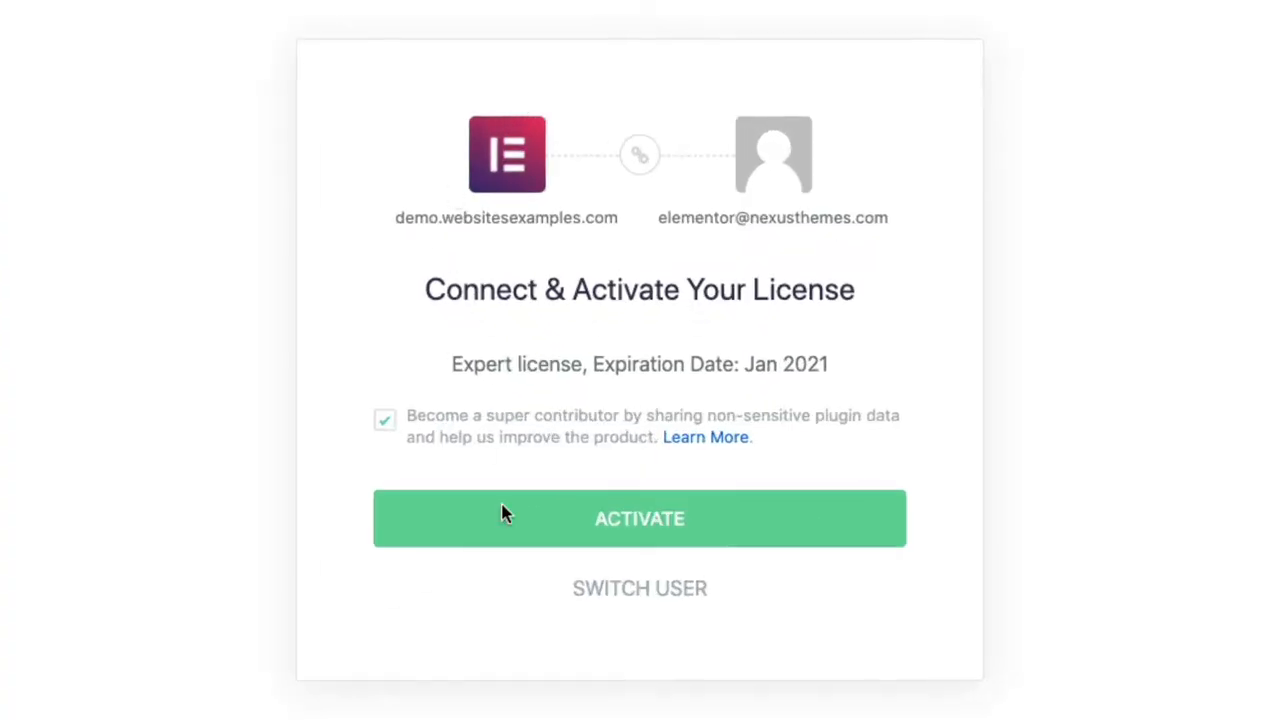
- Activate the Expert license so Elementor Pro's license status shows Active
left_click(640, 518)
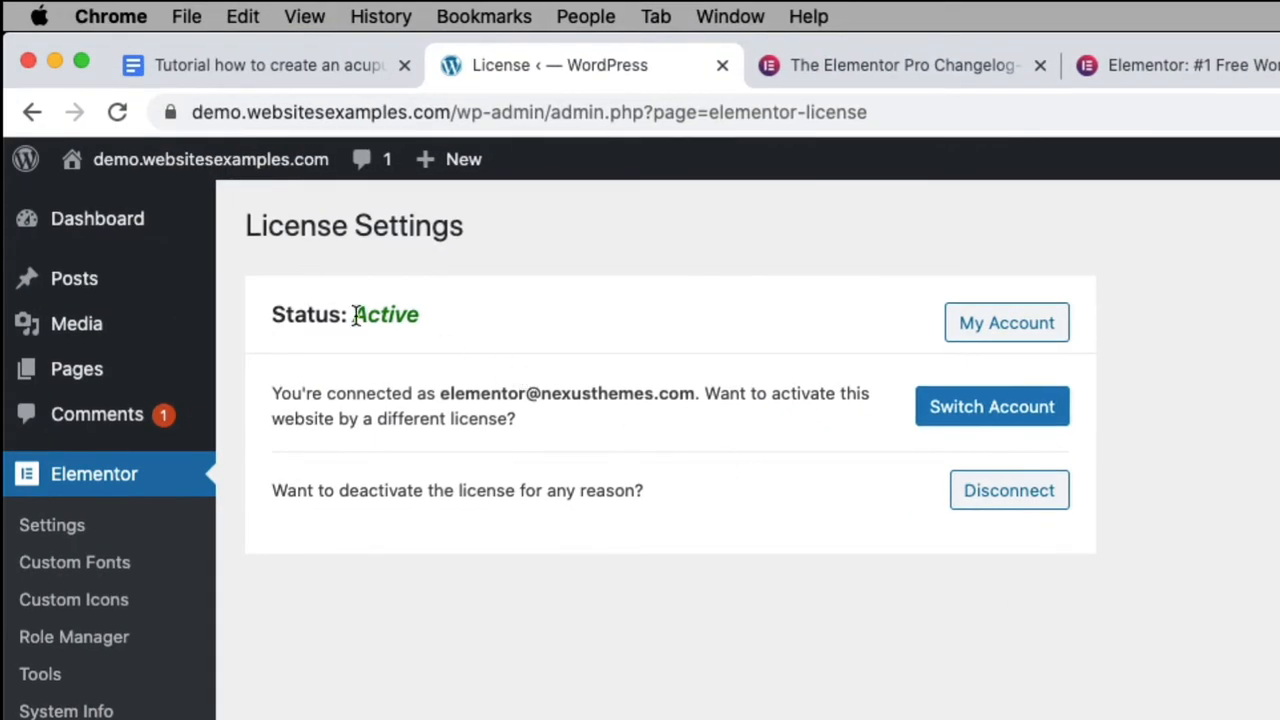
mouse_move(408, 432)
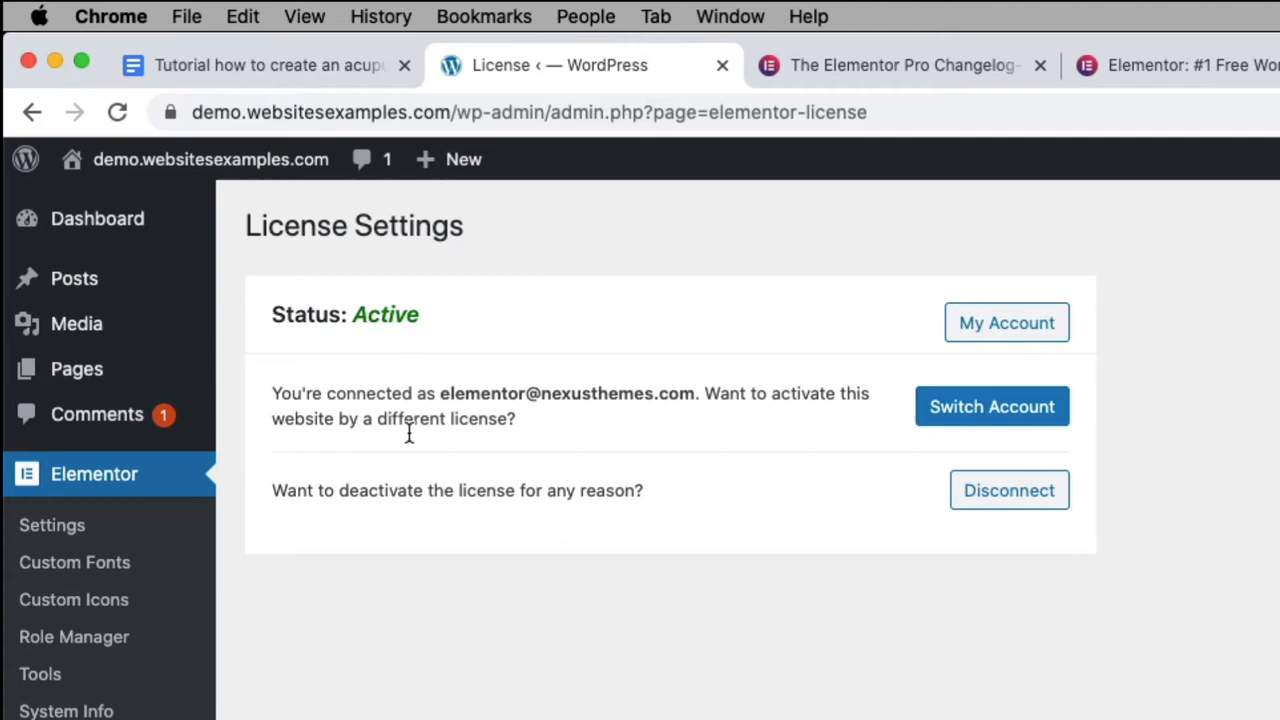
mouse_move(472, 662)
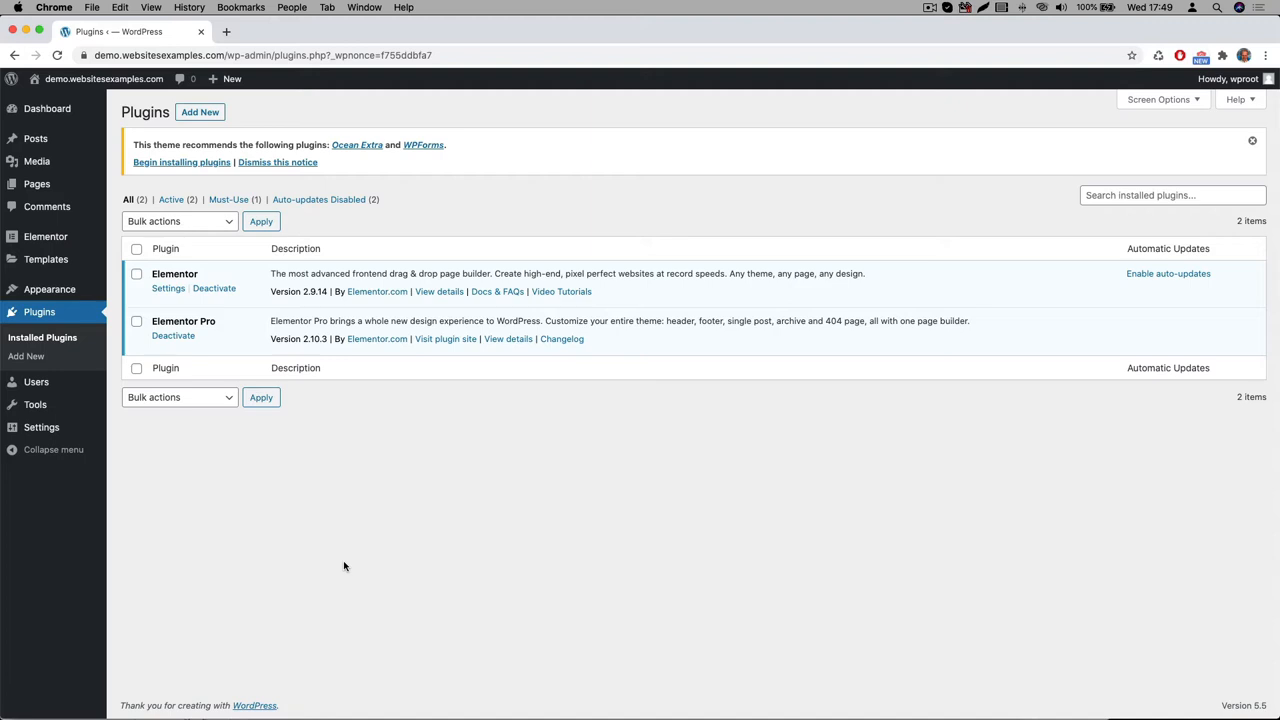
mouse_move(278, 450)
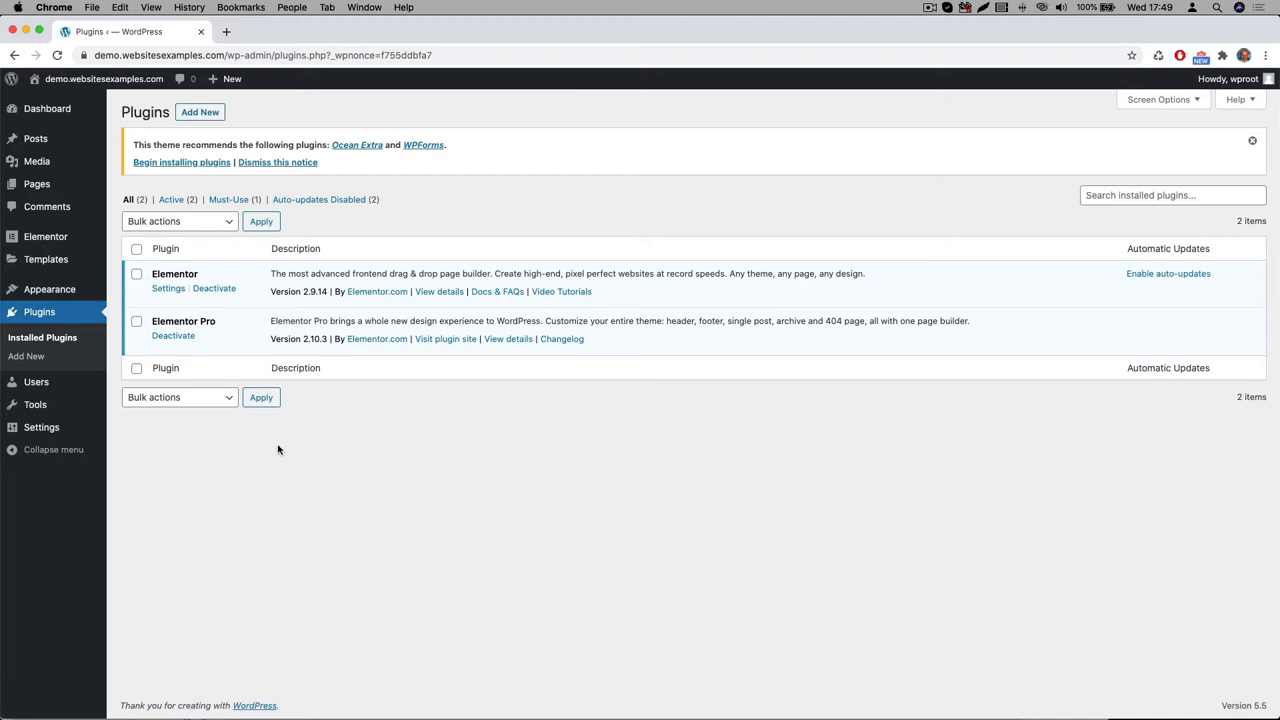
mouse_move(26, 356)
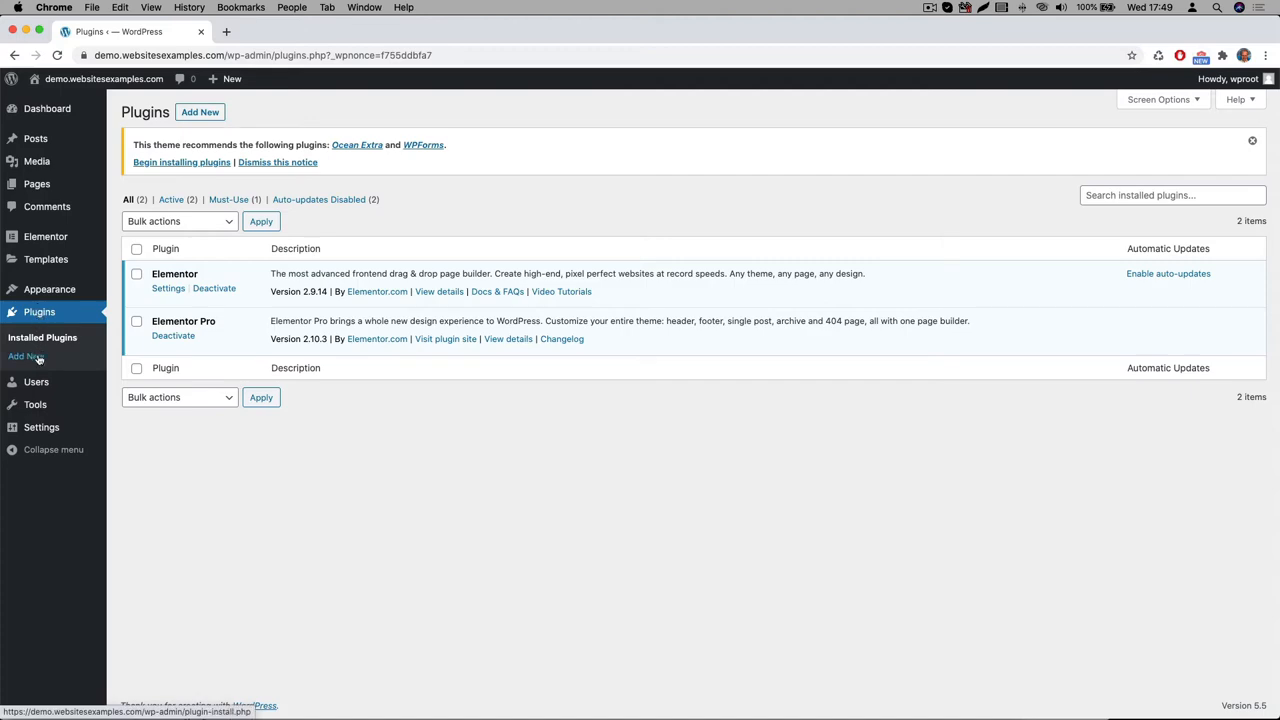
- Search Add Plugins for 'all in one wp migration', install All-in-One WP Migration and activate it
left_click(24, 356)
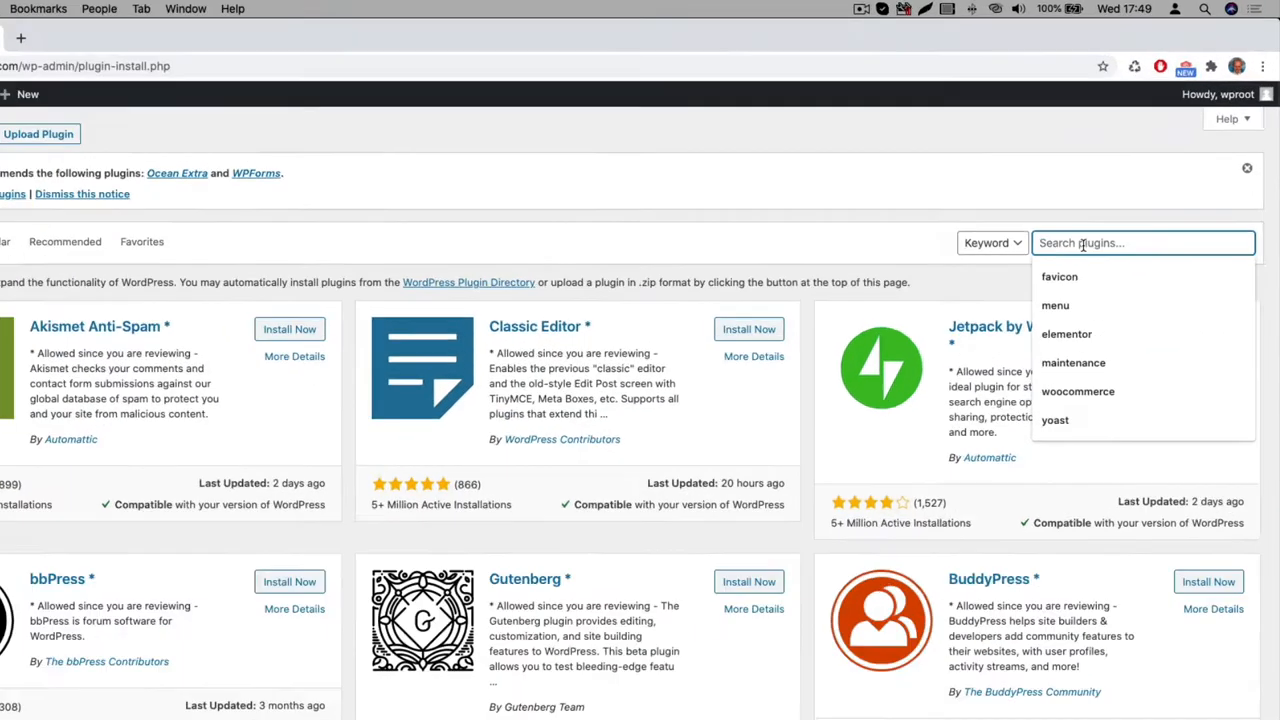
type("all in one wp migration")
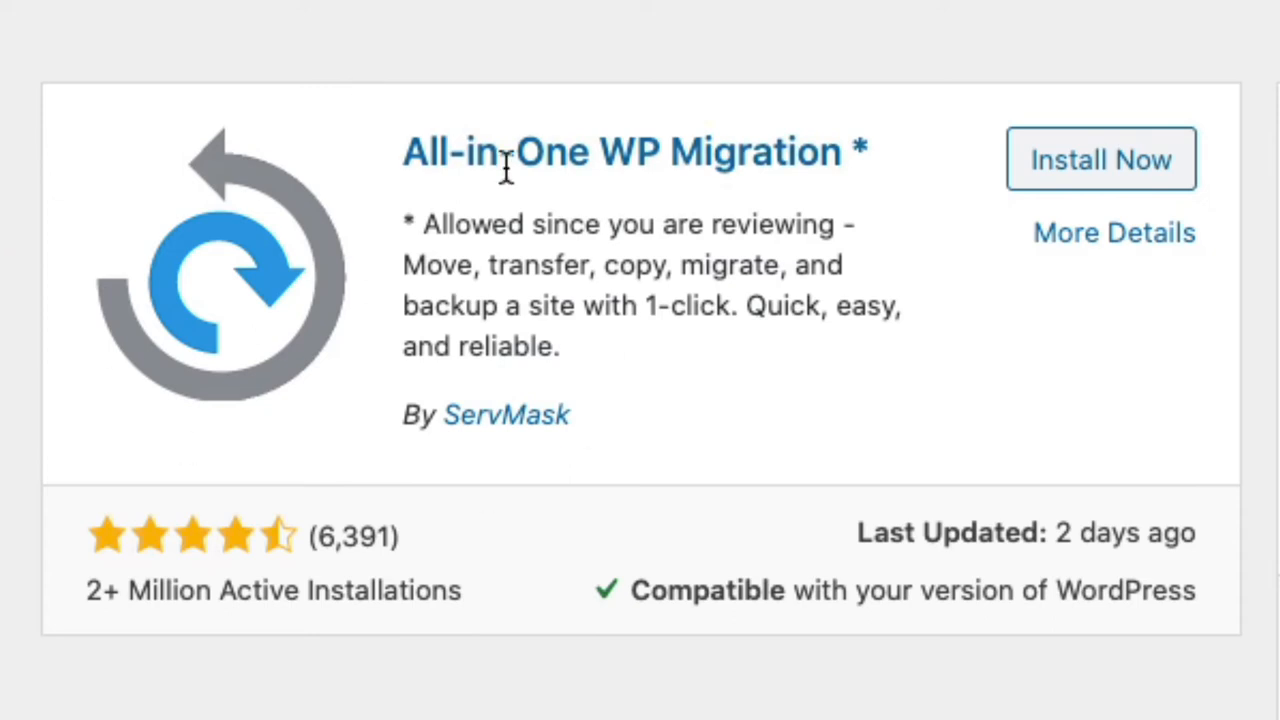
mouse_move(336, 580)
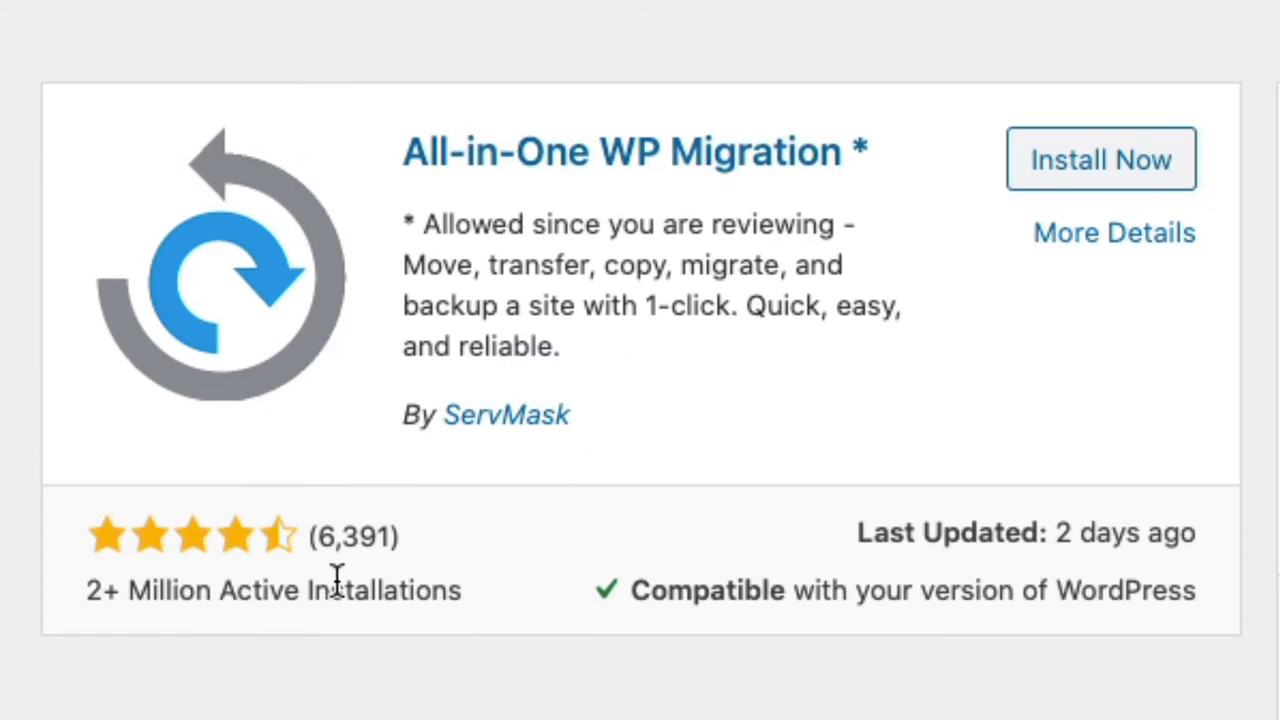
mouse_move(224, 540)
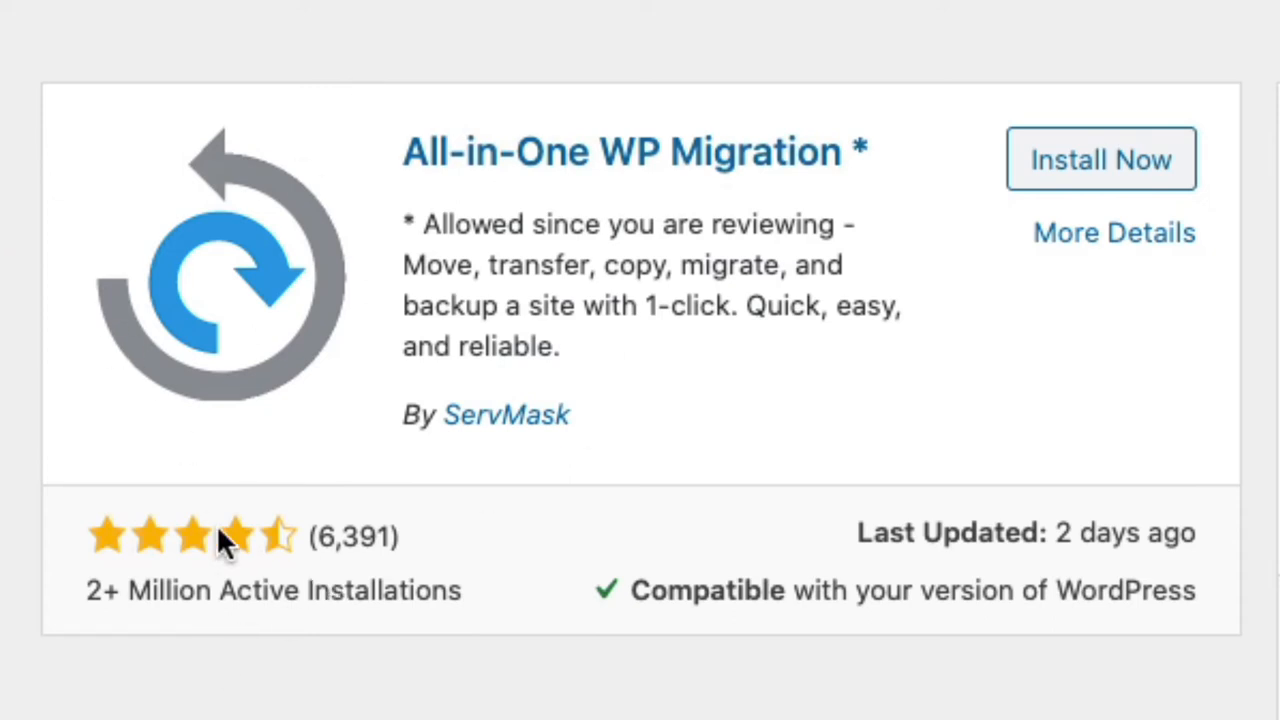
mouse_move(276, 544)
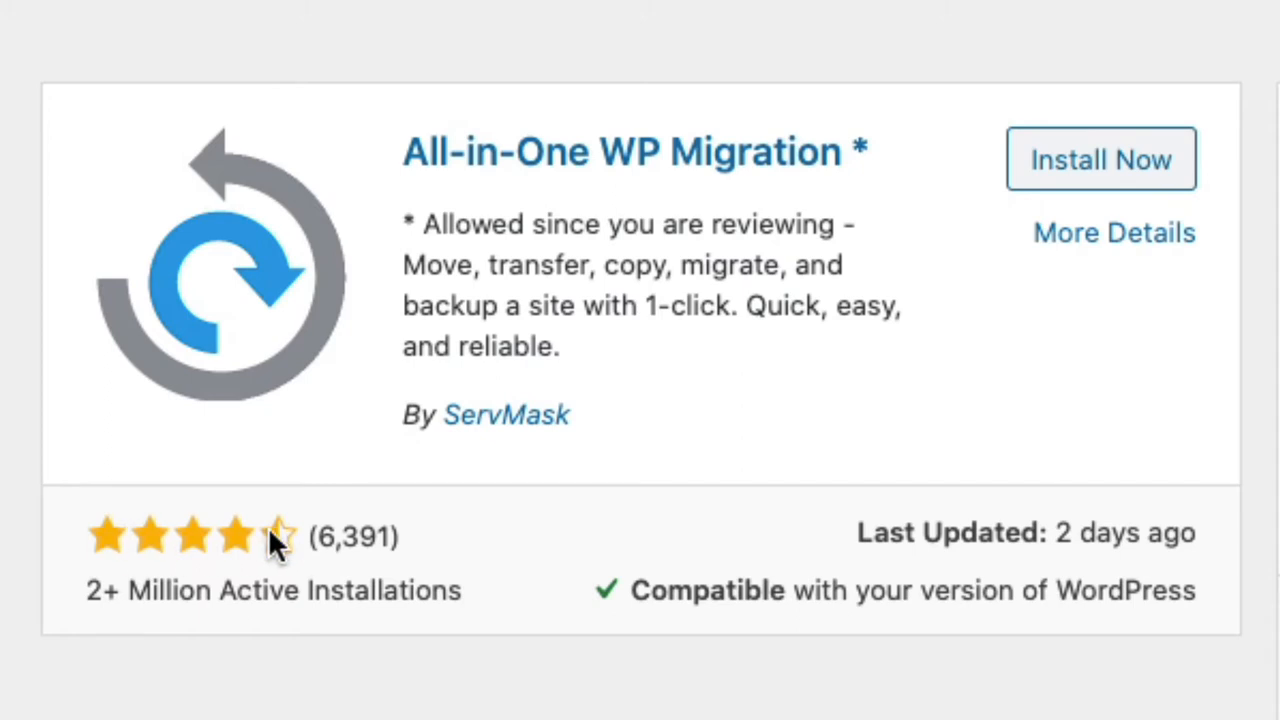
mouse_move(324, 696)
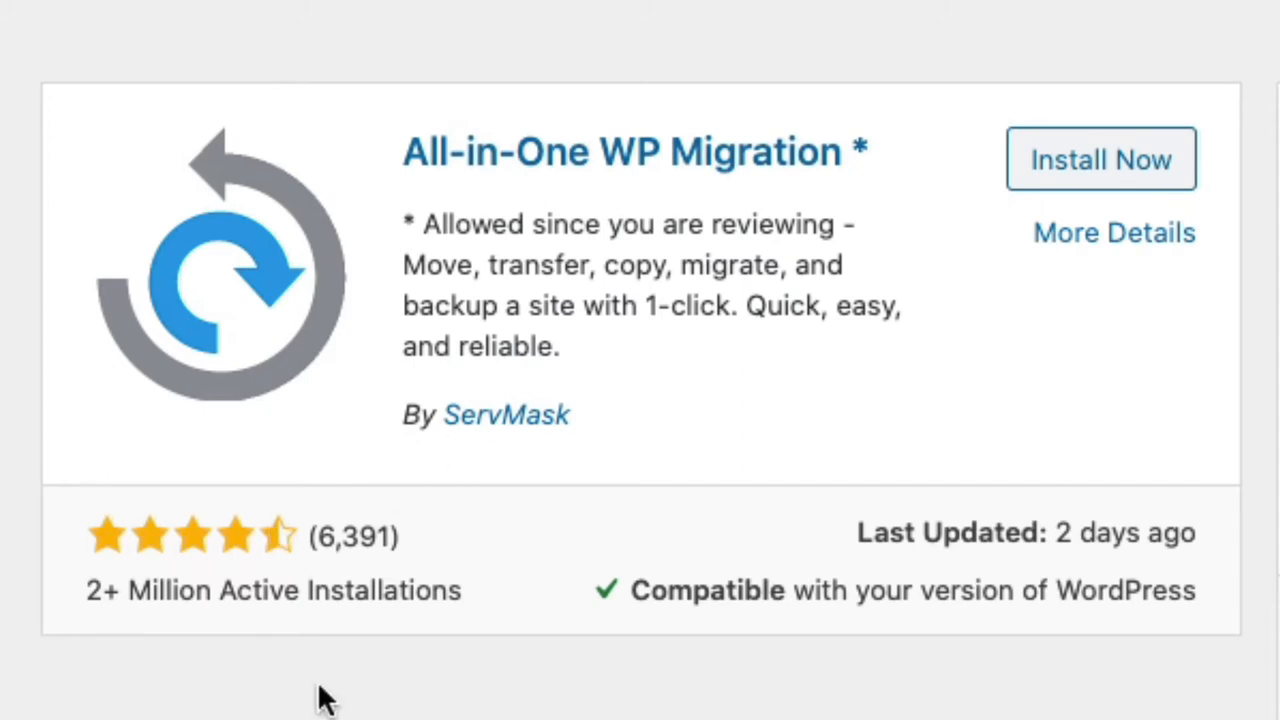
mouse_move(1080, 164)
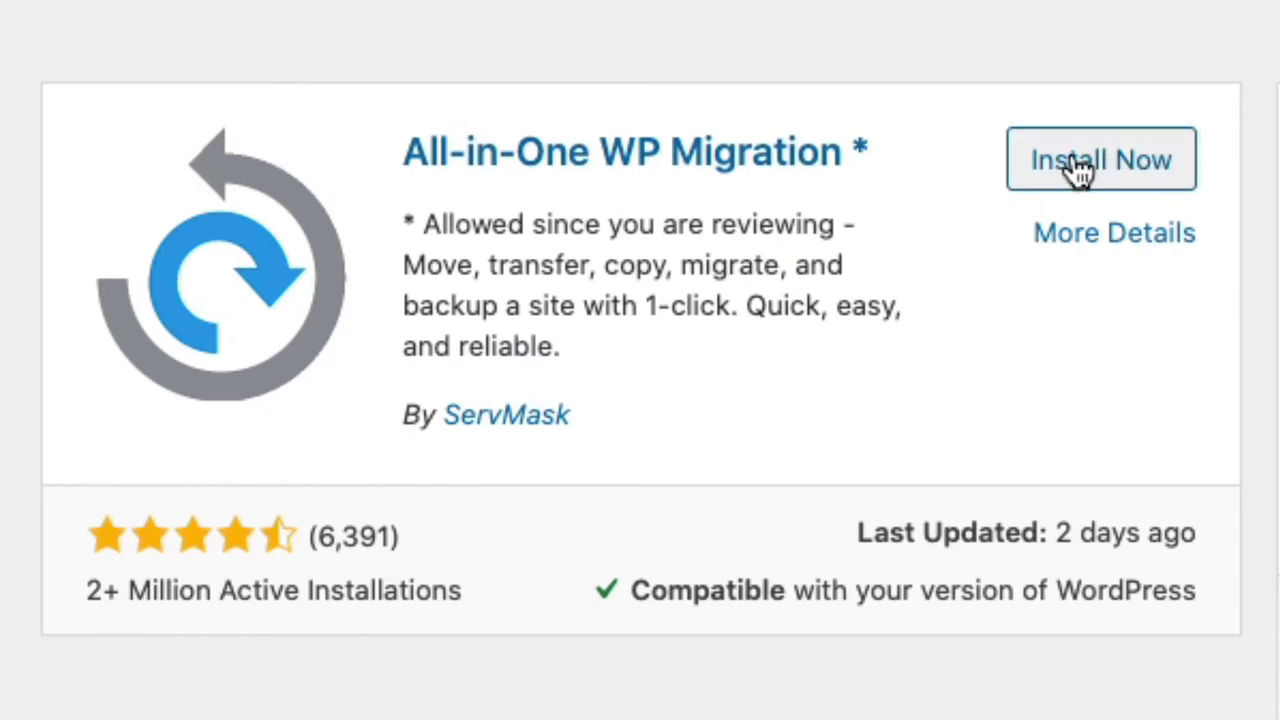
left_click(1100, 160)
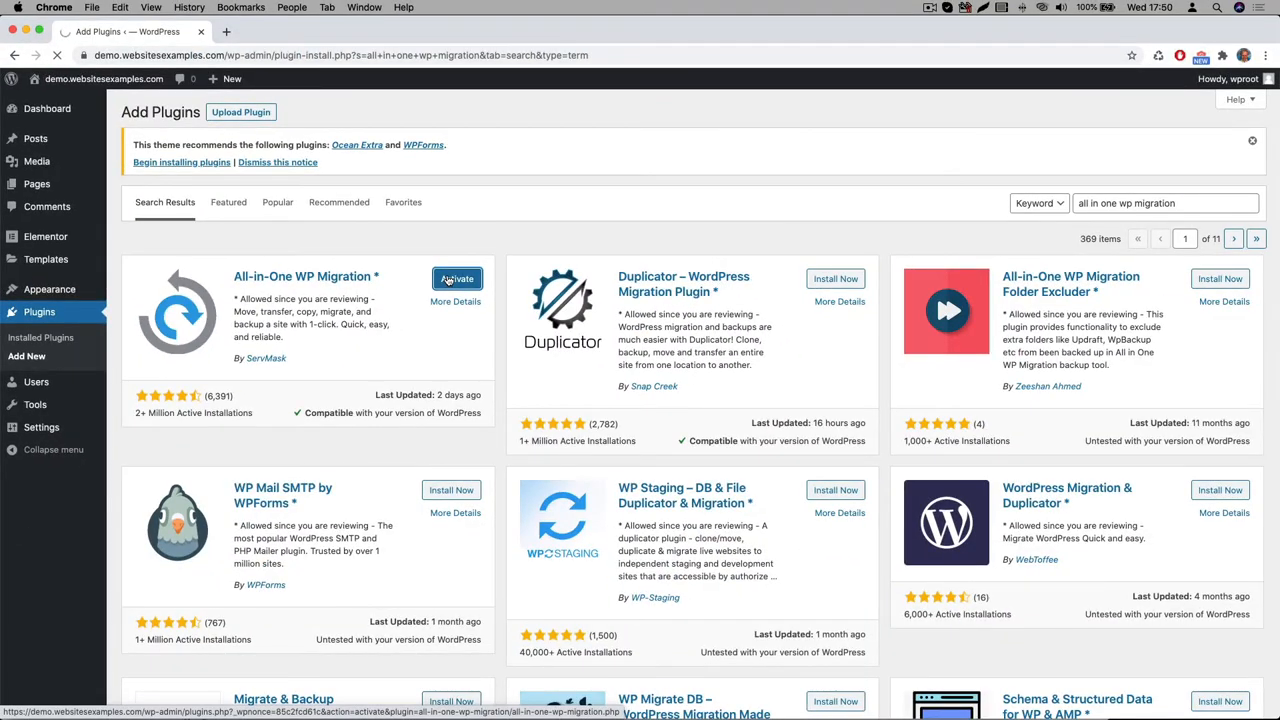
left_click(456, 278)
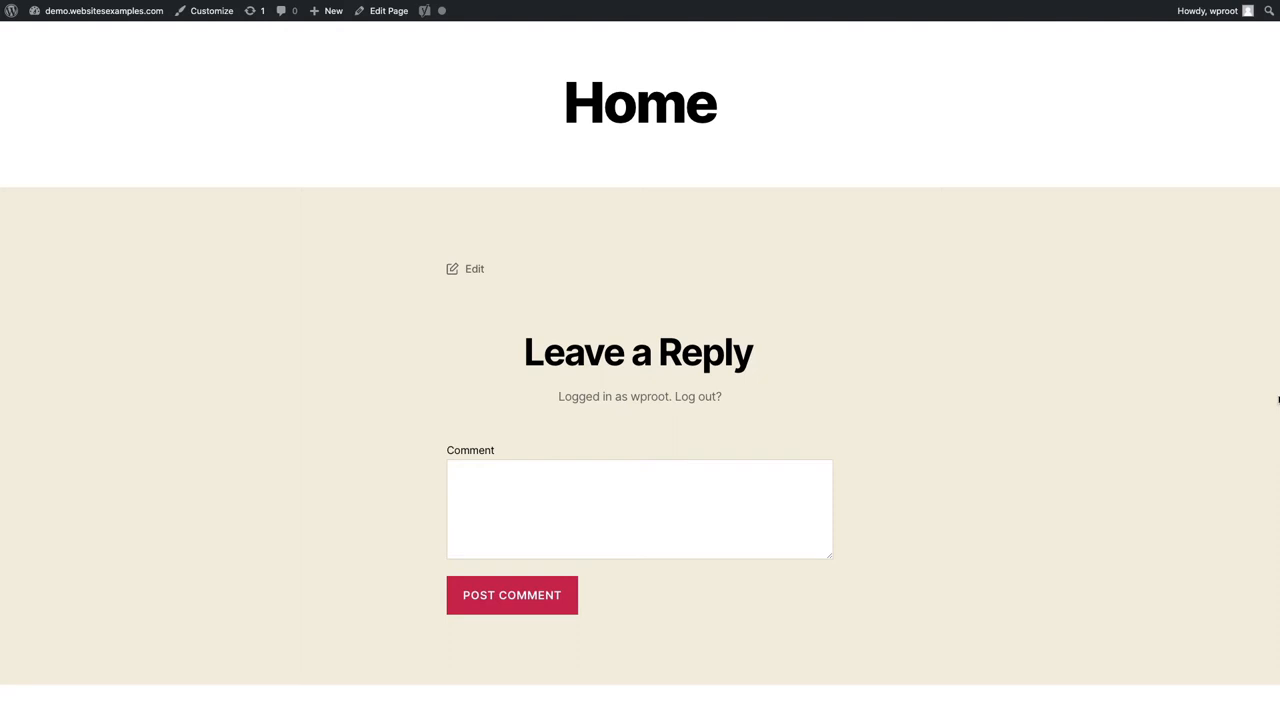
scroll("down", 3)
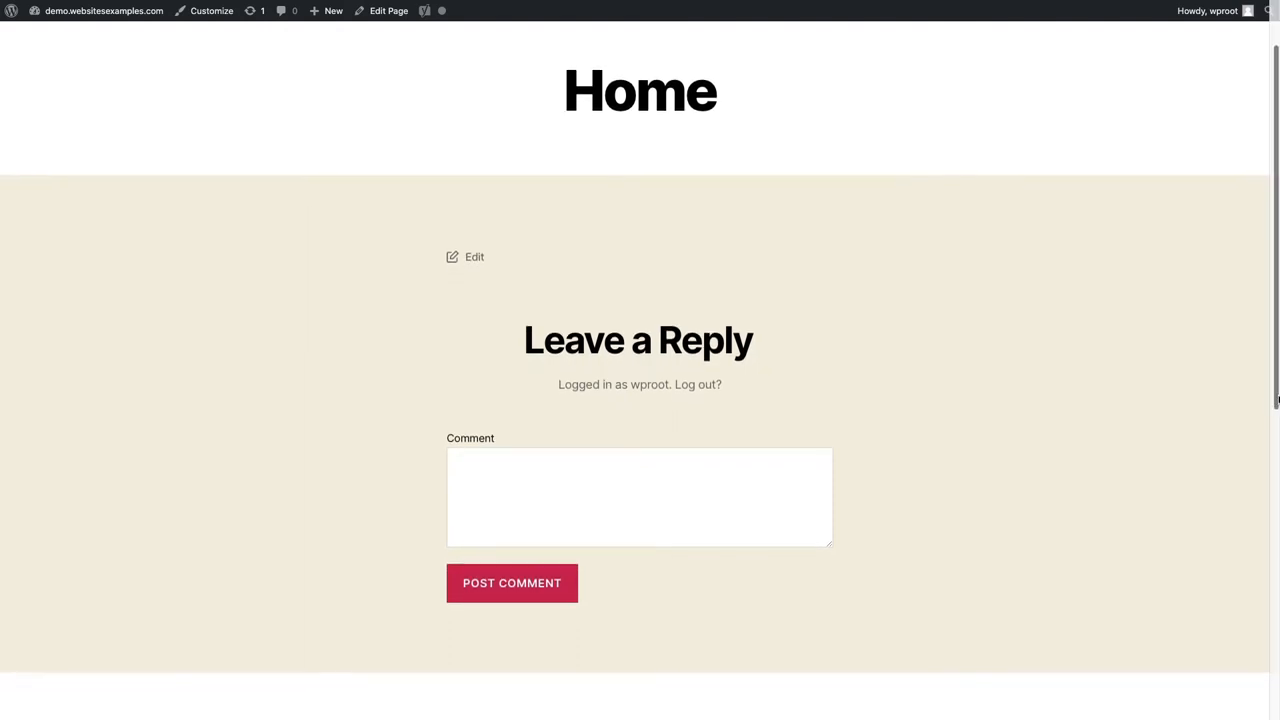
scroll("down", 3)
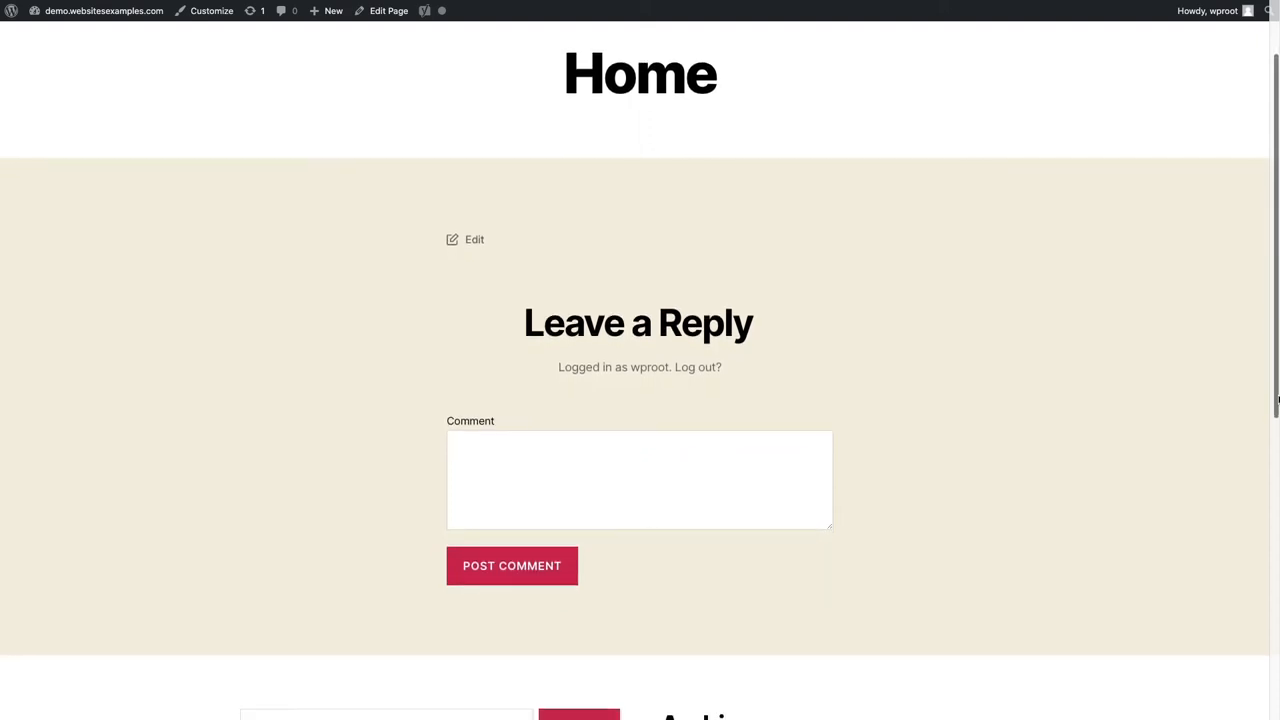
scroll("down", 3)
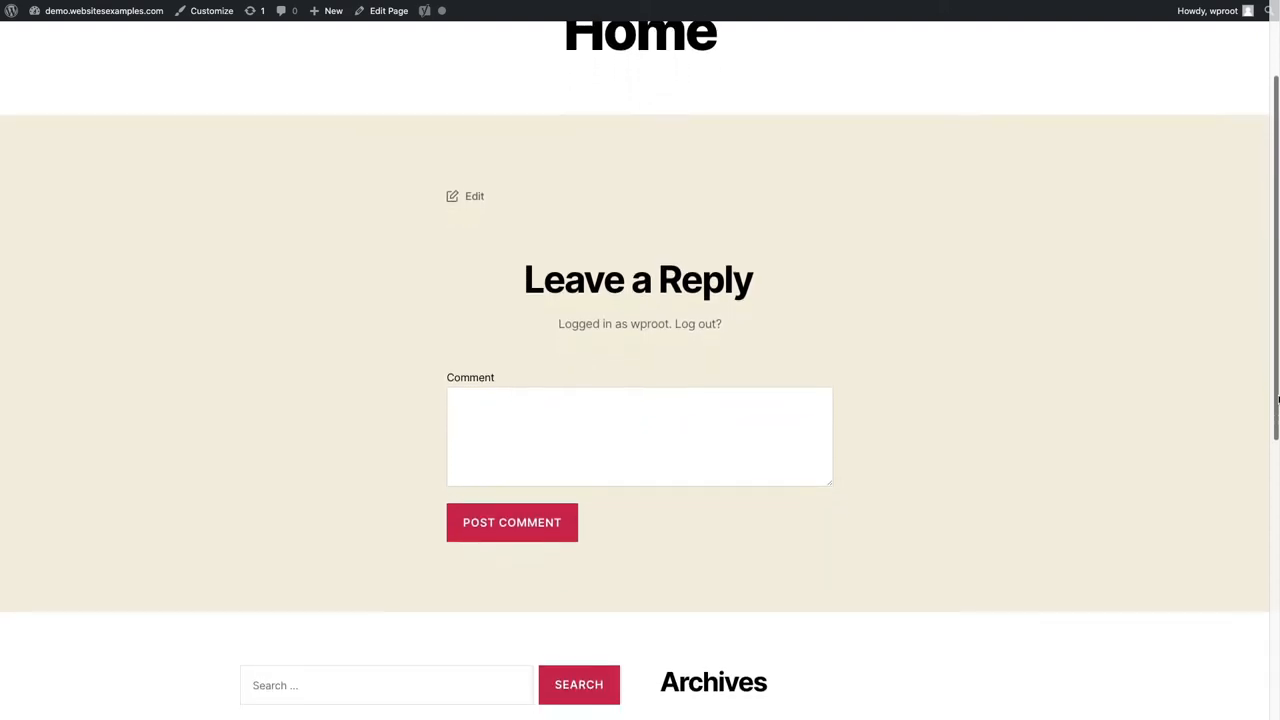
scroll("down", 3)
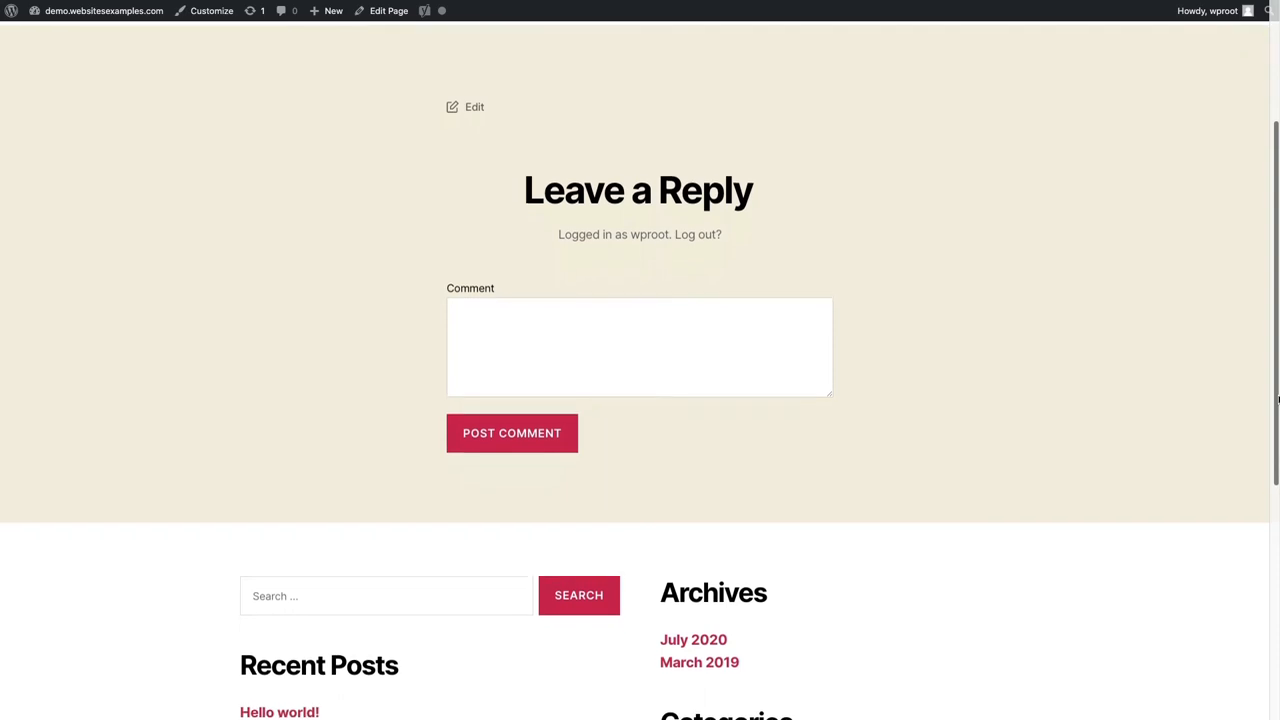
scroll("down", 3)
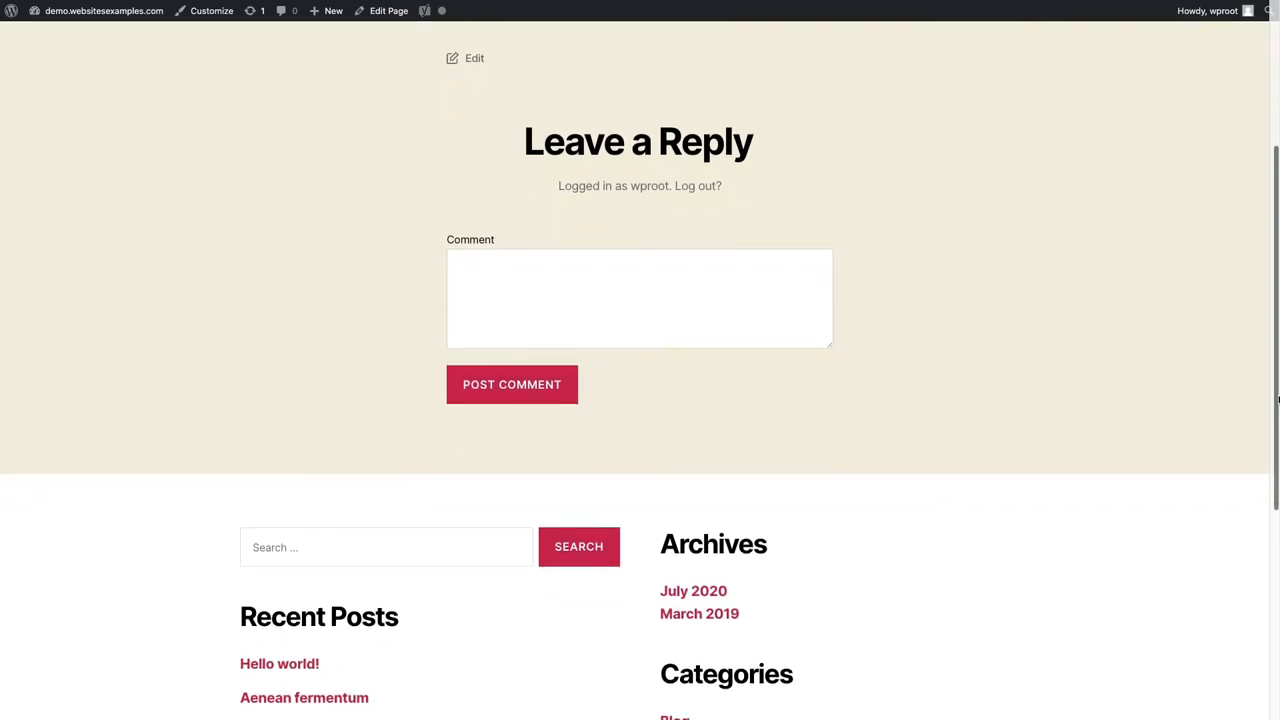
scroll("down", 3)
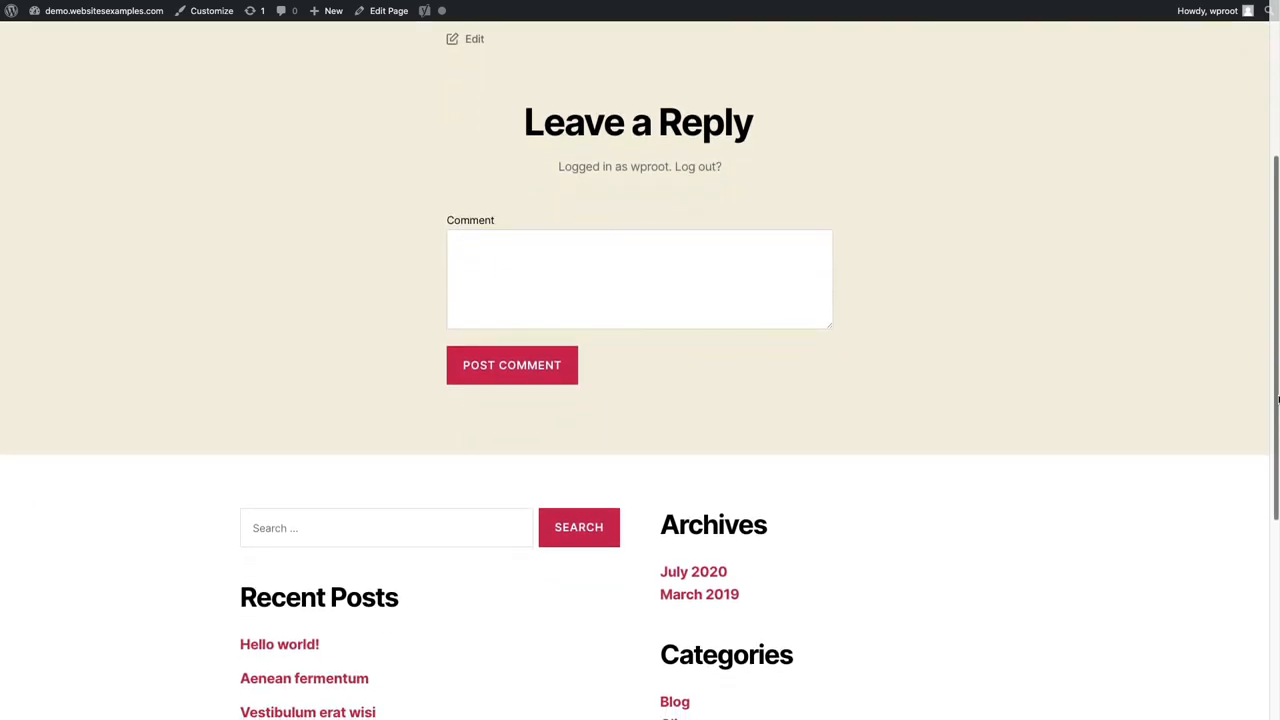
scroll("down", 3)
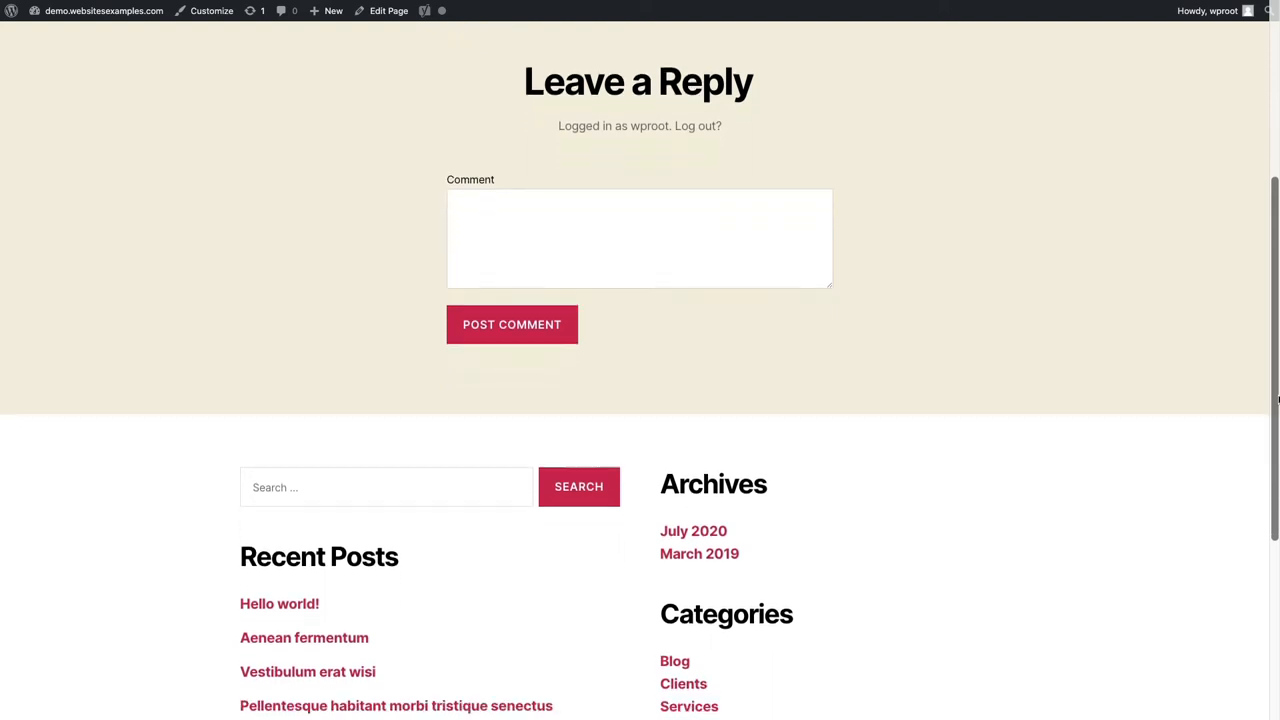
scroll("down", 3)
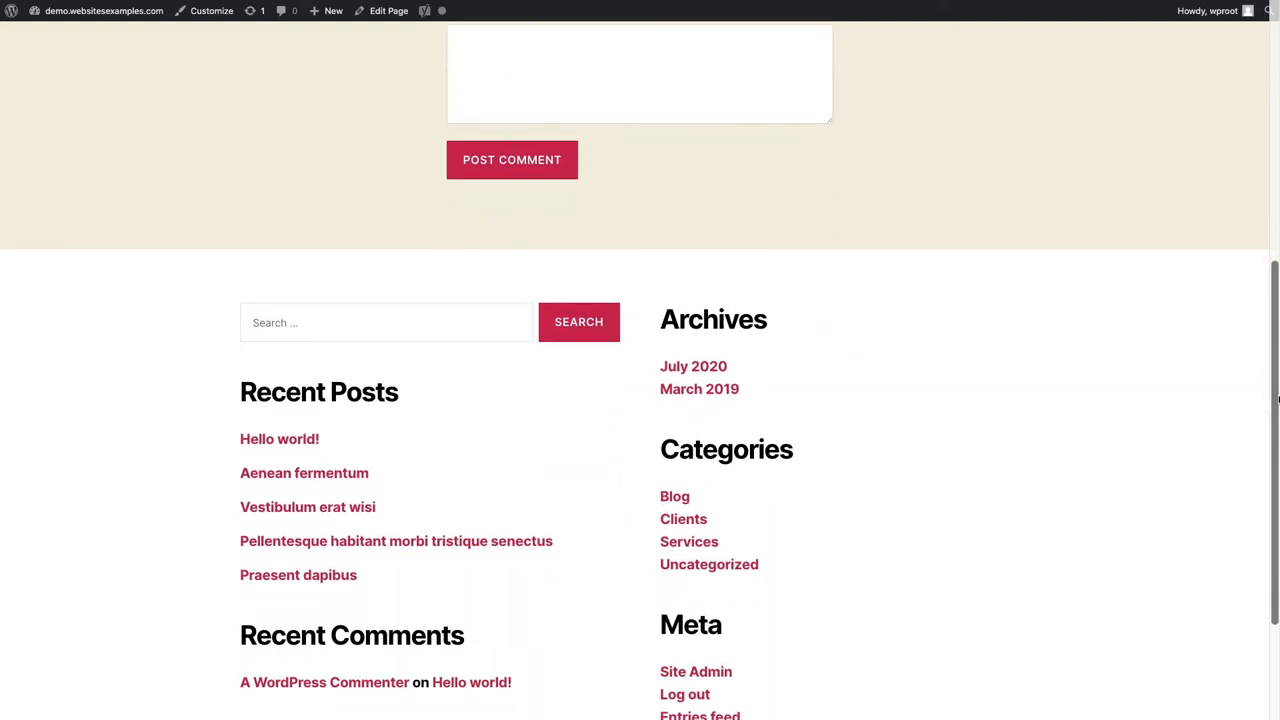
scroll("down", 3)
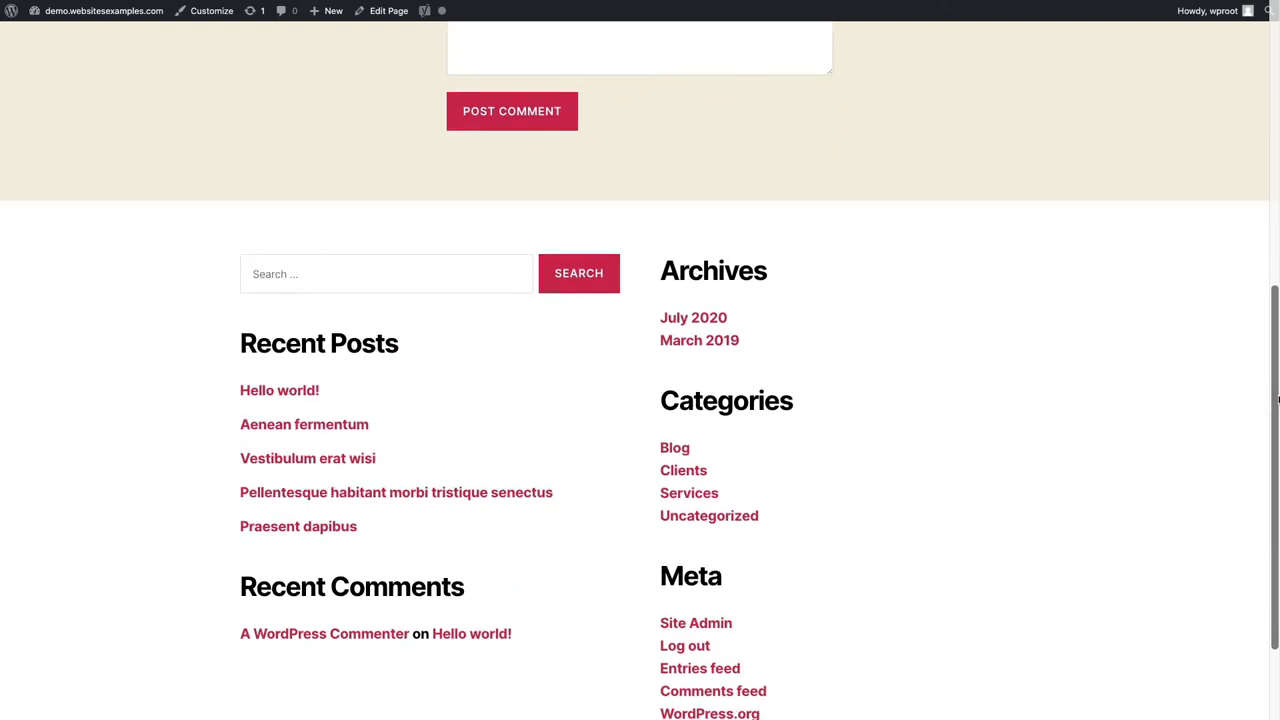
scroll("down", 3)
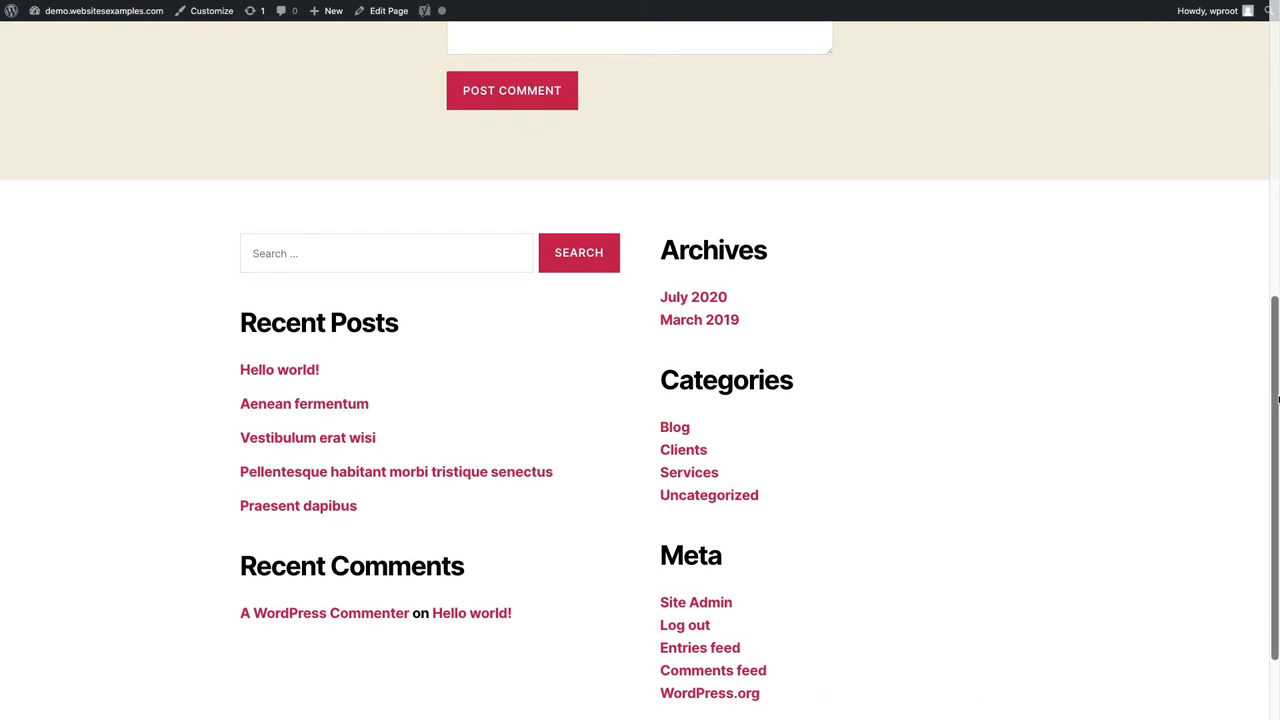
scroll("down", 3)
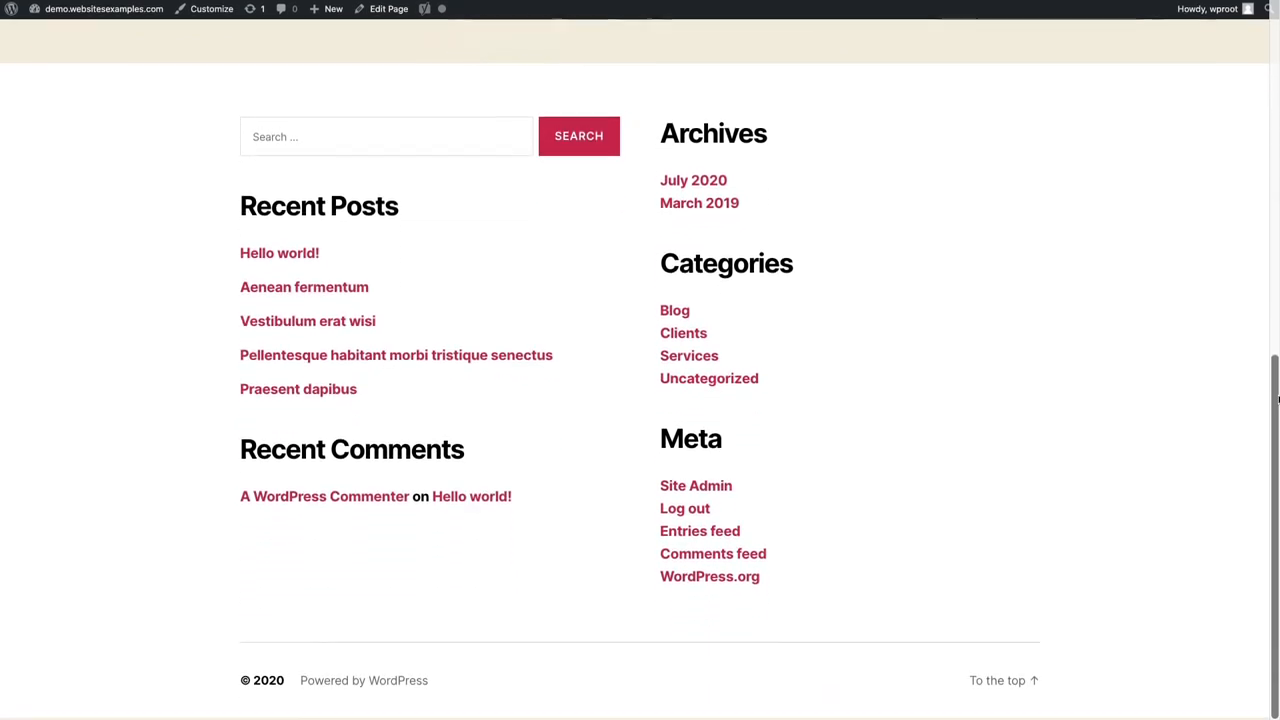
scroll("down", 3)
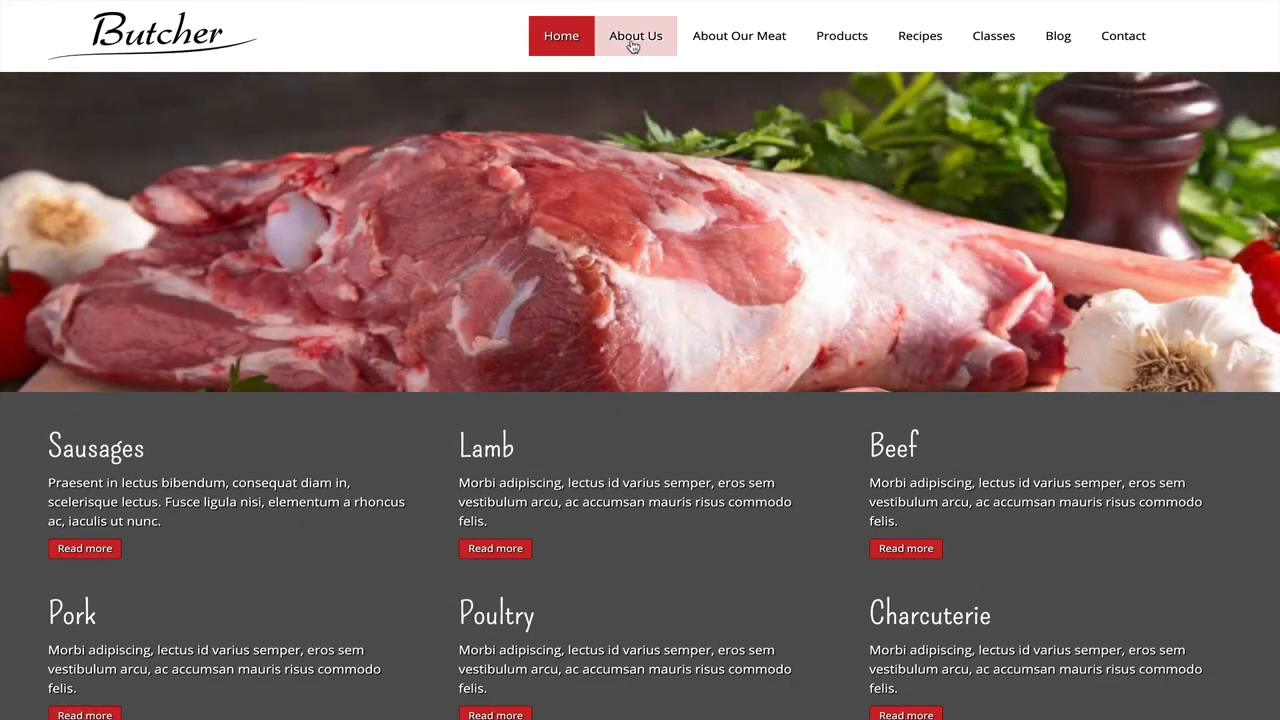
mouse_move(842, 36)
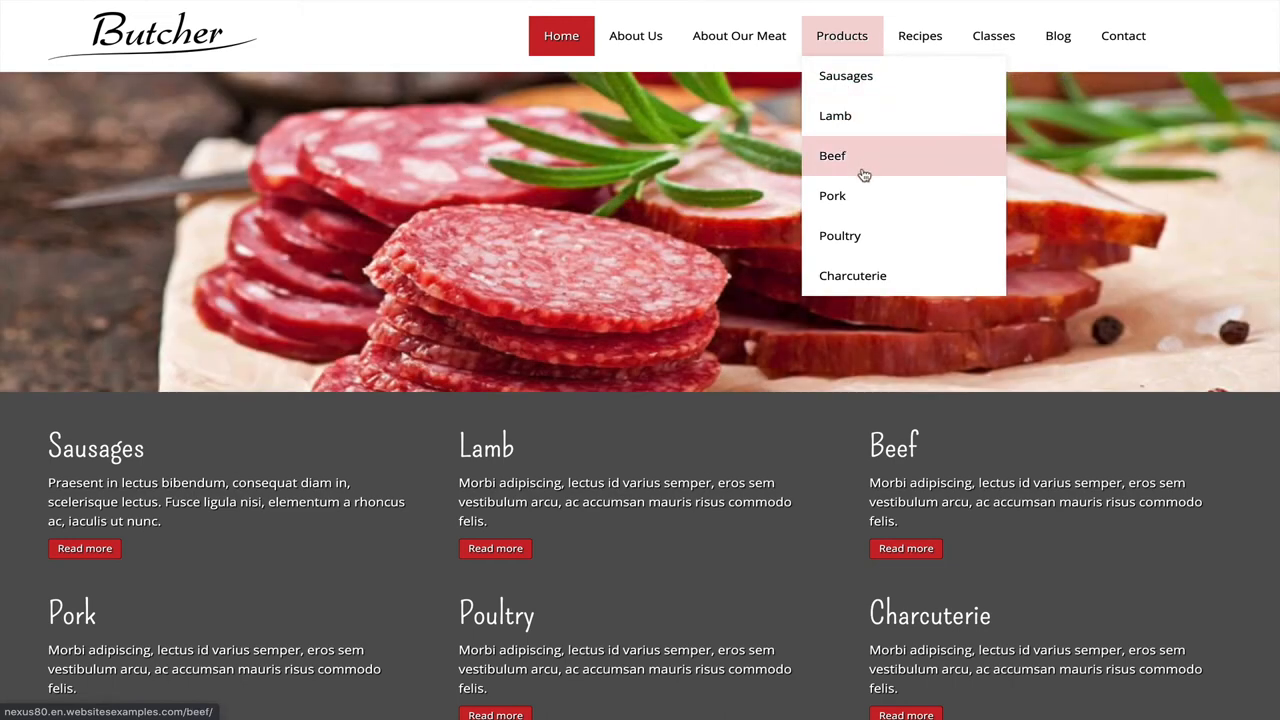
mouse_move(892, 240)
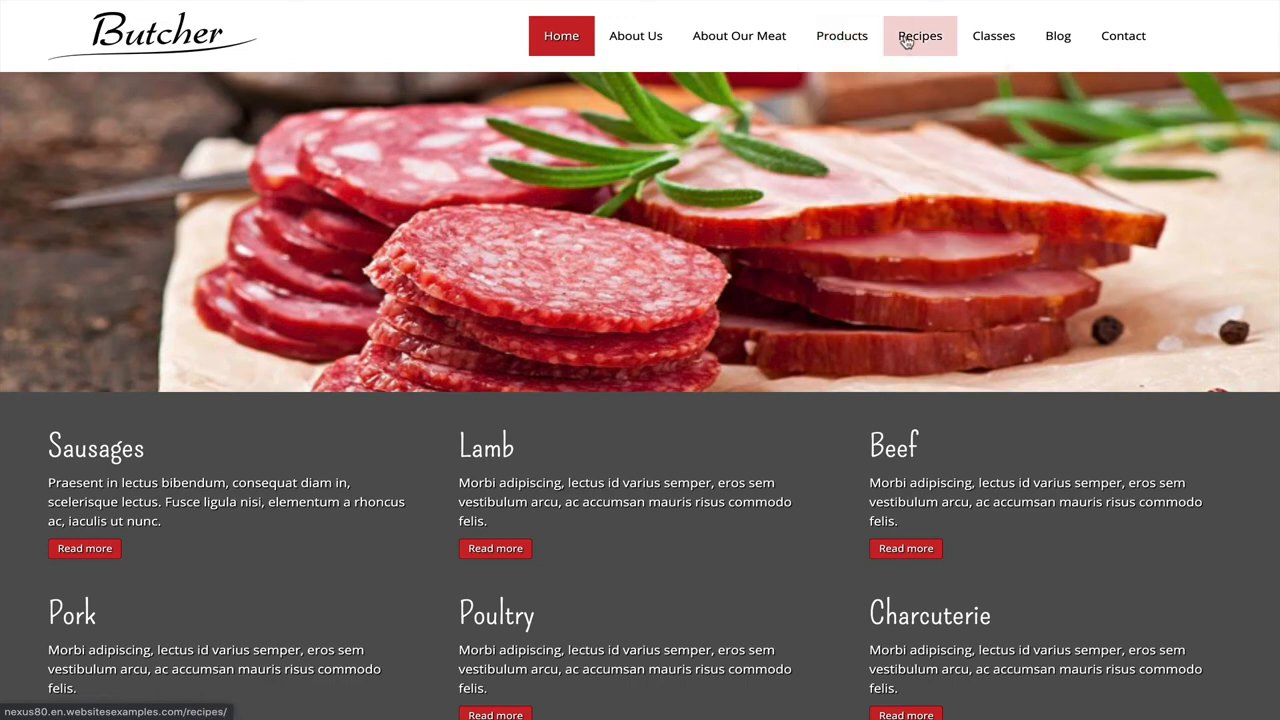
- Preview the Butcher demo homepage, scrolling down through its navigation and meat product sections
left_click(1056, 36)
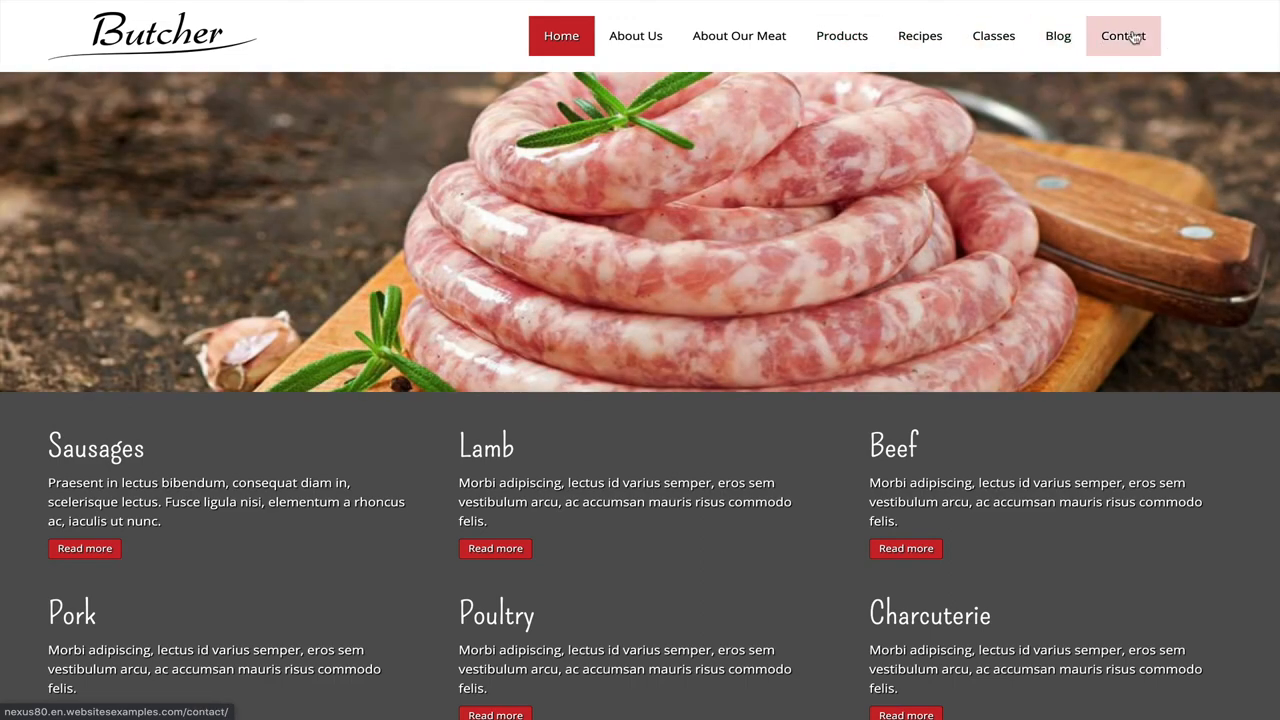
mouse_move(460, 220)
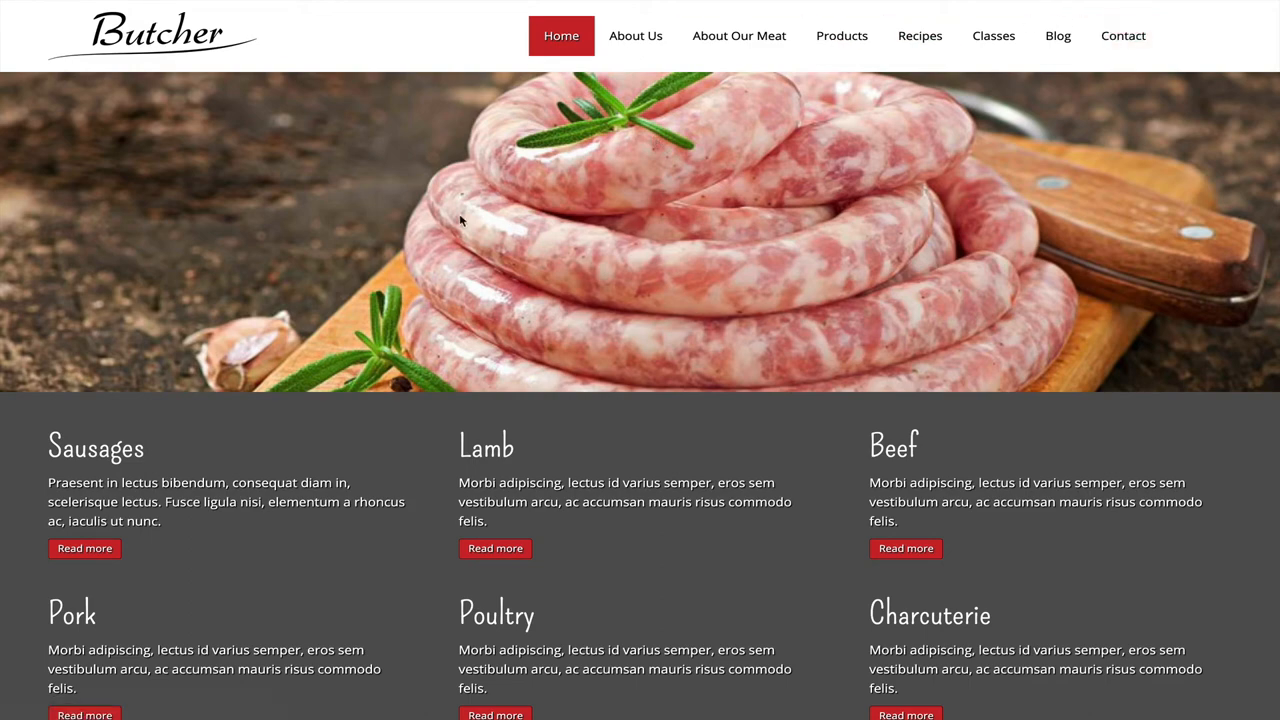
mouse_move(350, 210)
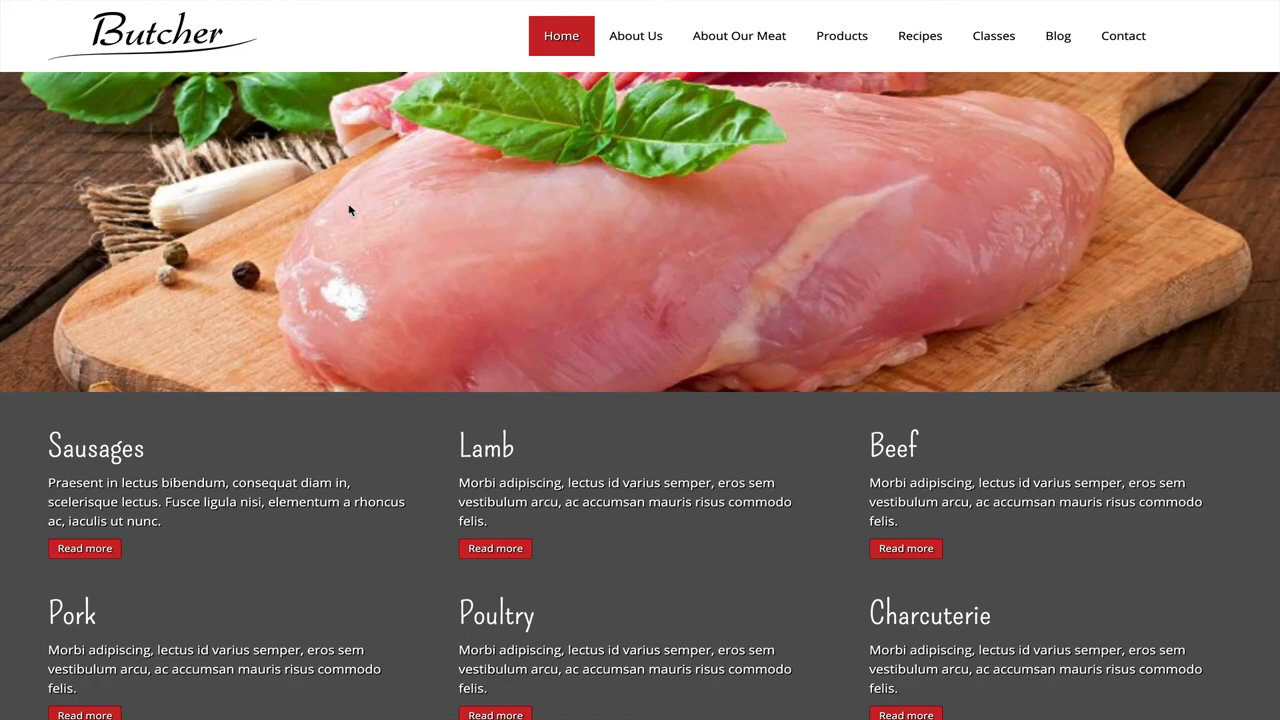
scroll("down", 3)
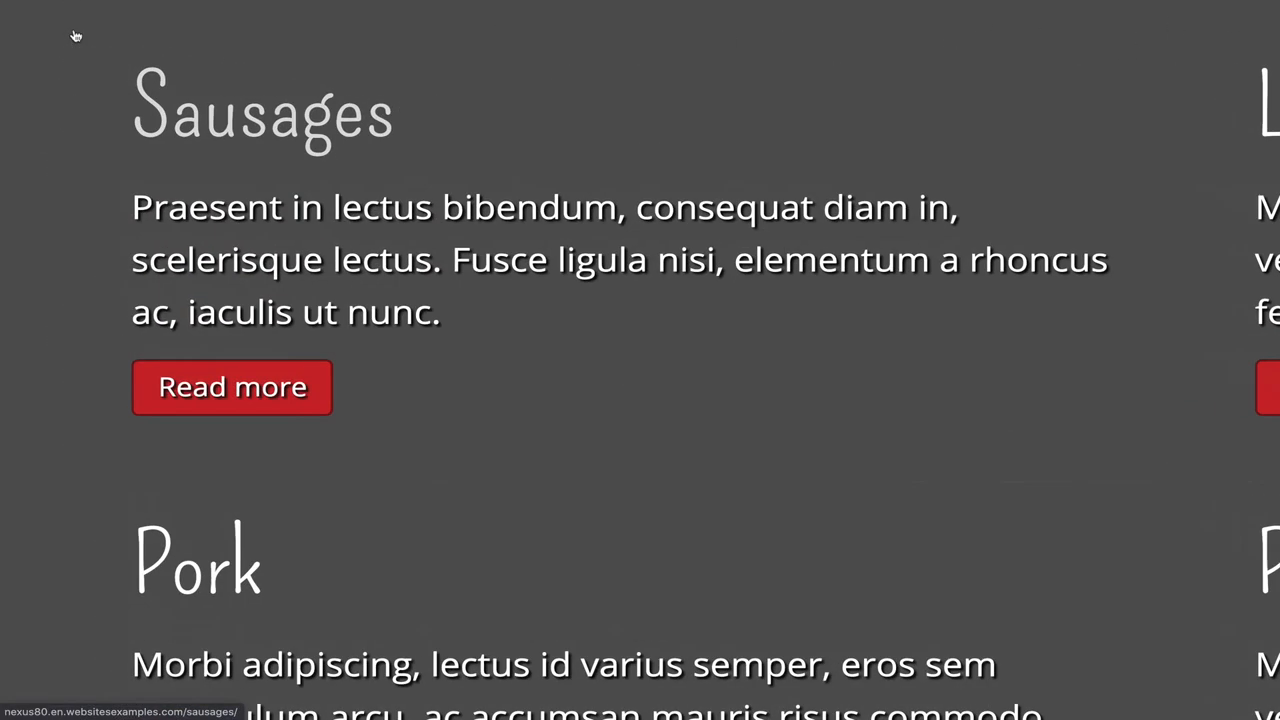
mouse_move(896, 336)
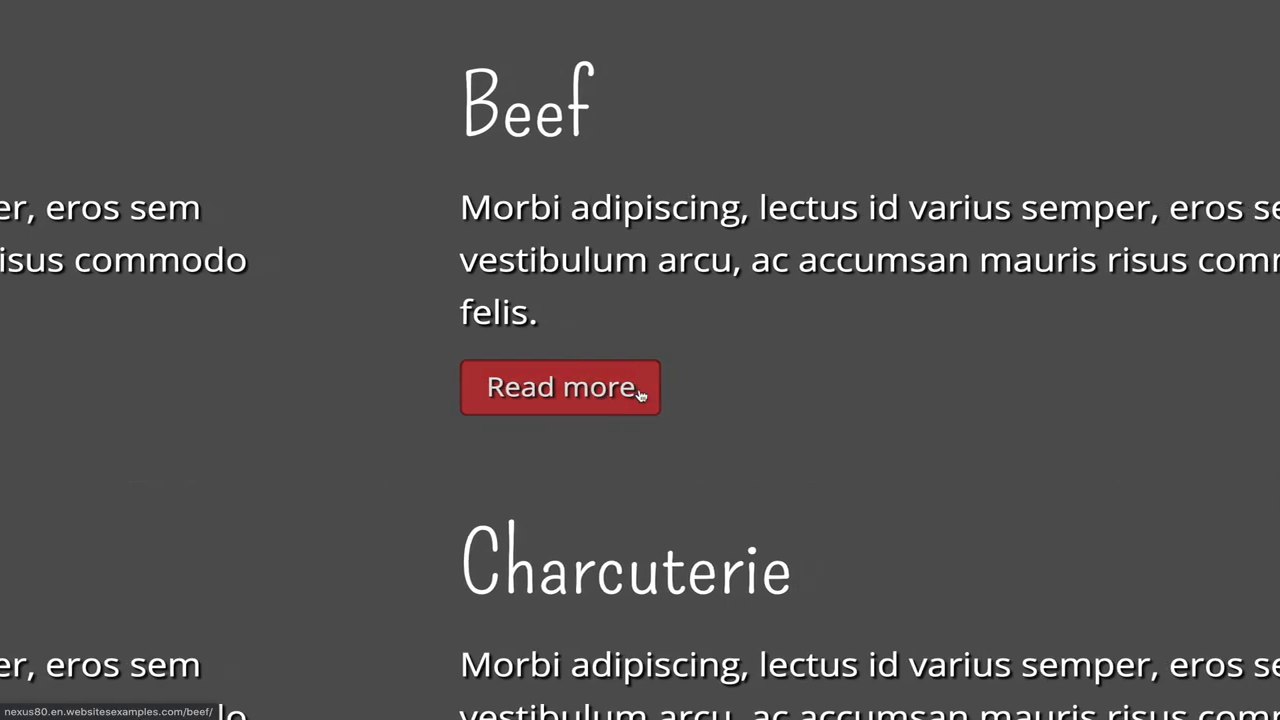
scroll("down", 3)
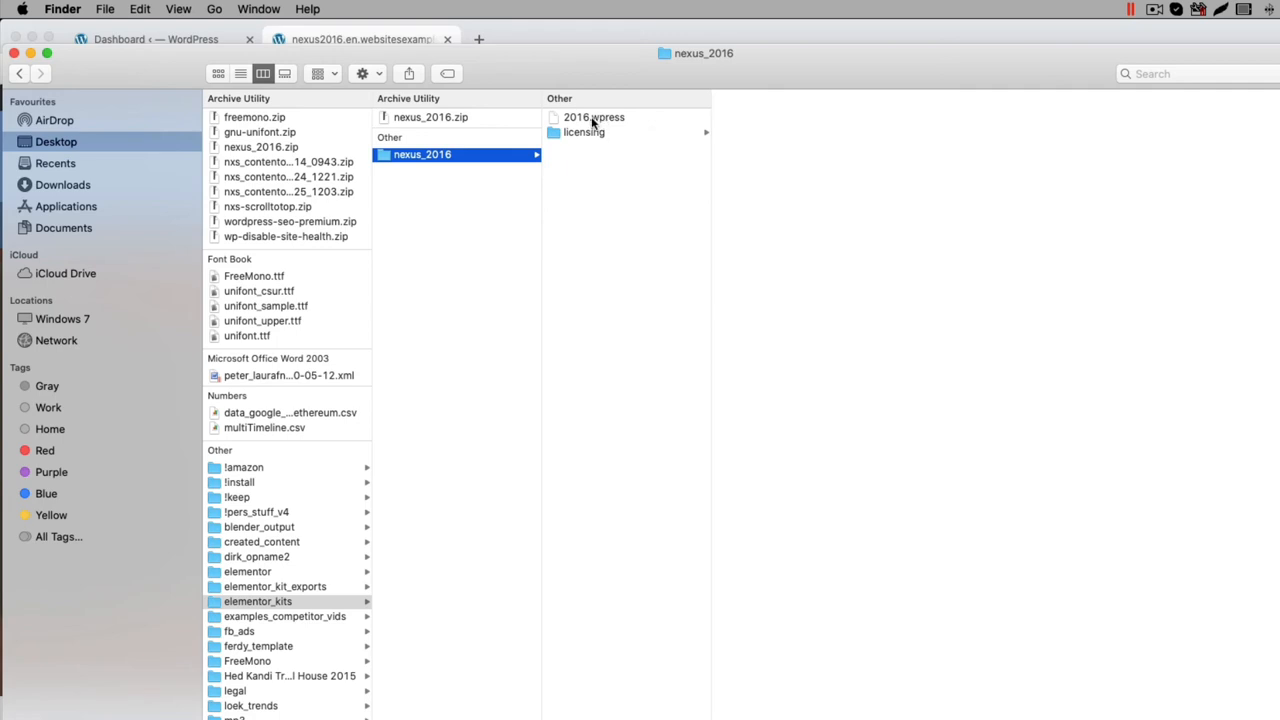
- Select the 2016.wpress backup file inside the nexus_2016 folder
left_click(594, 116)
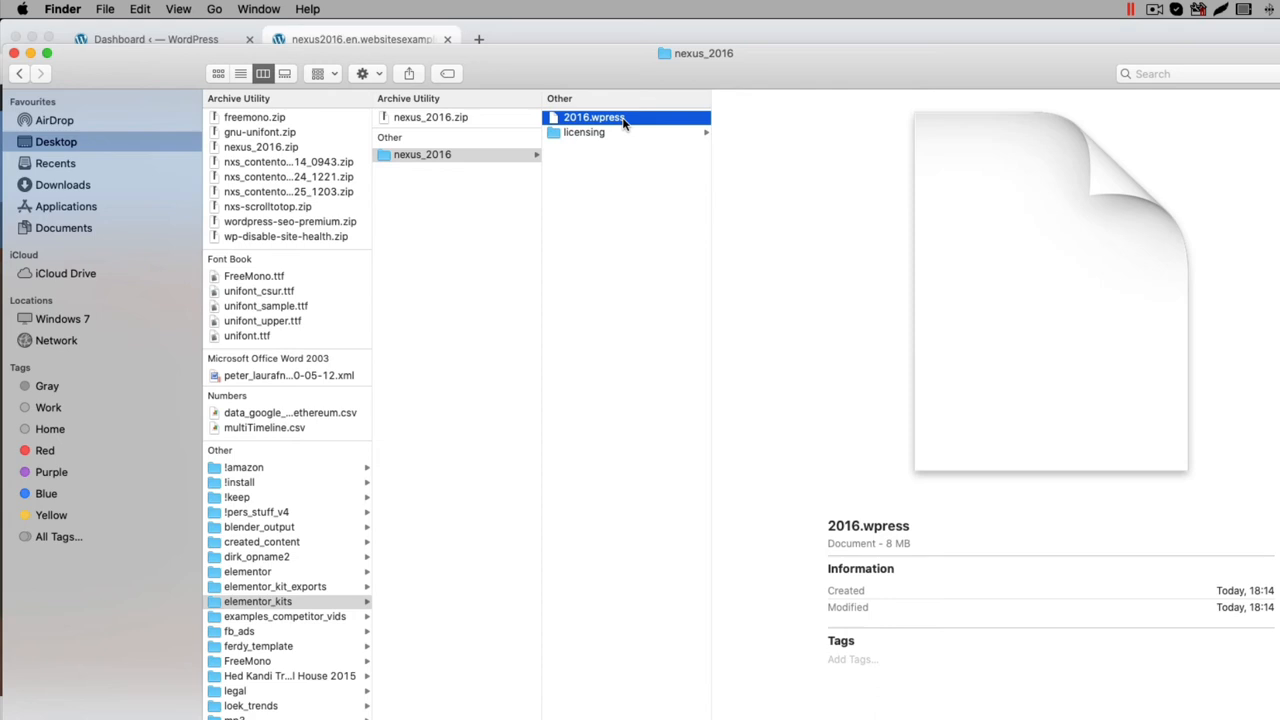
mouse_move(630, 136)
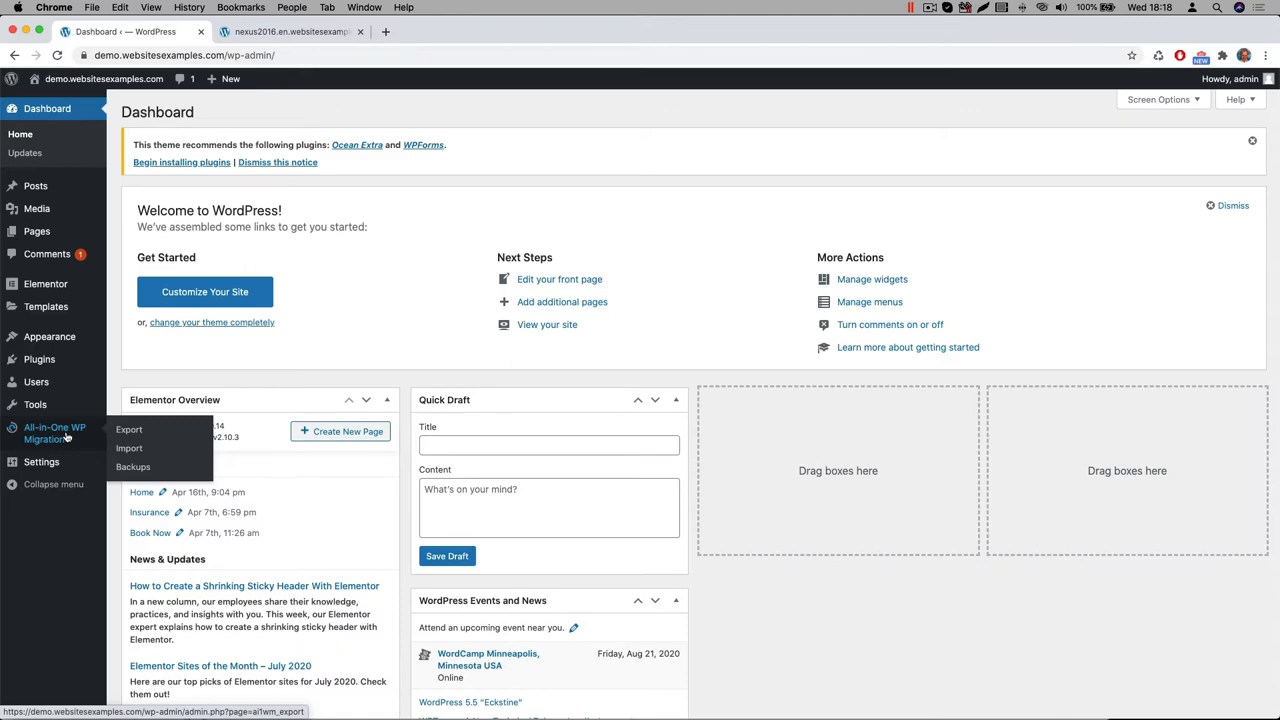
- Import the 2016.wpress backup via All-in-One WP Migration and confirm the successful import
left_click(128, 448)
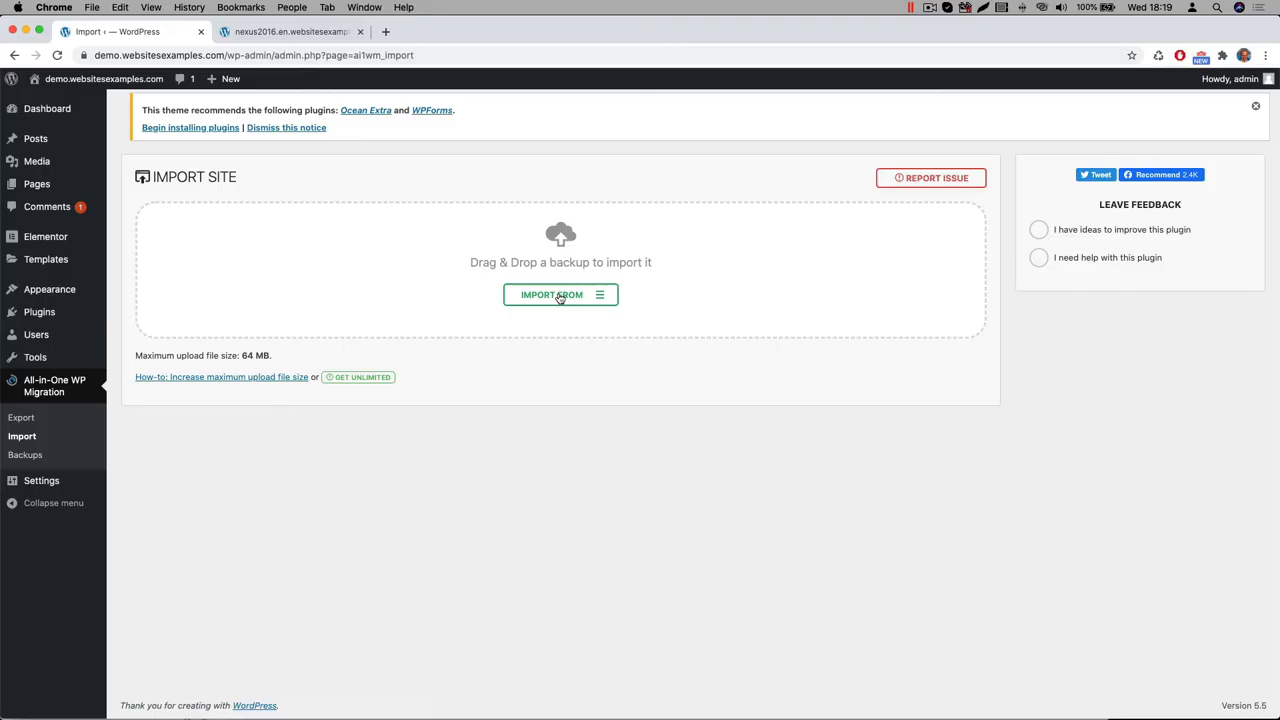
left_click(552, 294)
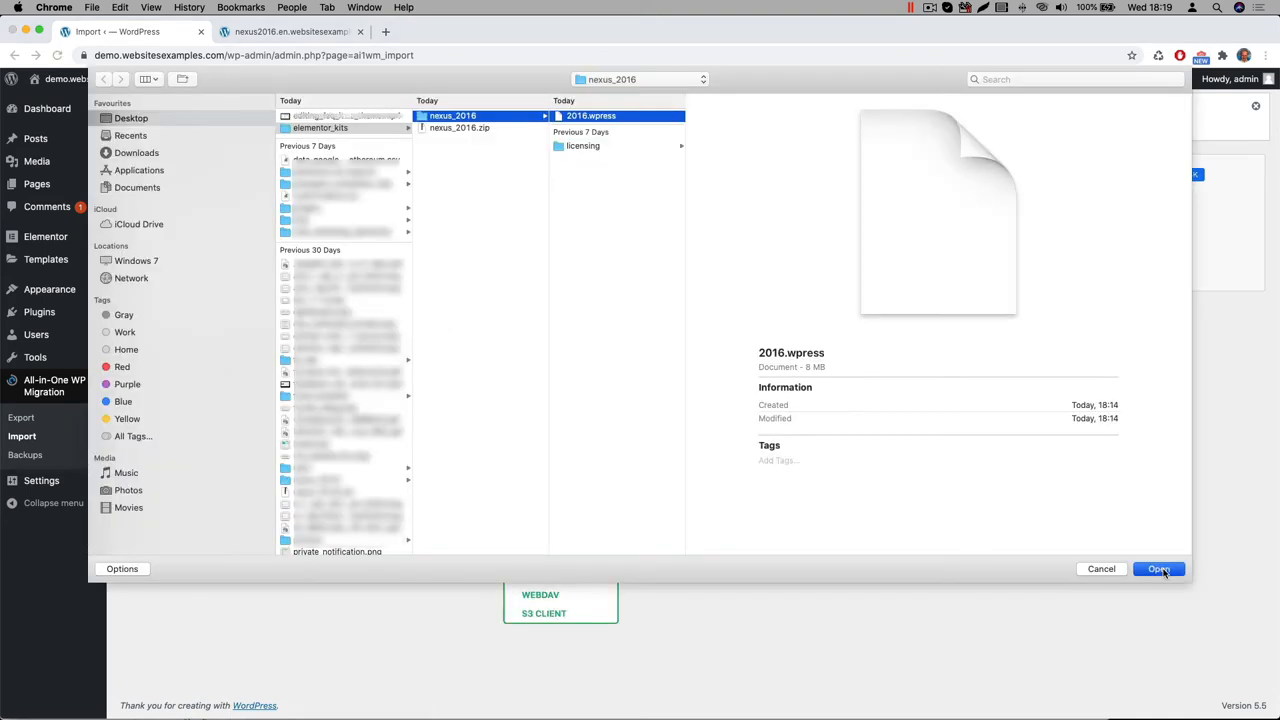
left_click(1158, 568)
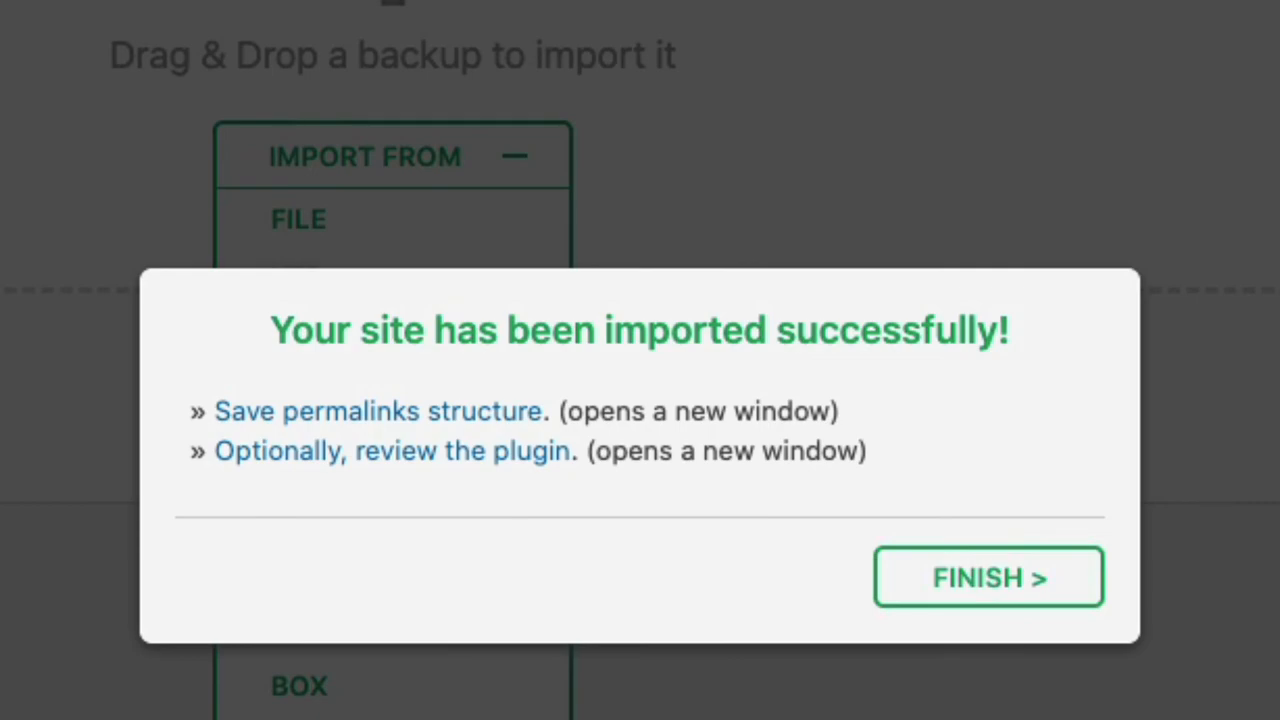
left_click(988, 576)
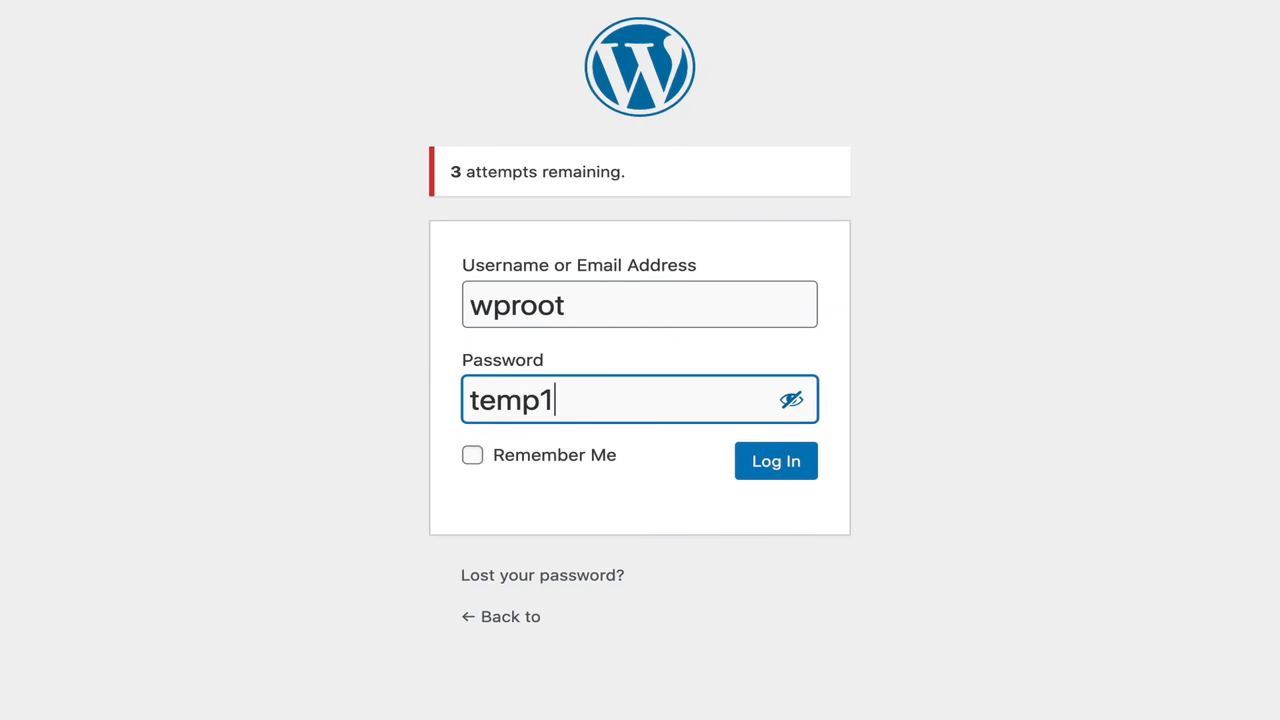
type("234")
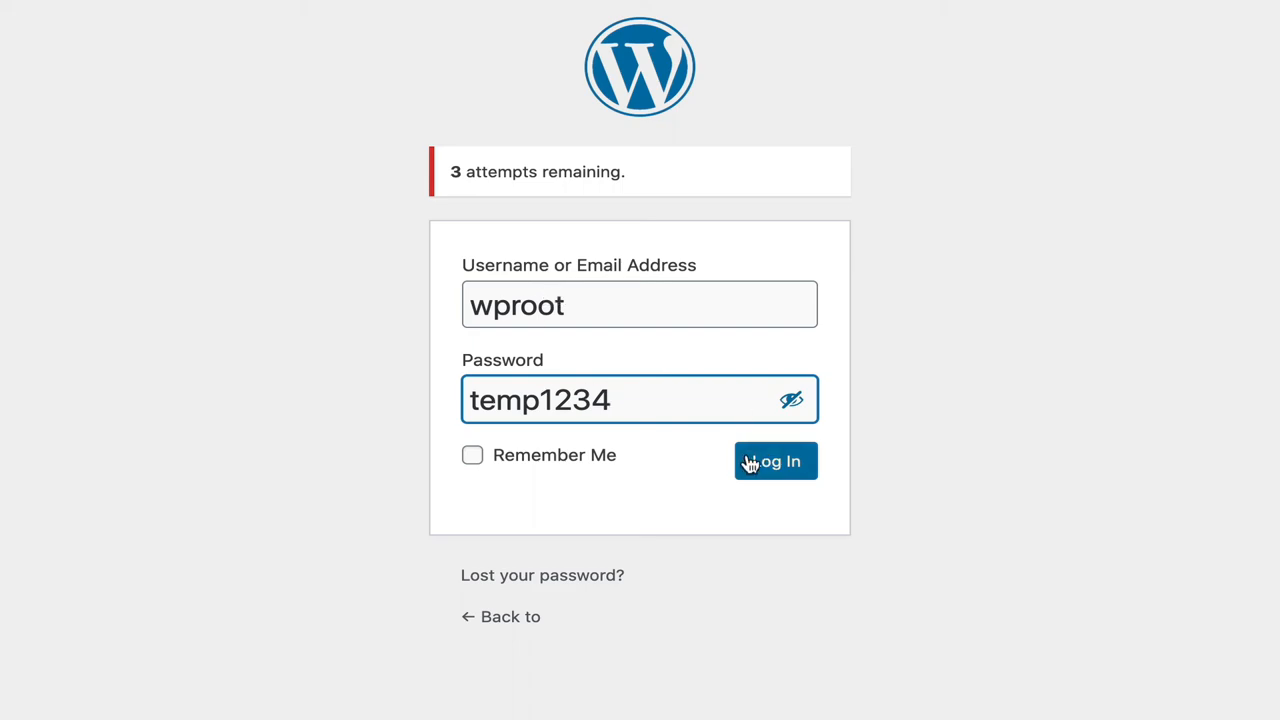
left_click(776, 460)
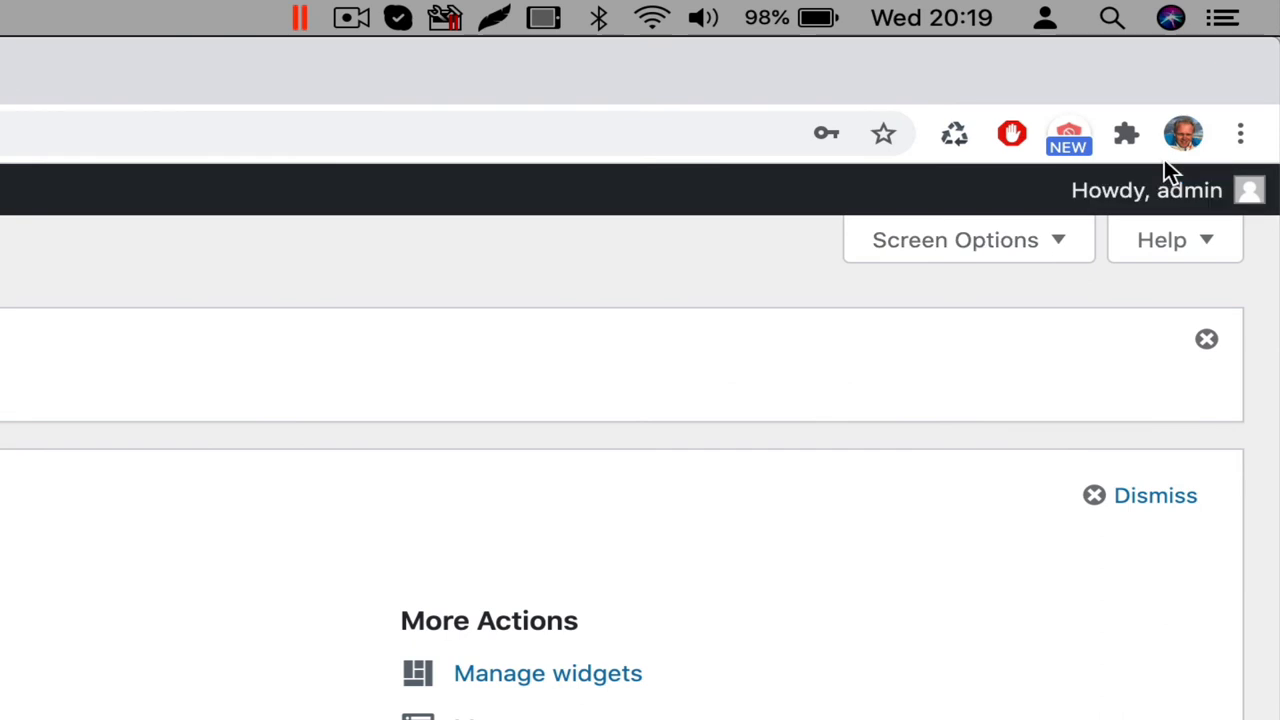
- Generate a new password for the admin account from its Edit Profile page
left_click(1148, 190)
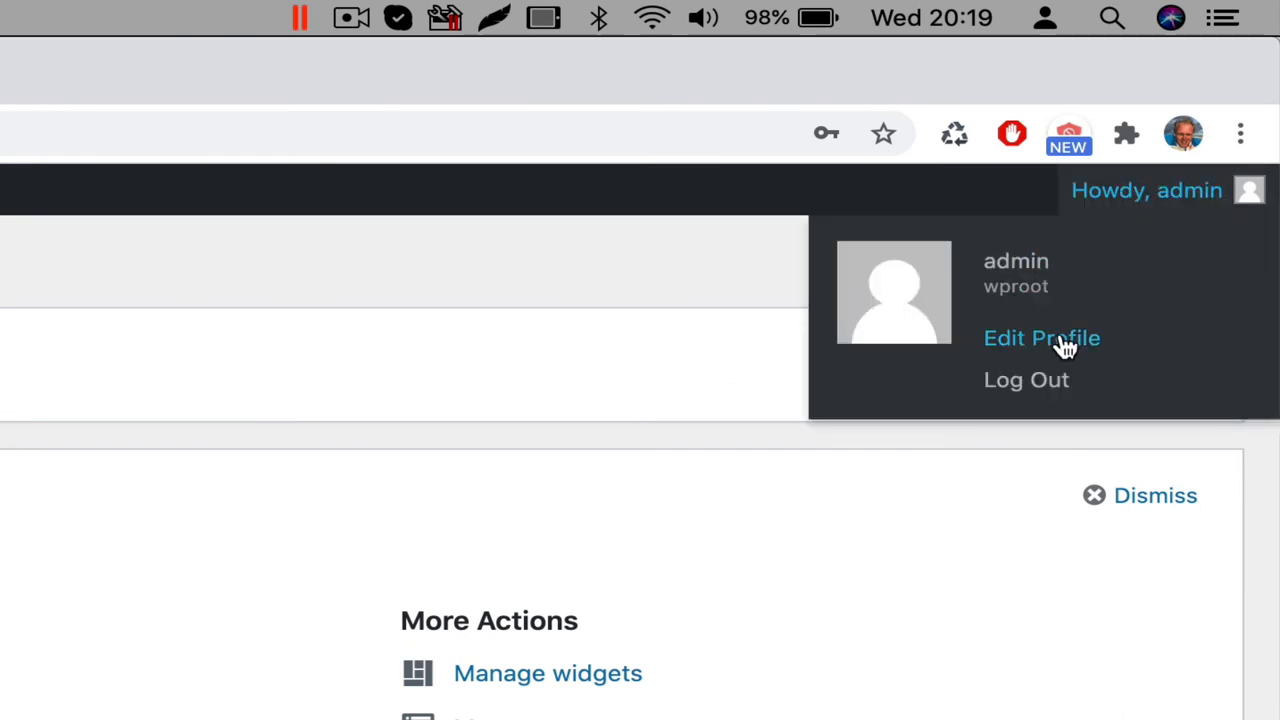
mouse_move(1138, 196)
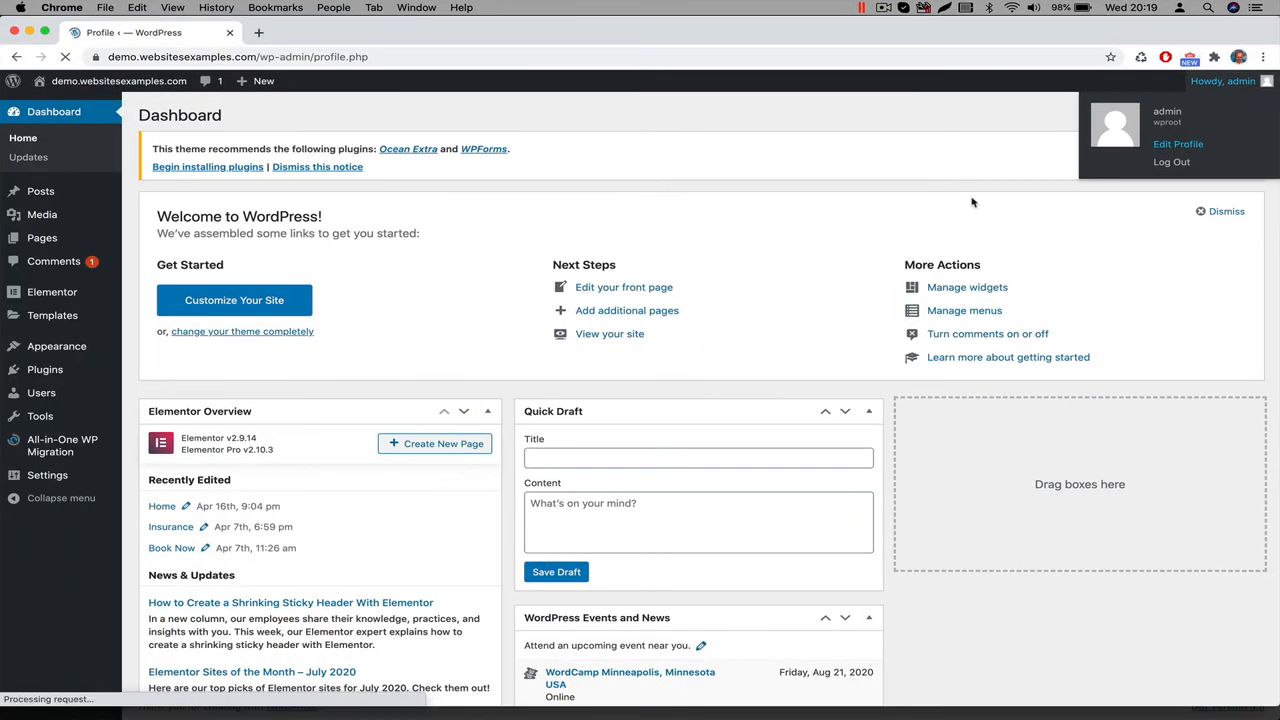
left_click(1178, 144)
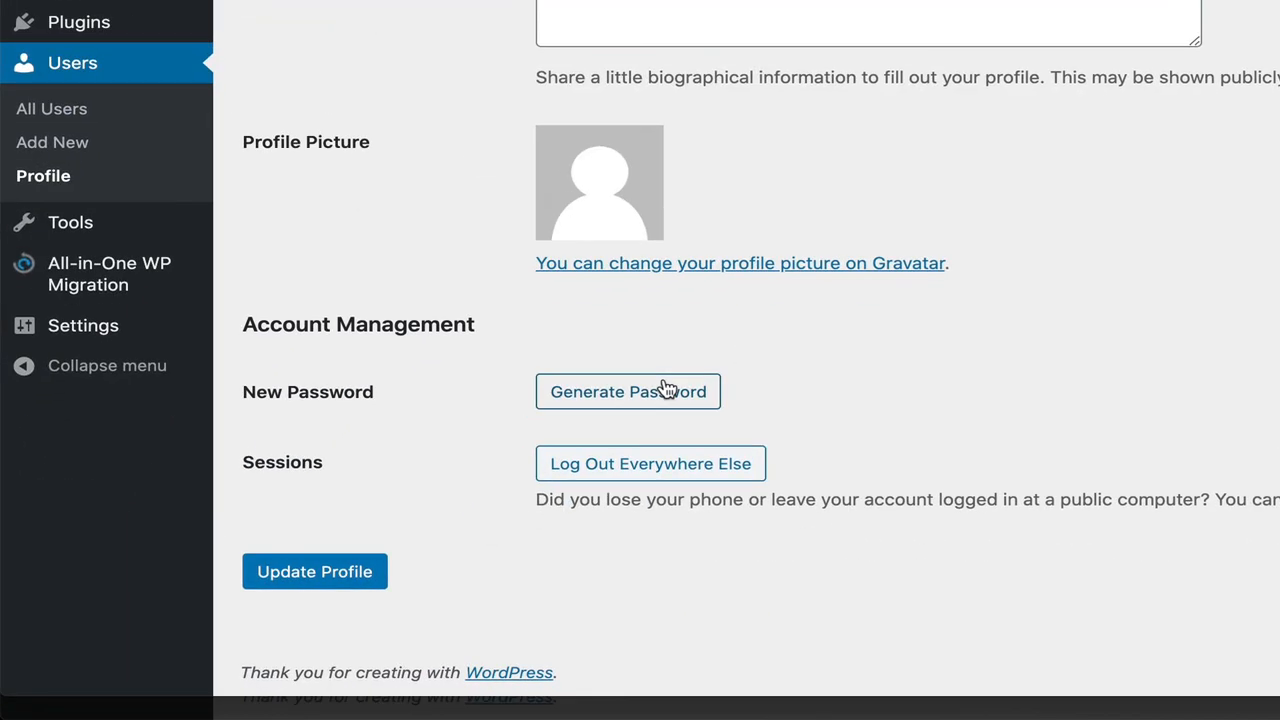
left_click(628, 390)
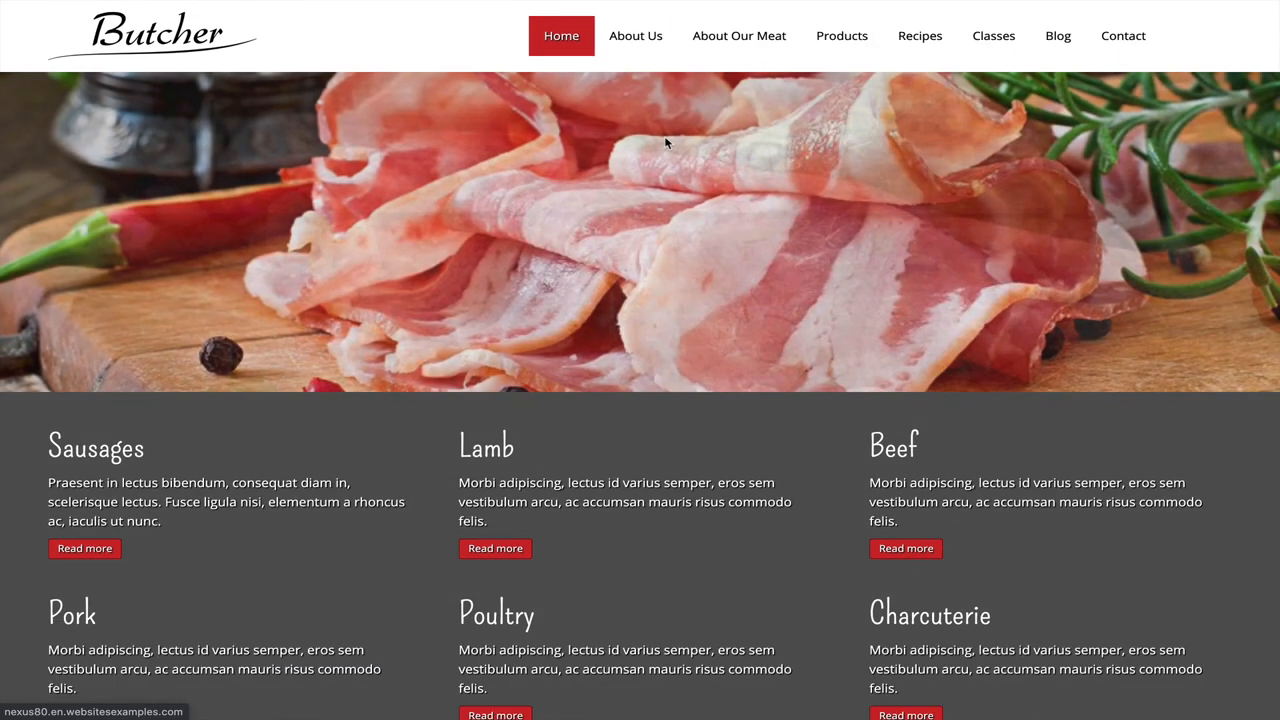
- Return to the Butcher demo homepage tab
left_click(740, 36)
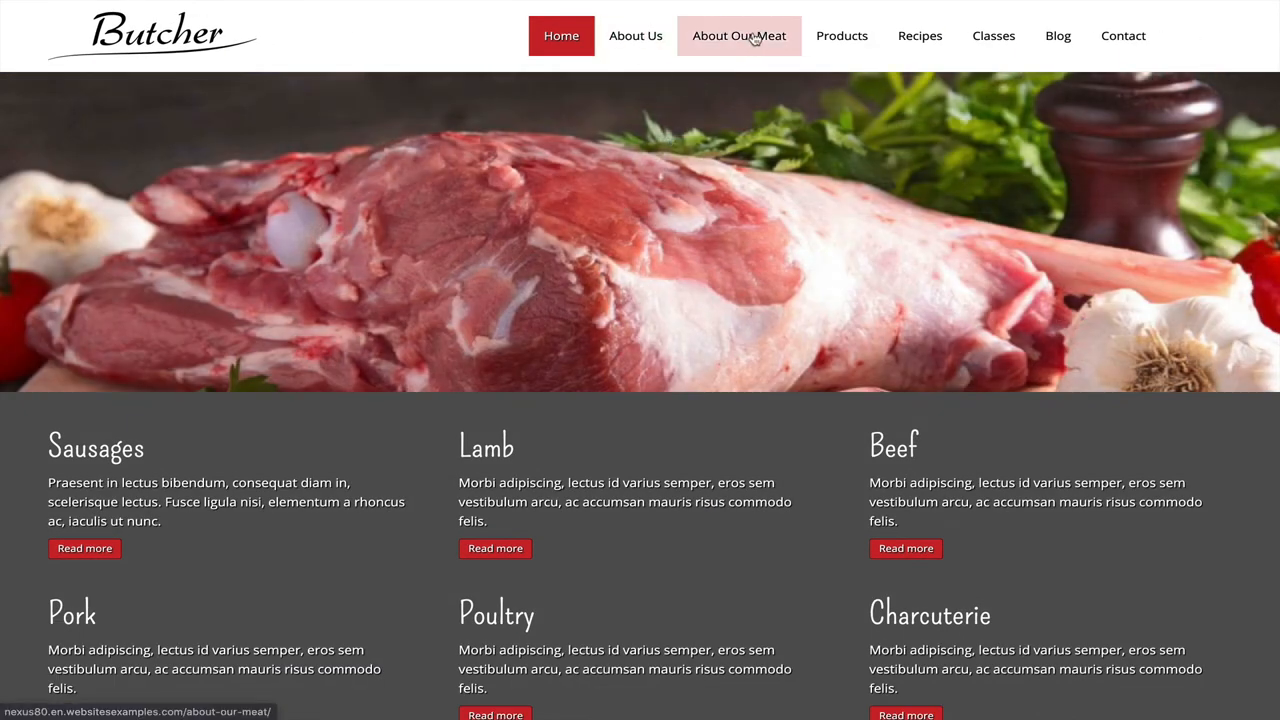